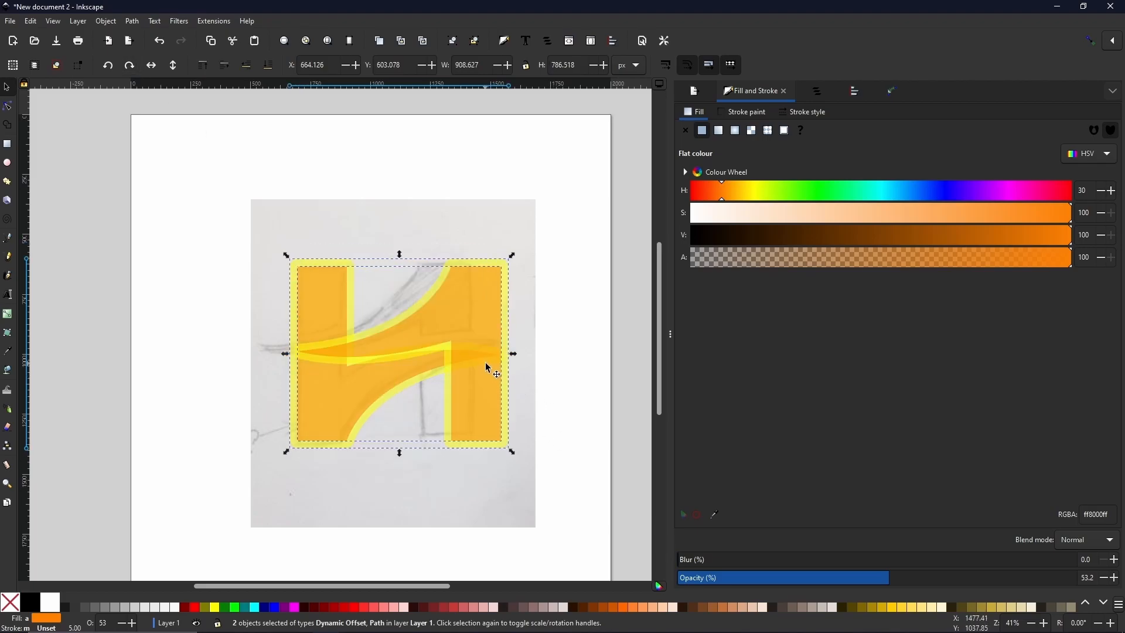
{"action": "mouse_move", "coordinate": [490, 412]}
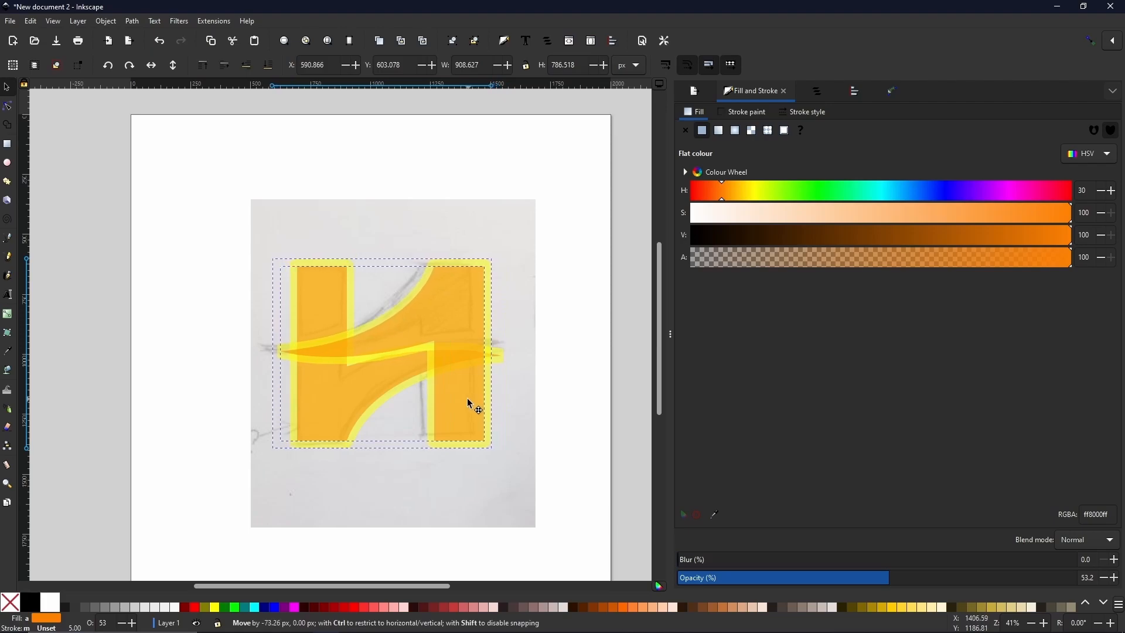
Step: Shift the selected H logo shapes left so they sit over the sketch
{"action": "left_click_drag", "start_coordinate": [477, 409], "coordinate": [456, 405]}
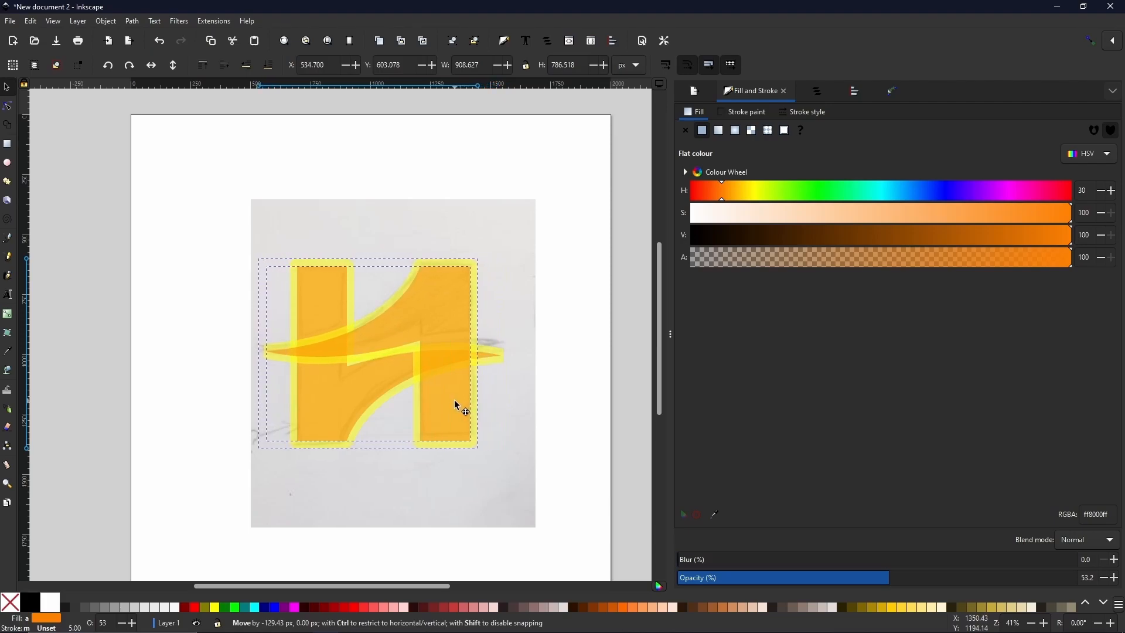
{"action": "left_click_drag", "start_coordinate": [460, 405], "coordinate": [450, 405]}
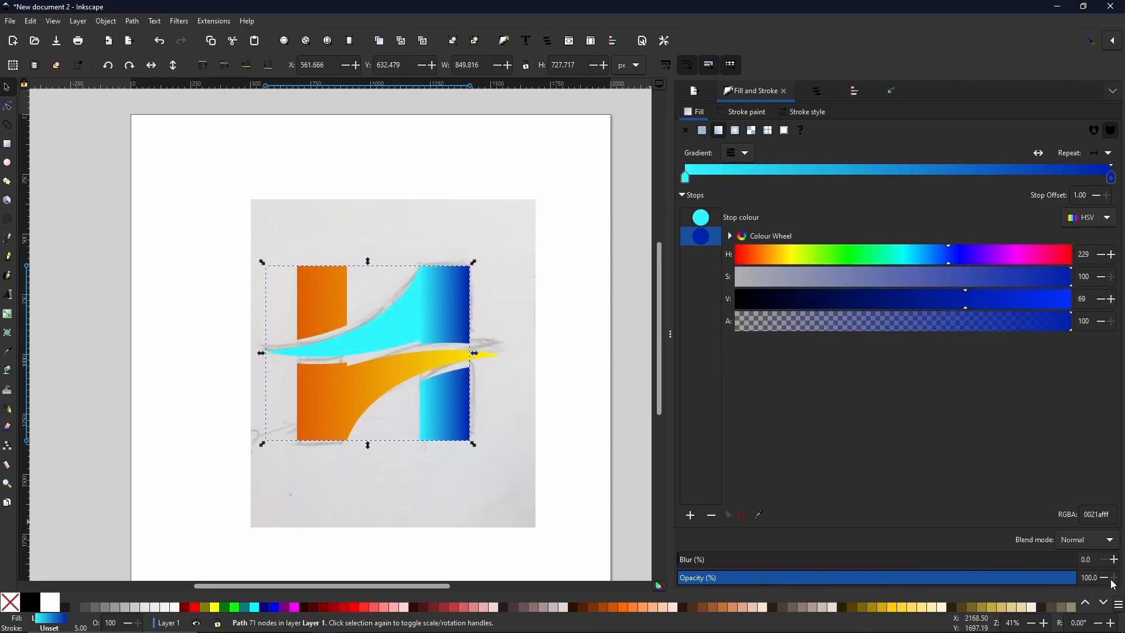
{"action": "mouse_move", "coordinate": [420, 295]}
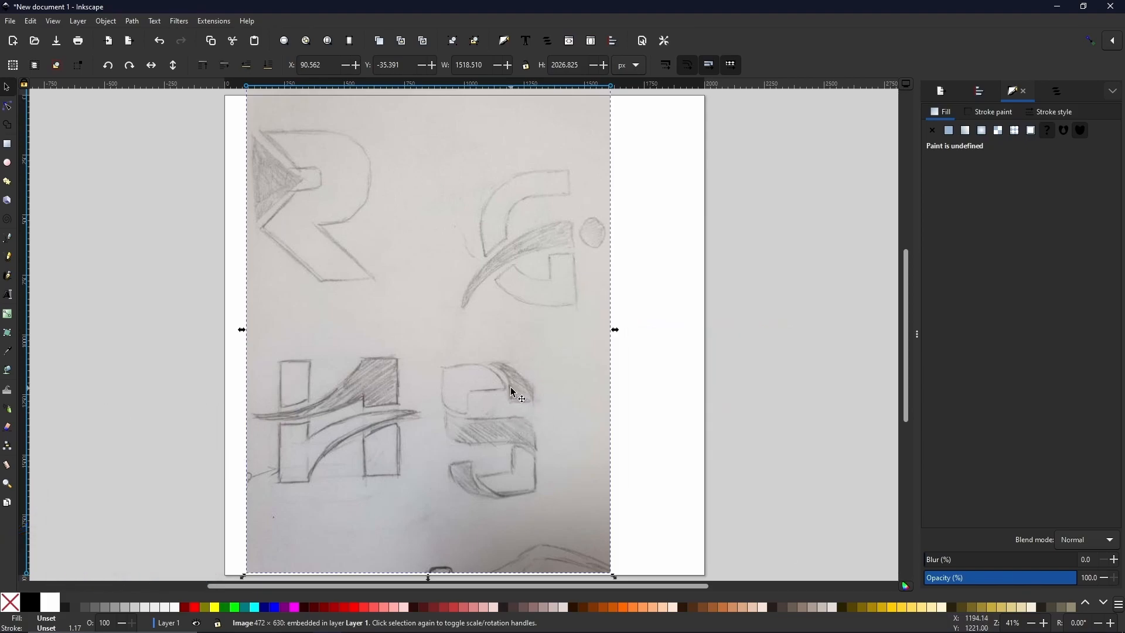
{"action": "mouse_move", "coordinate": [594, 380]}
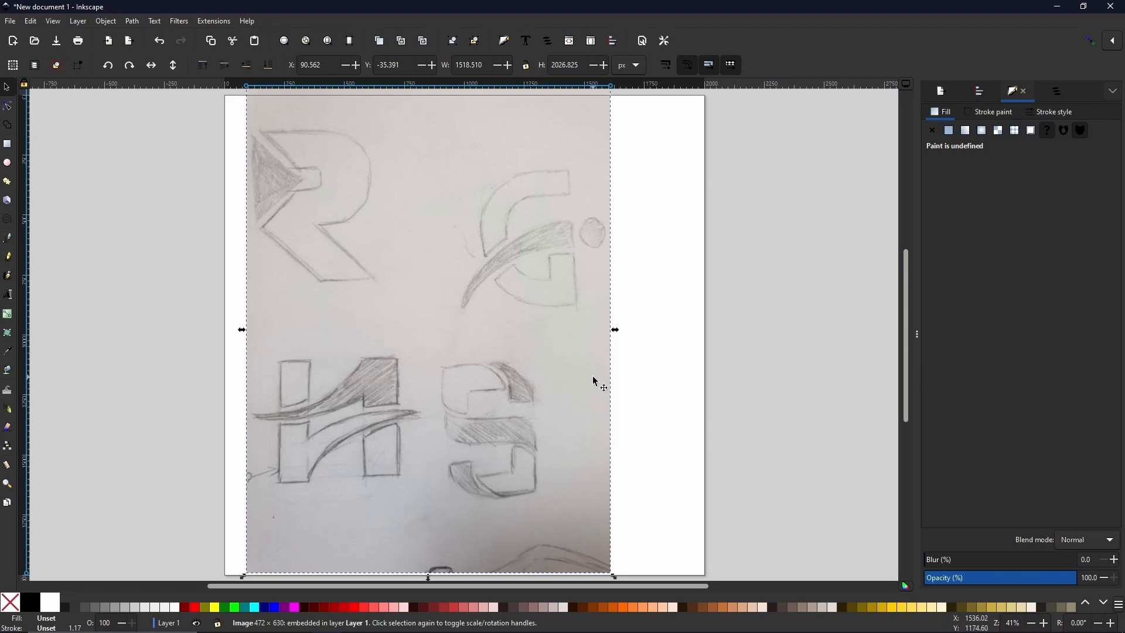
{"action": "mouse_move", "coordinate": [524, 170]}
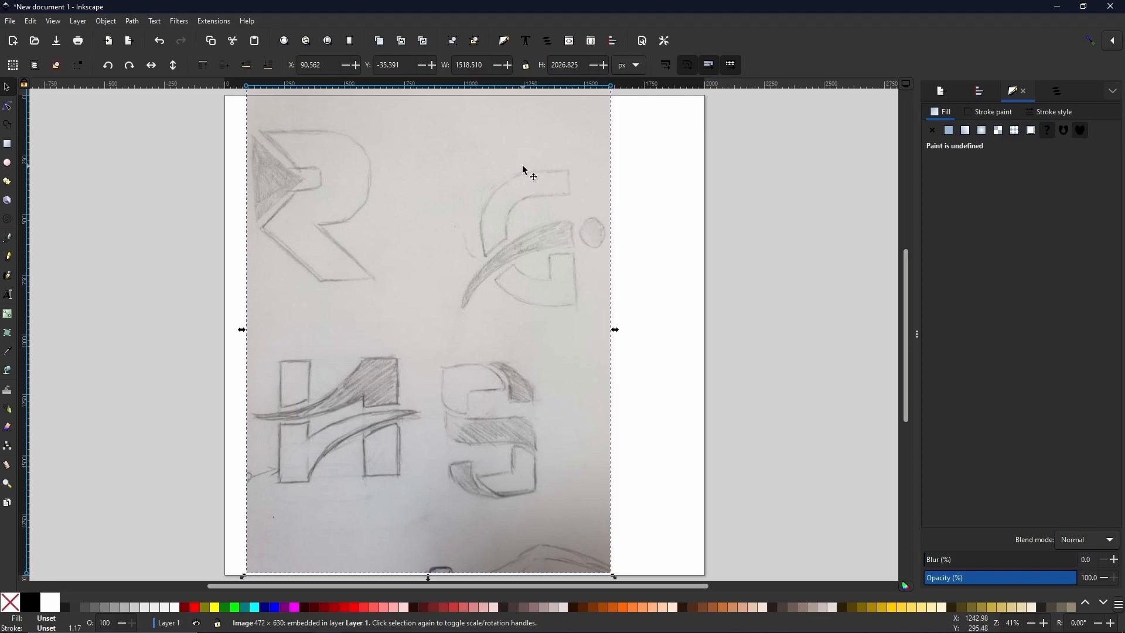
{"action": "mouse_move", "coordinate": [529, 223]}
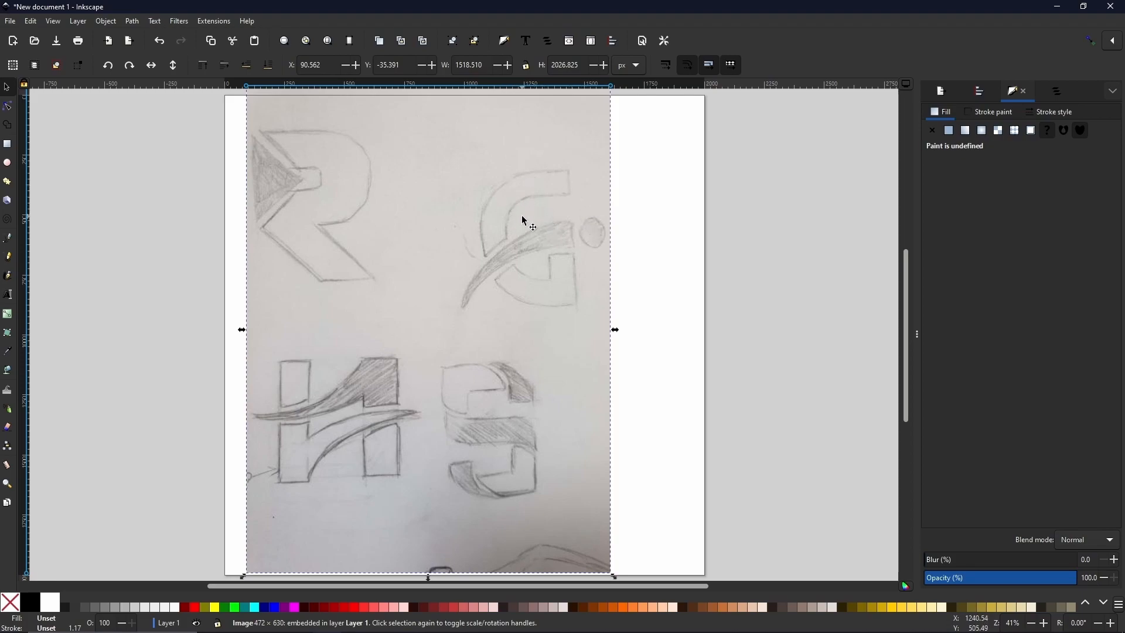
{"action": "mouse_move", "coordinate": [535, 250]}
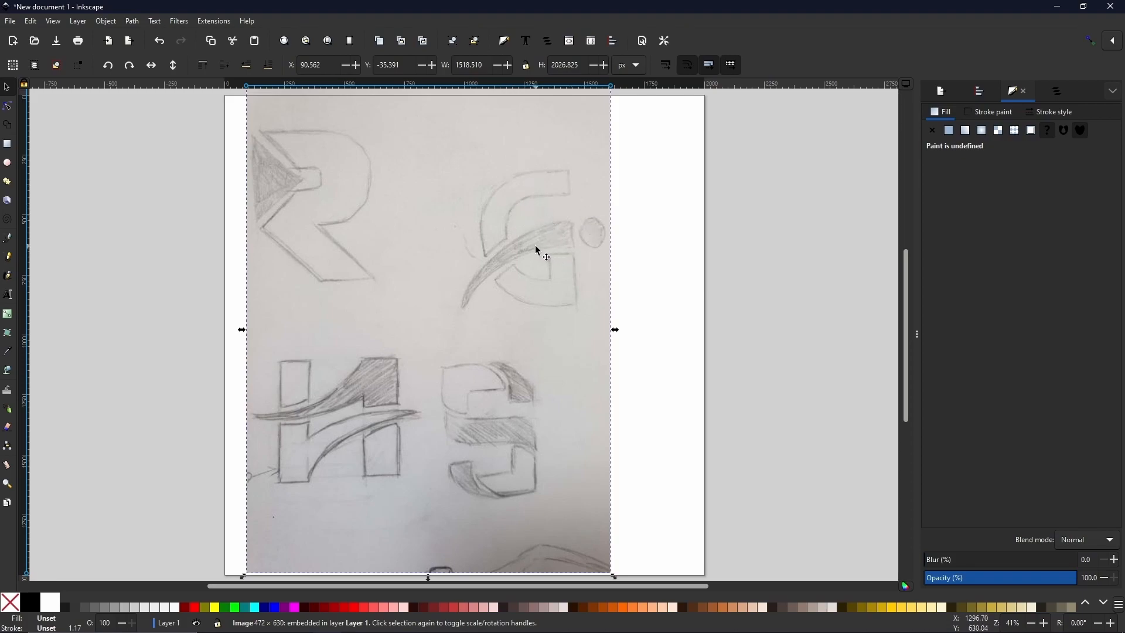
{"action": "mouse_move", "coordinate": [551, 308]}
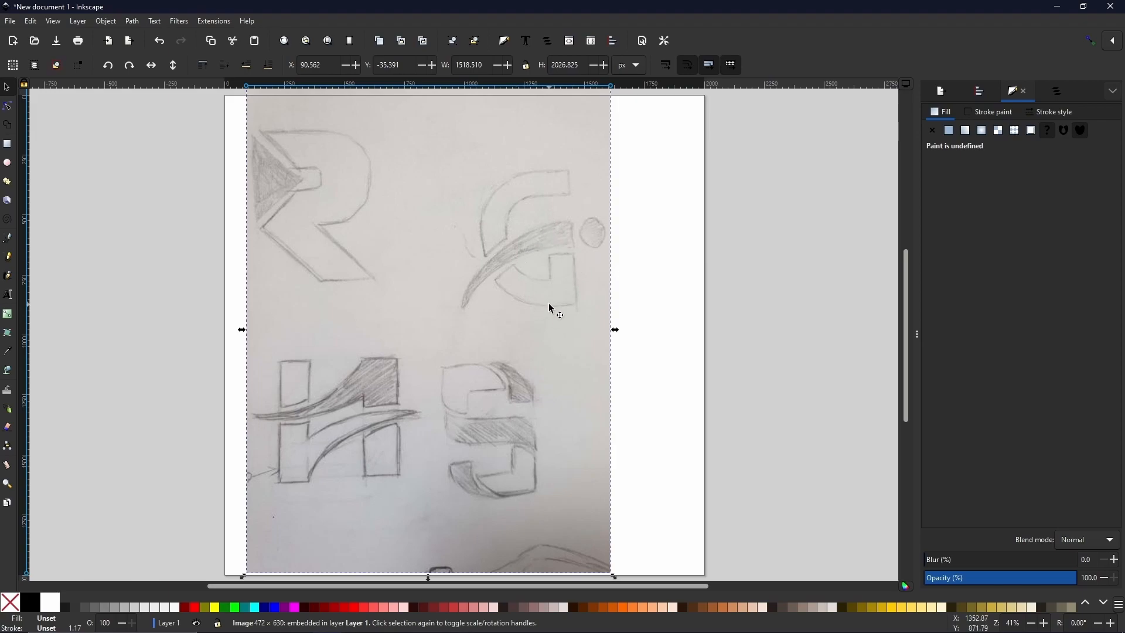
{"action": "mouse_move", "coordinate": [418, 289]}
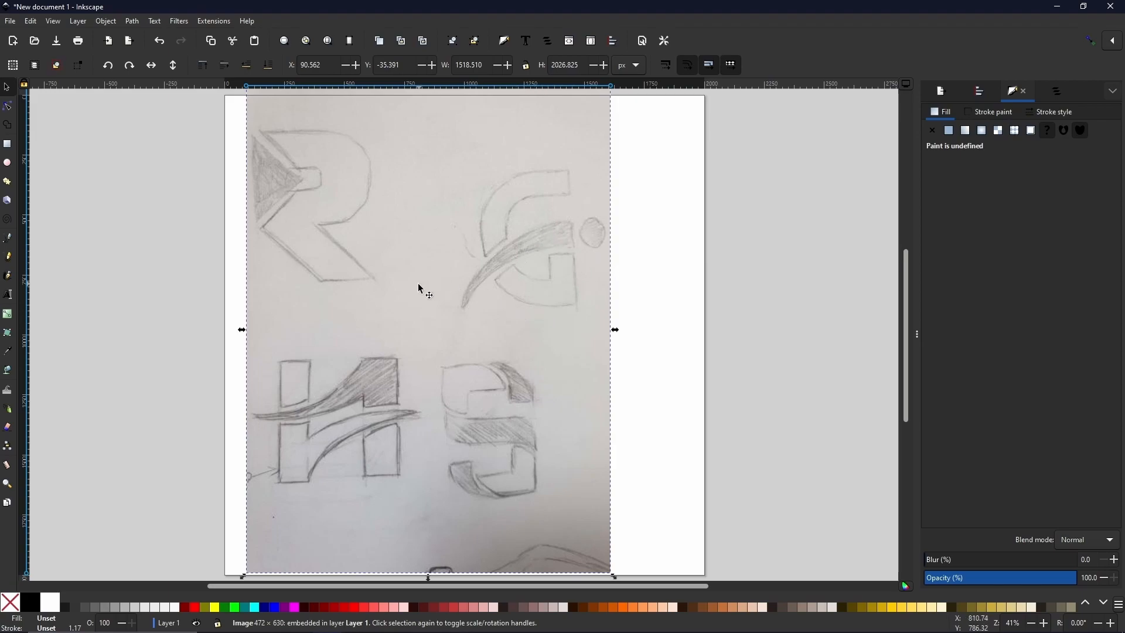
{"action": "mouse_move", "coordinate": [378, 178]}
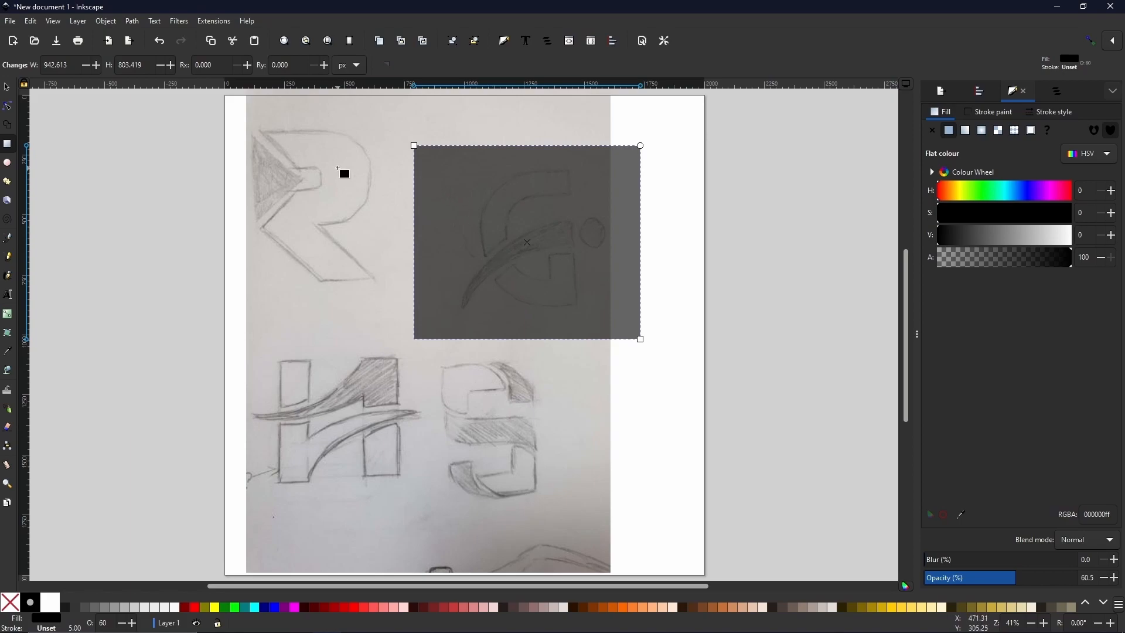
{"action": "mouse_move", "coordinate": [578, 219]}
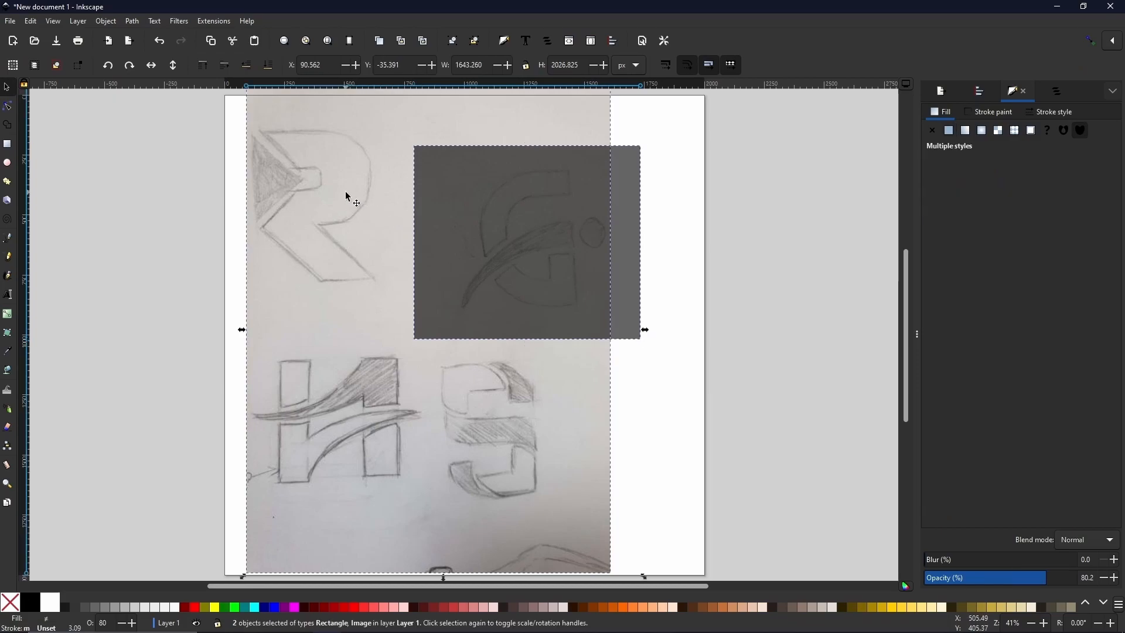
Step: Clip the photo to the G drawing and move it toward the upper left
{"action": "right_click", "coordinate": [506, 203]}
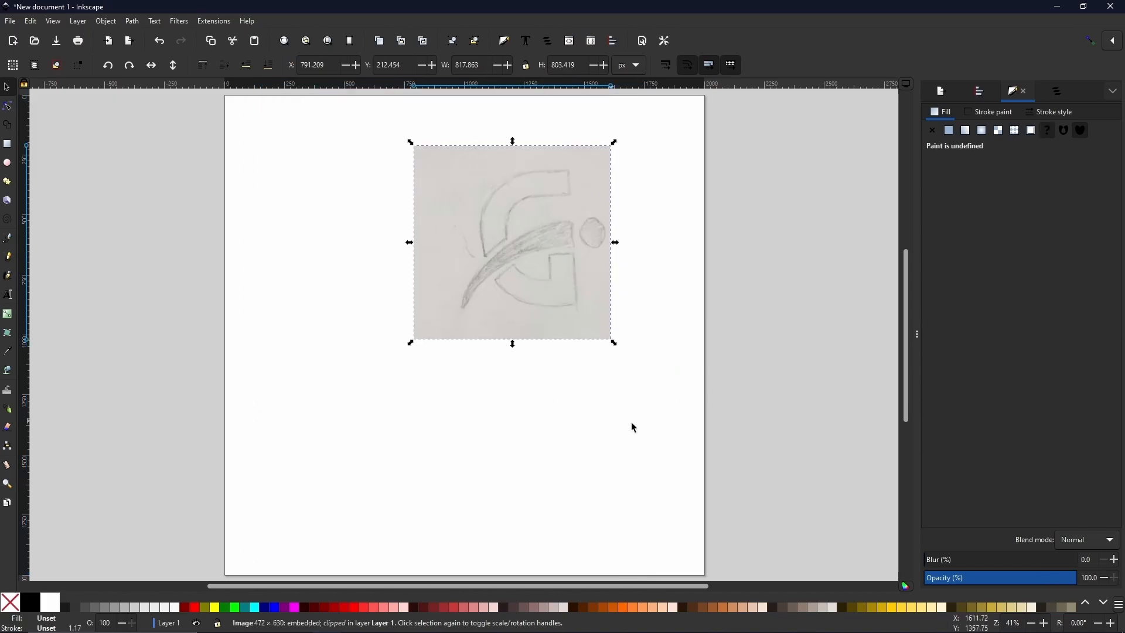
{"action": "left_click_drag", "start_coordinate": [512, 242], "coordinate": [428, 283]}
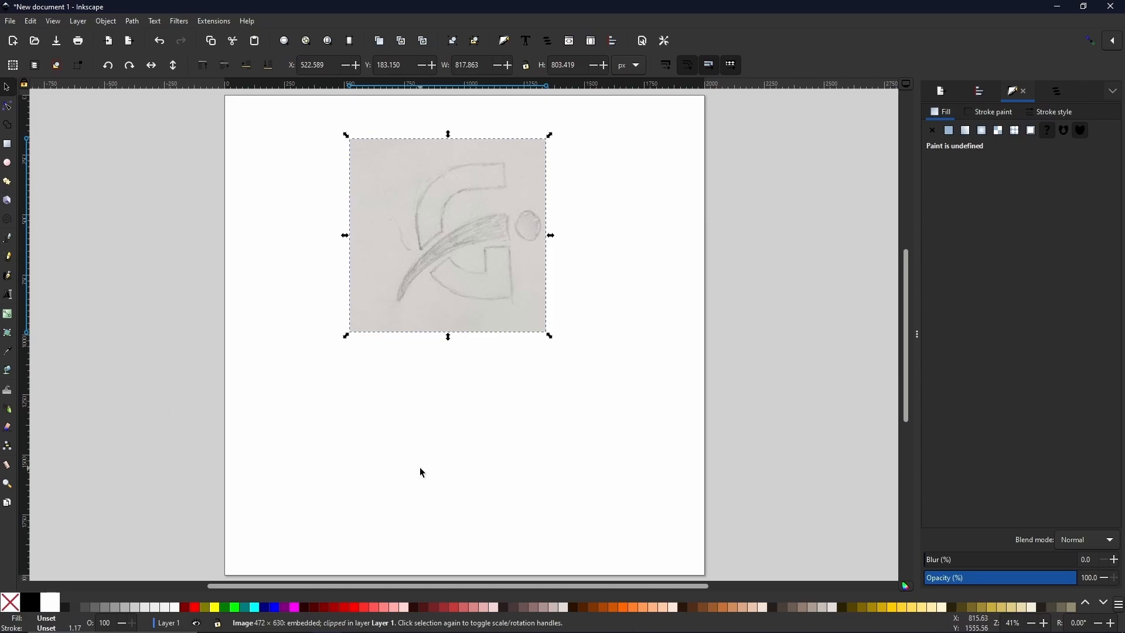
{"action": "mouse_move", "coordinate": [266, 509]}
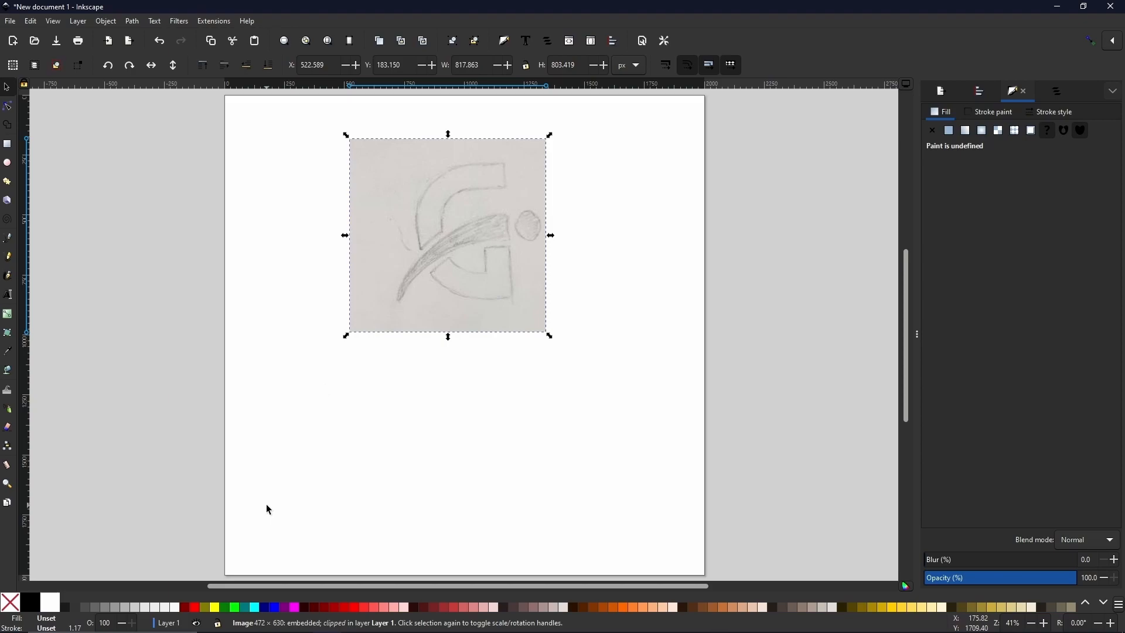
{"action": "mouse_move", "coordinate": [270, 430]}
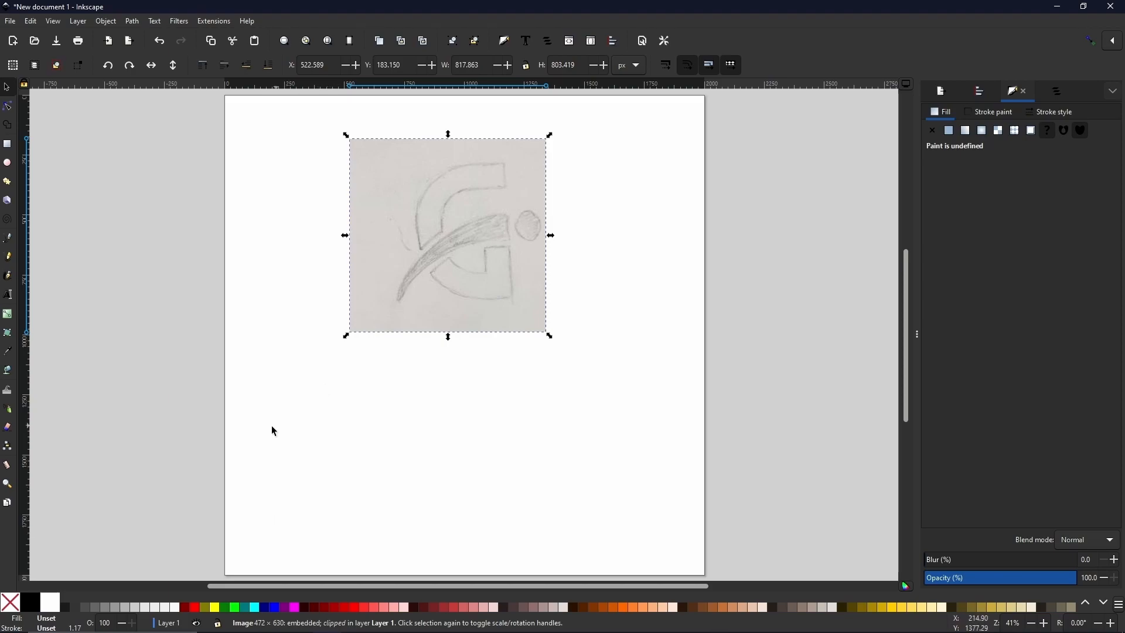
{"action": "mouse_move", "coordinate": [459, 349]}
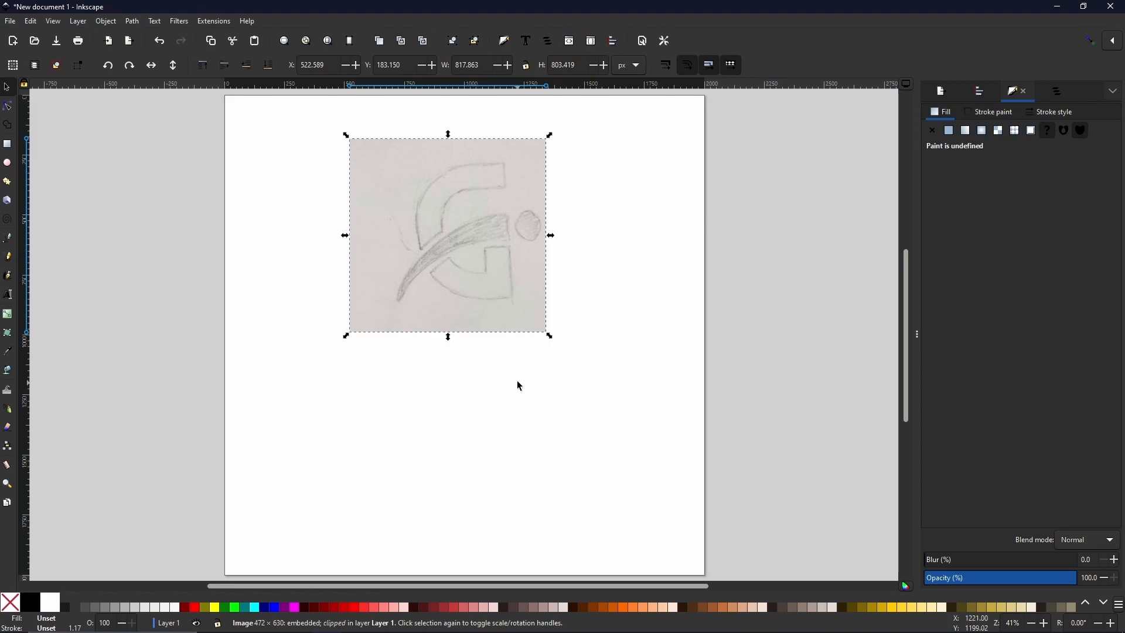
{"action": "mouse_move", "coordinate": [522, 318]}
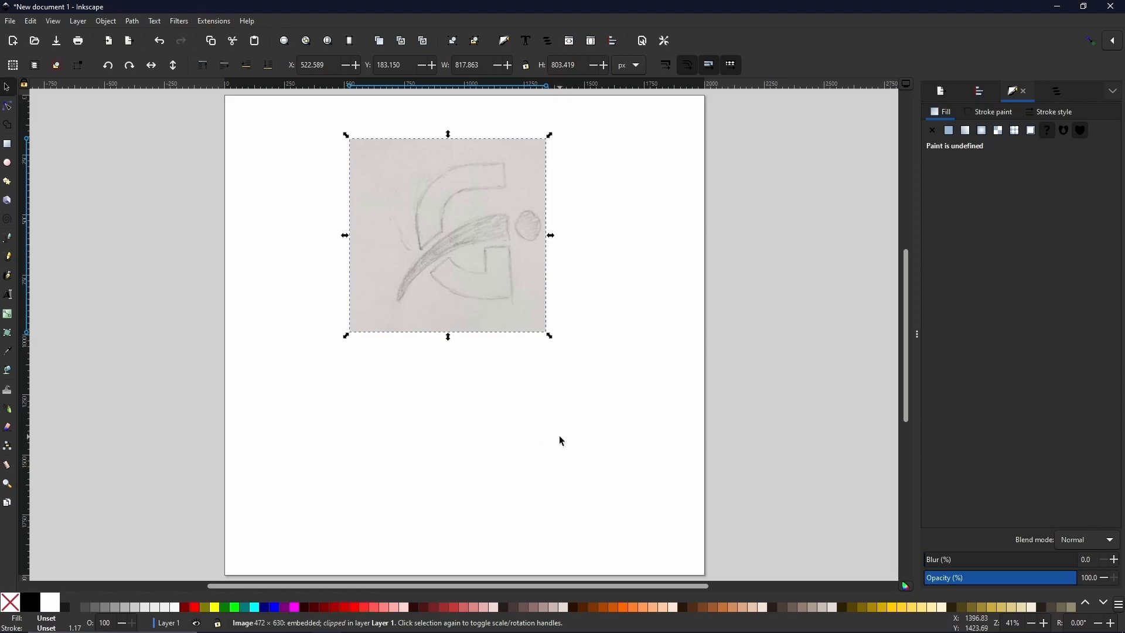
{"action": "mouse_move", "coordinate": [541, 419]}
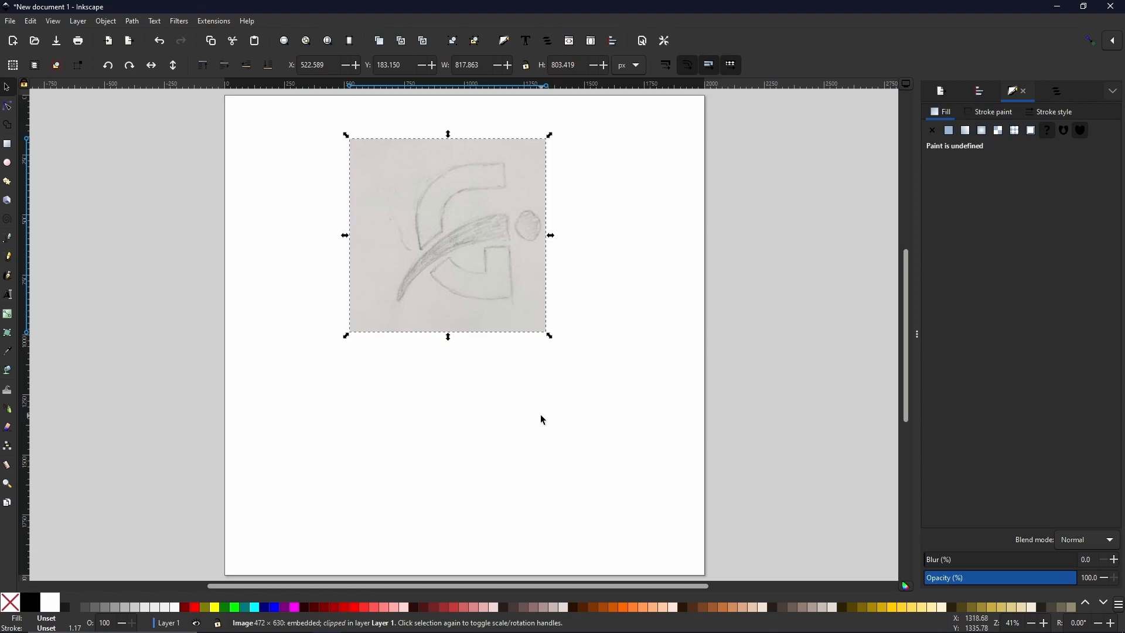
{"action": "mouse_move", "coordinate": [523, 402]}
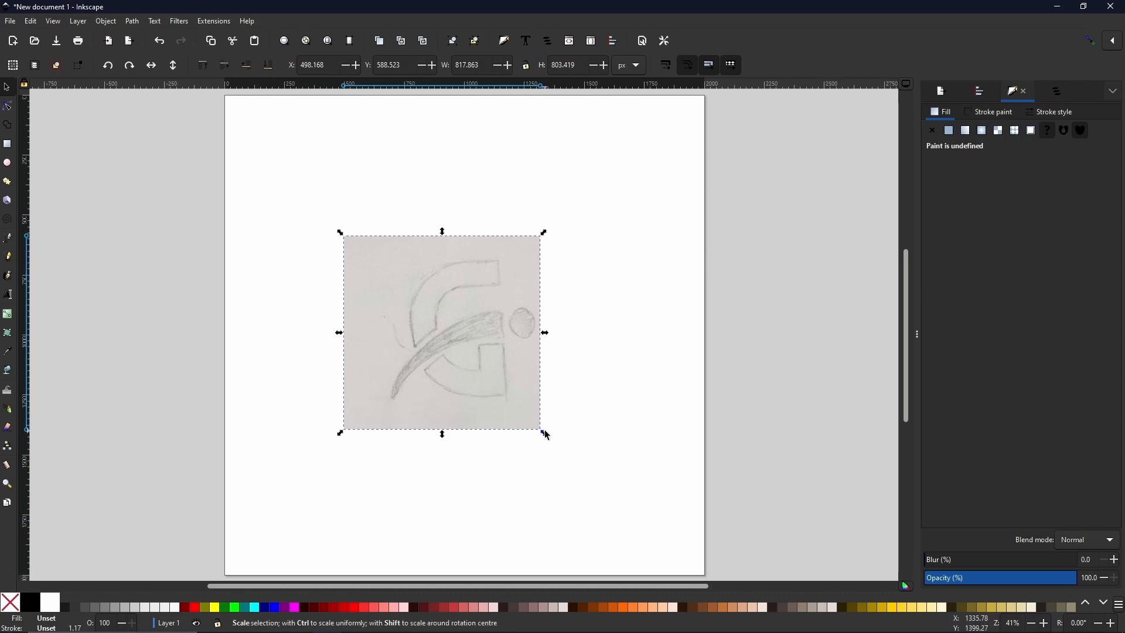
Step: Enlarge the G sketch, reposition it and tilt it a few degrees clockwise
{"action": "left_click_drag", "start_coordinate": [543, 433], "coordinate": [604, 495]}
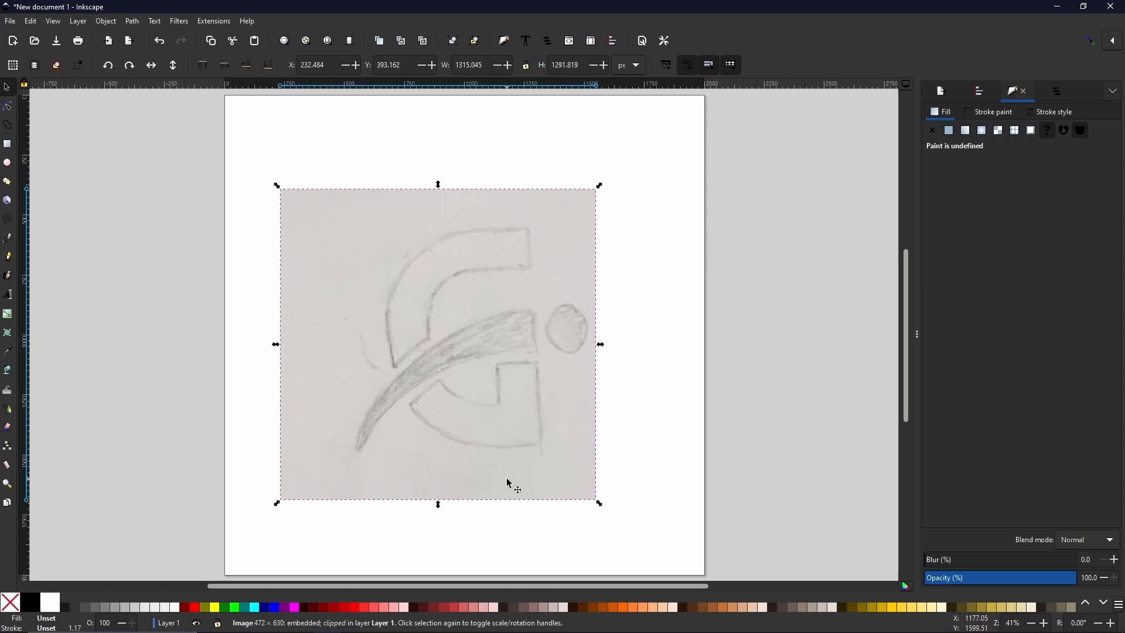
{"action": "left_click_drag", "start_coordinate": [517, 489], "coordinate": [504, 296]}
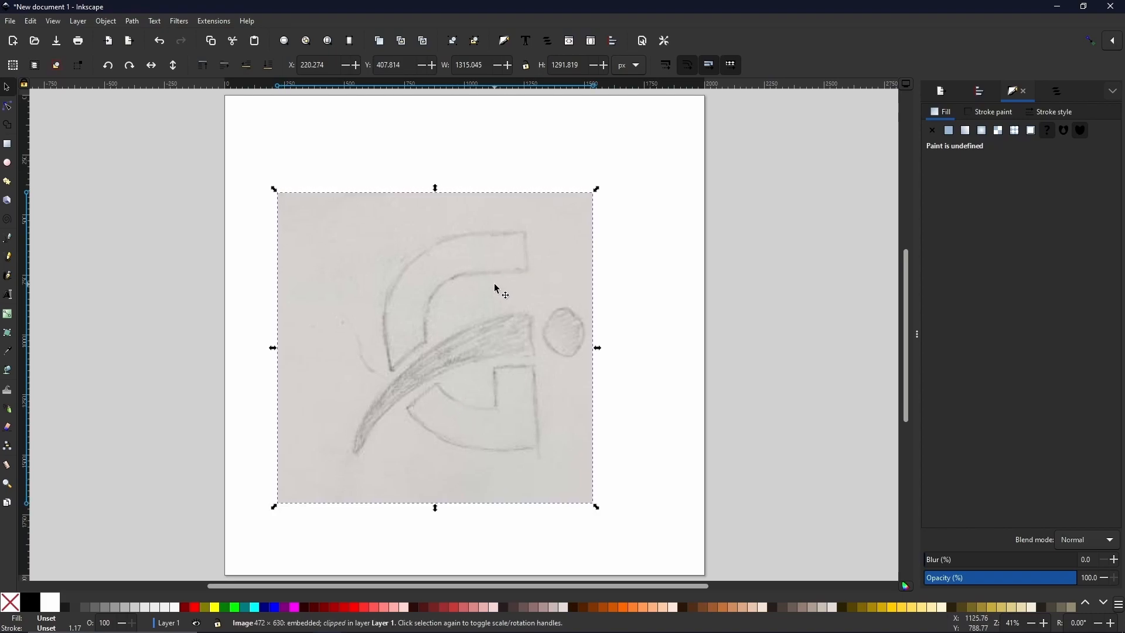
{"action": "left_click", "coordinate": [433, 347]}
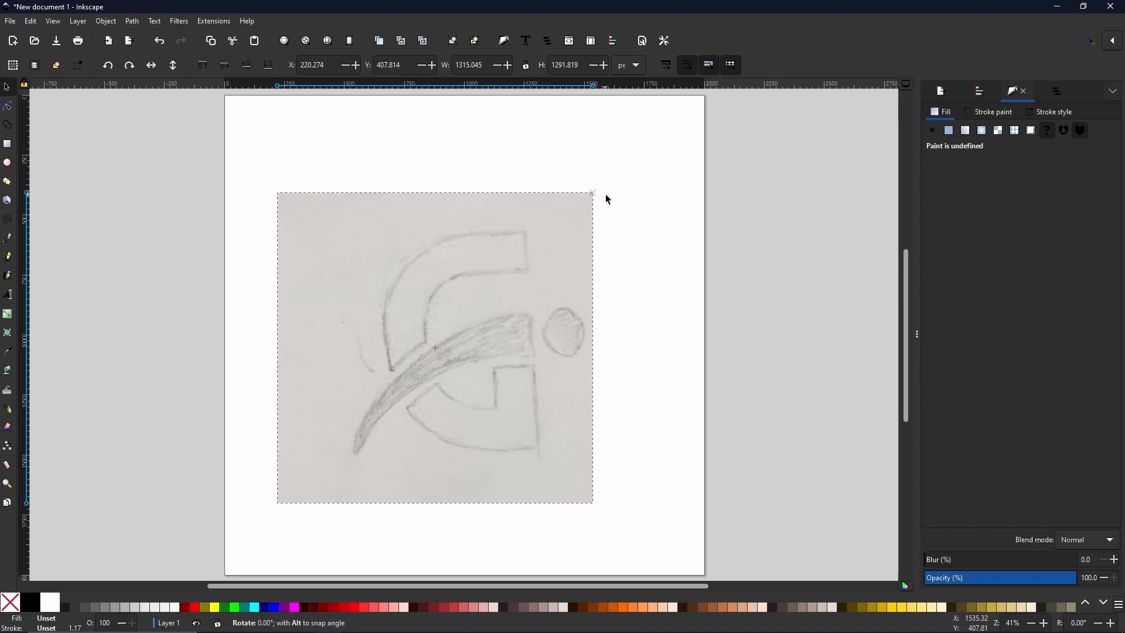
{"action": "left_click", "coordinate": [433, 347]}
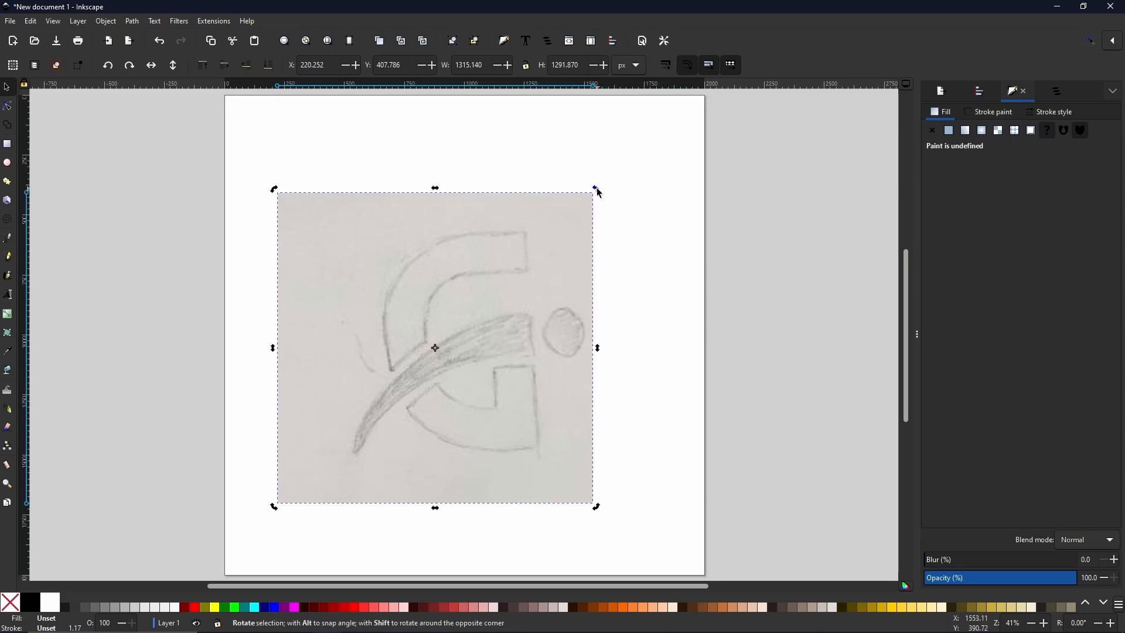
{"action": "left_click_drag", "start_coordinate": [594, 188], "coordinate": [603, 203]}
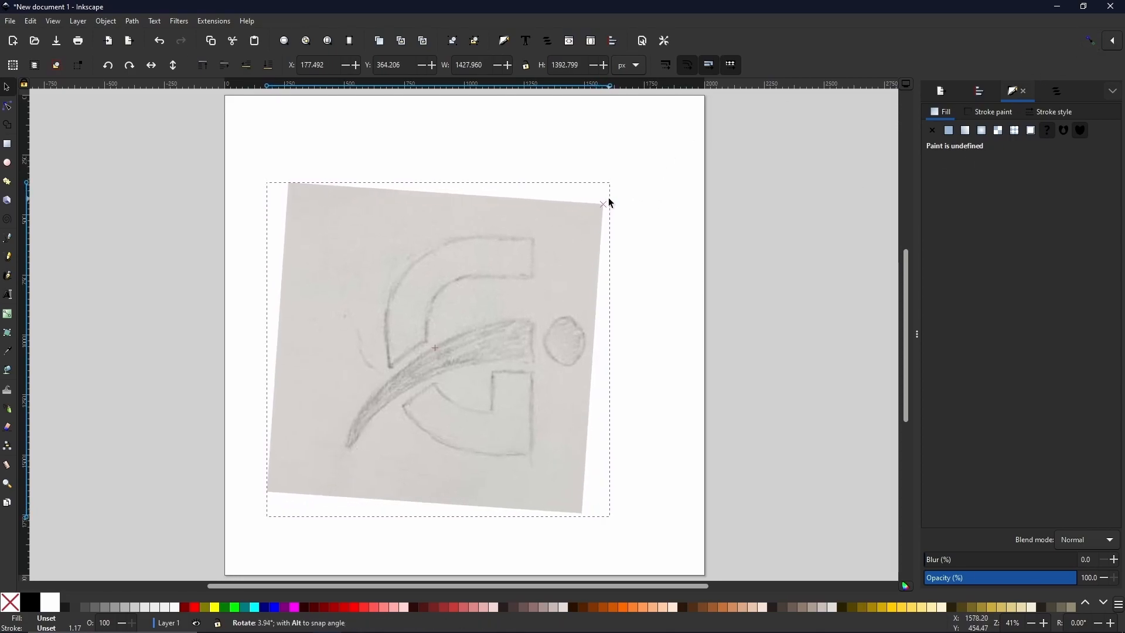
{"action": "left_click_drag", "start_coordinate": [602, 204], "coordinate": [601, 203]}
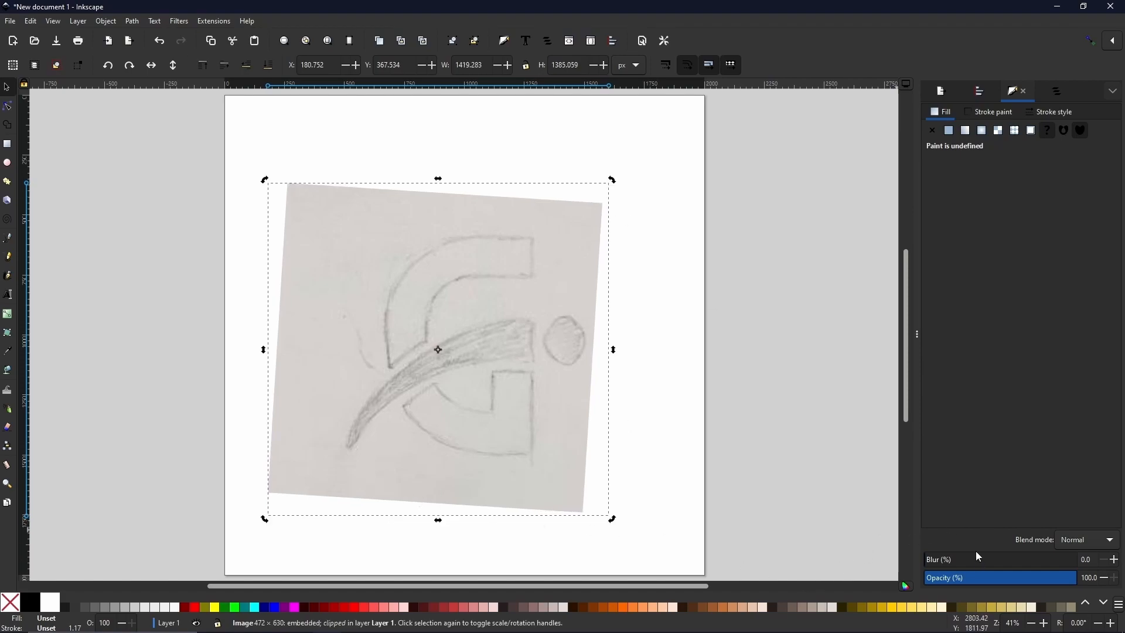
Step: Fade the sketch image to about 51% opacity as a tracing guide
{"action": "left_click_drag", "start_coordinate": [1075, 578], "coordinate": [1018, 577]}
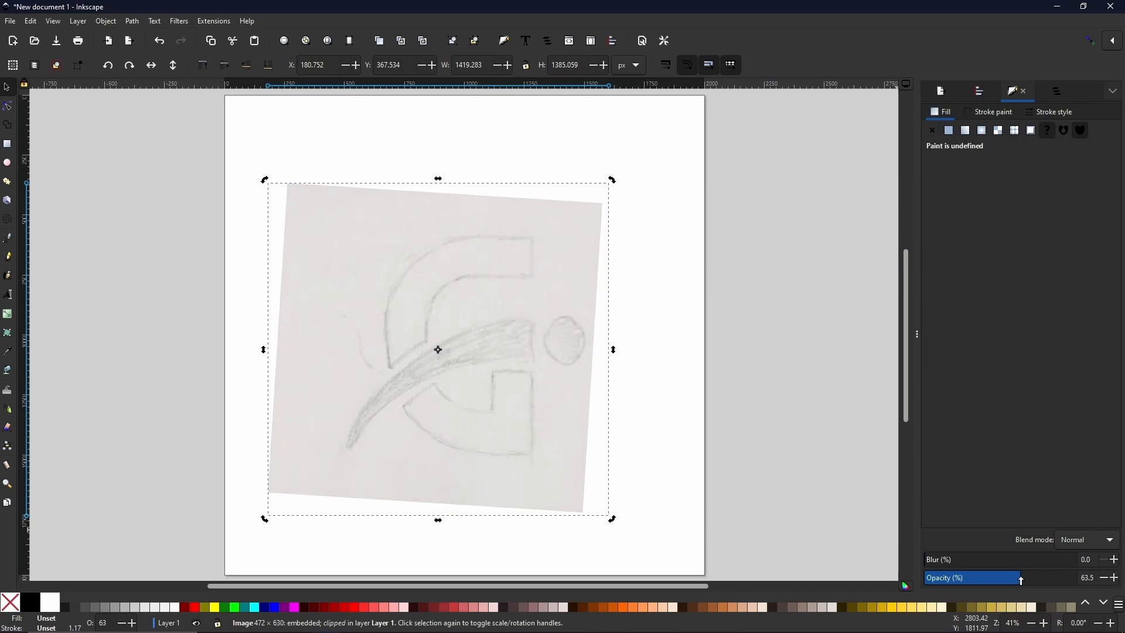
{"action": "left_click_drag", "start_coordinate": [1022, 576], "coordinate": [1000, 576]}
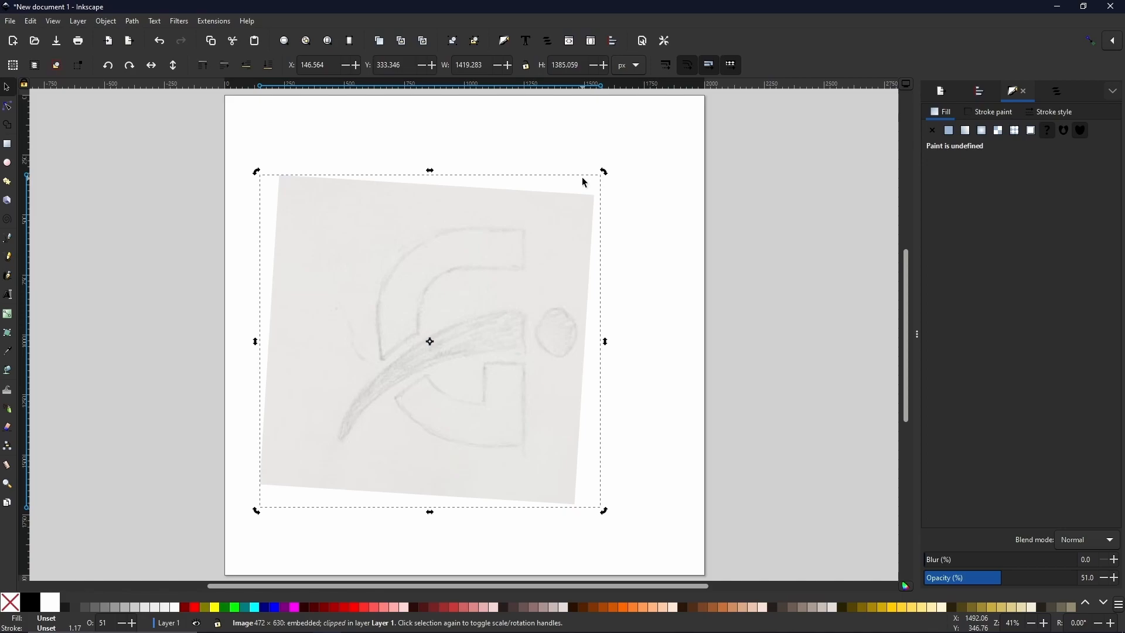
{"action": "mouse_move", "coordinate": [736, 208]}
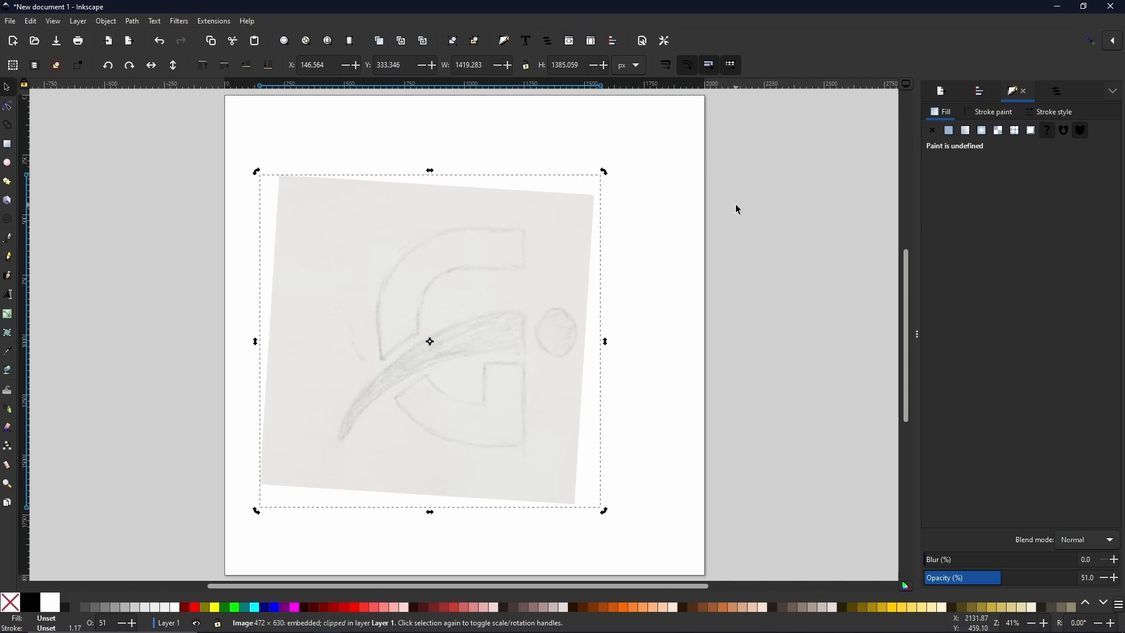
{"action": "mouse_move", "coordinate": [713, 180]}
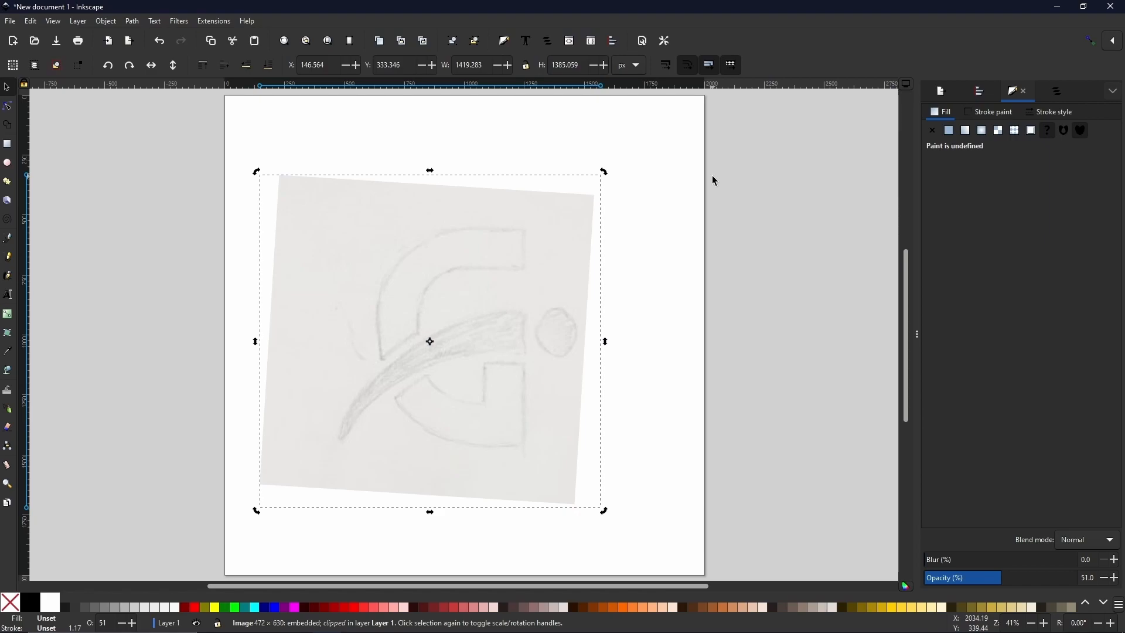
{"action": "mouse_move", "coordinate": [1086, 172]}
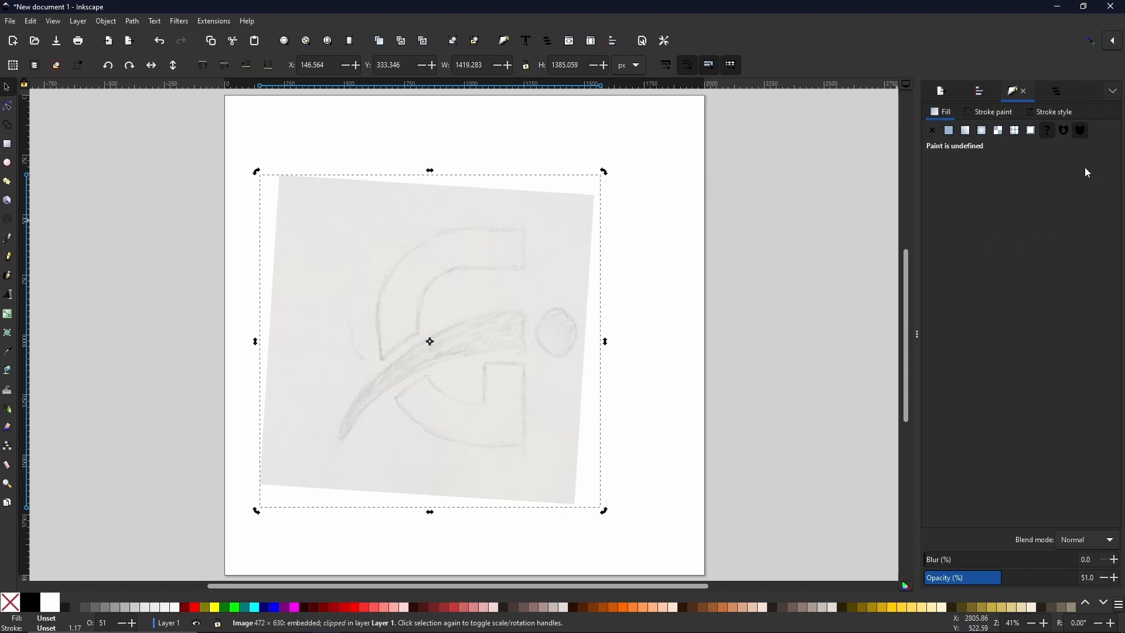
Step: Rename Layer 1 to Template in the Layers and Objects panel
{"action": "left_click", "coordinate": [1055, 90]}
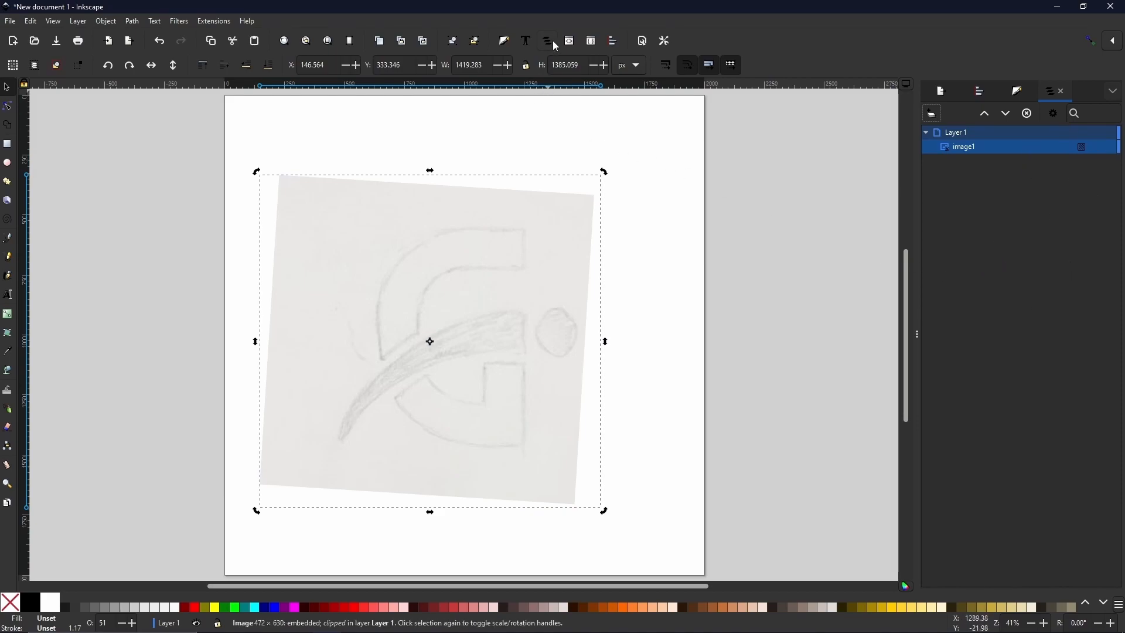
{"action": "mouse_move", "coordinate": [547, 42]}
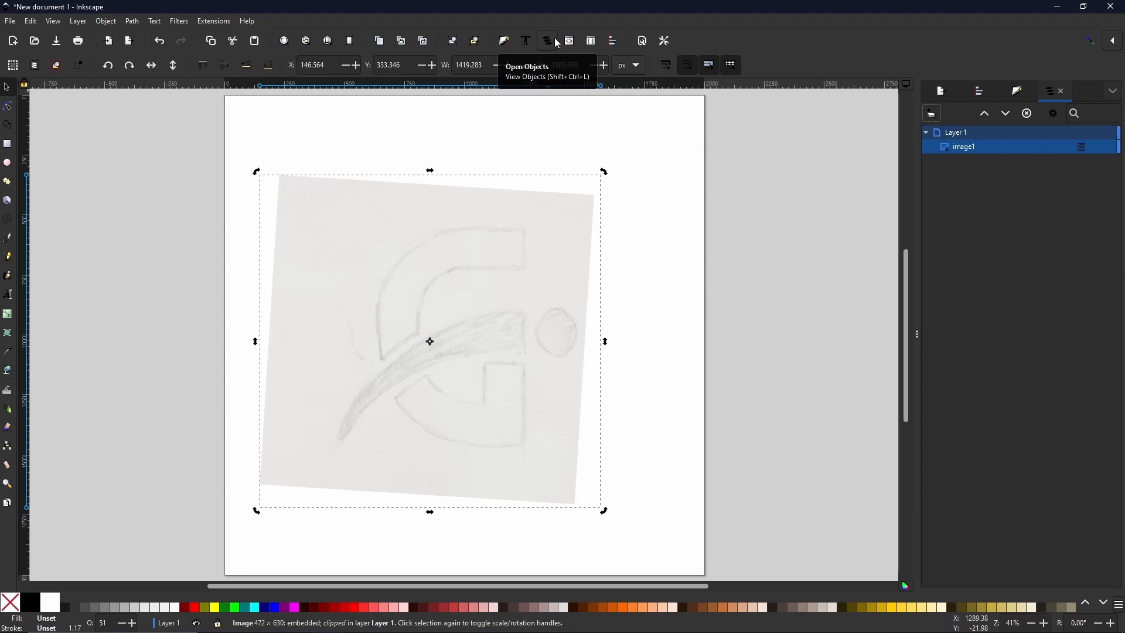
{"action": "mouse_move", "coordinate": [888, 311]}
{"action": "type", "text": "T"}
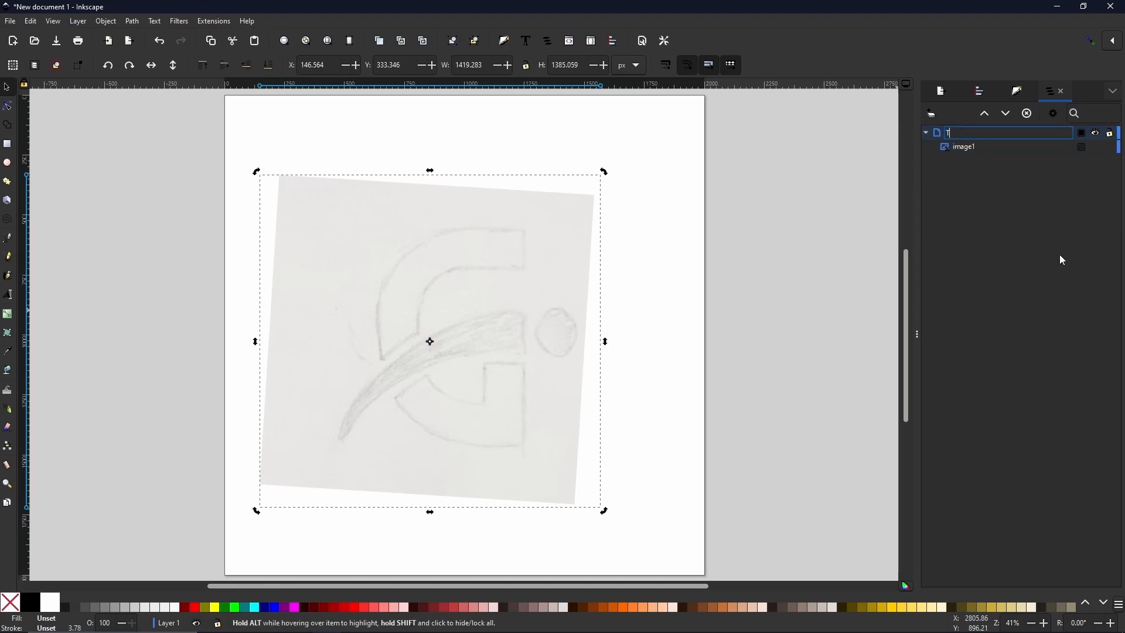
{"action": "type", "text": "emplate"}
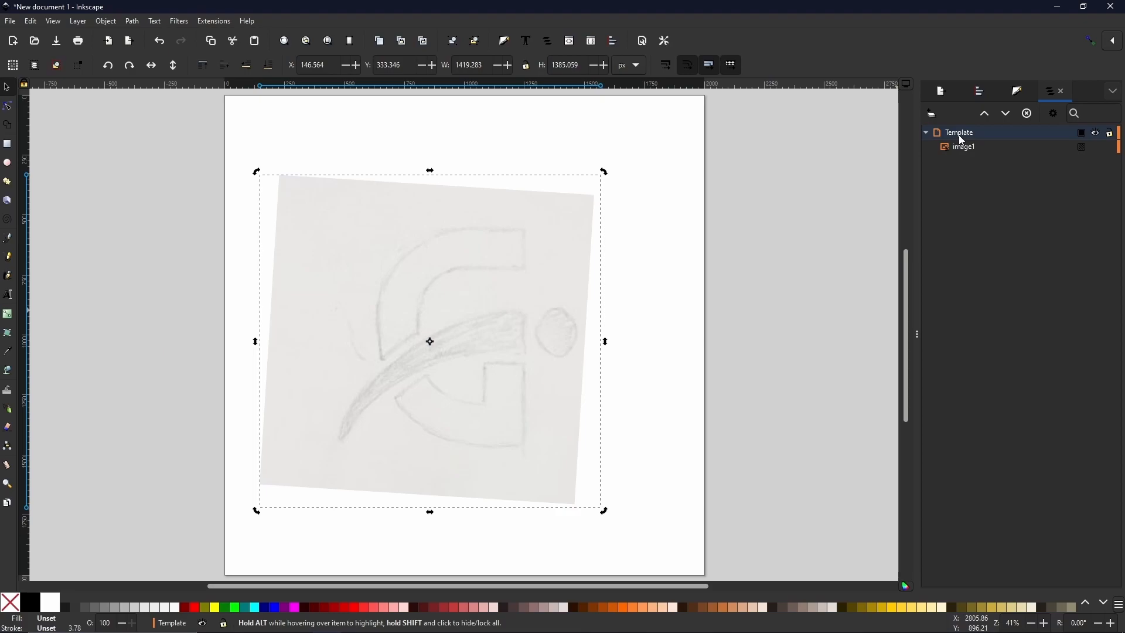
{"action": "mouse_move", "coordinate": [977, 137]}
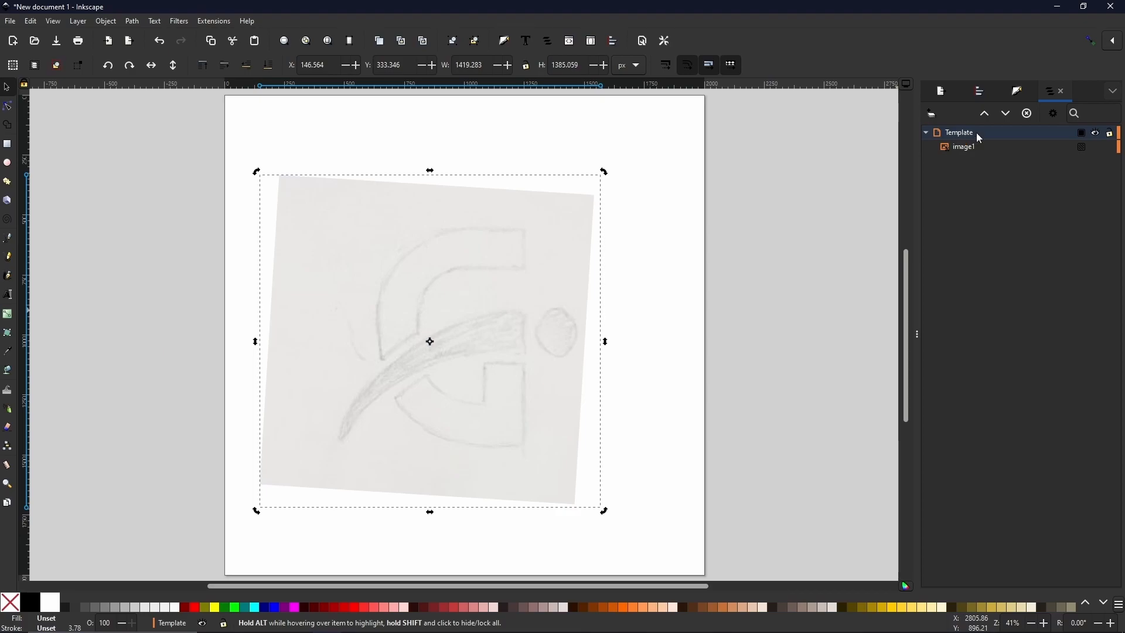
{"action": "mouse_move", "coordinate": [986, 138]}
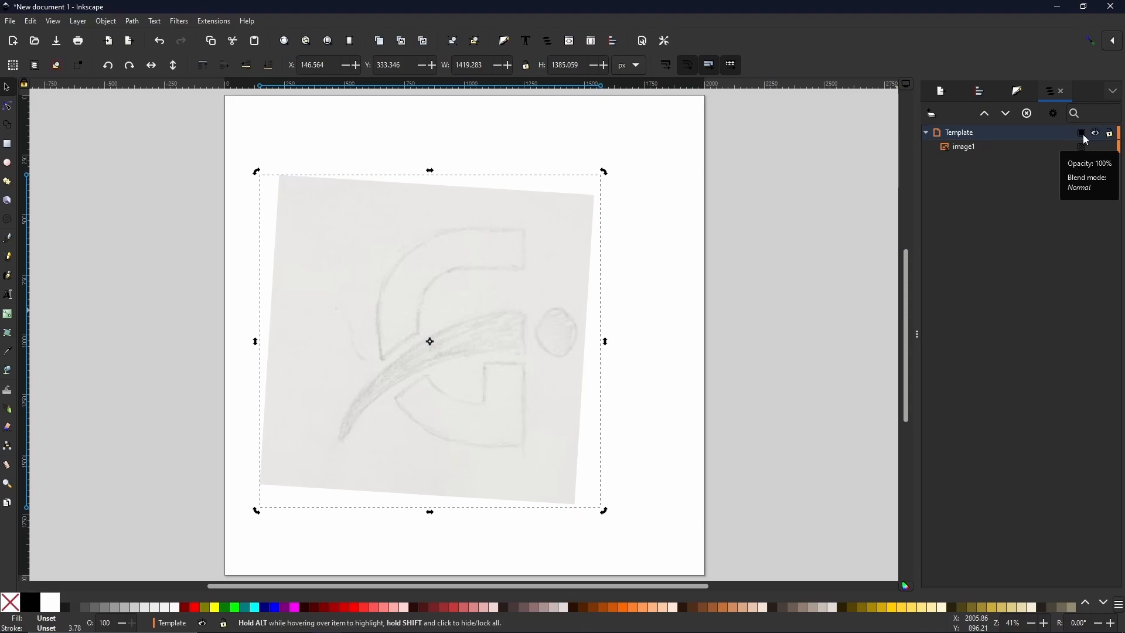
Step: Lock the Template layer so the sketch stays fixed
{"action": "left_click", "coordinate": [1080, 133]}
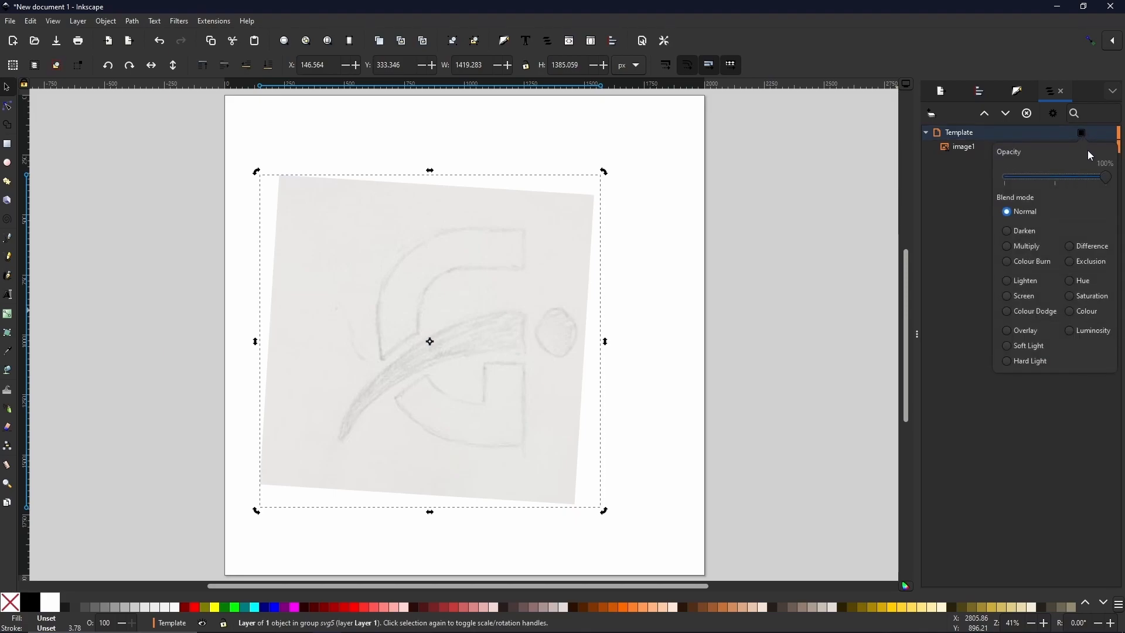
{"action": "mouse_move", "coordinate": [1089, 162]}
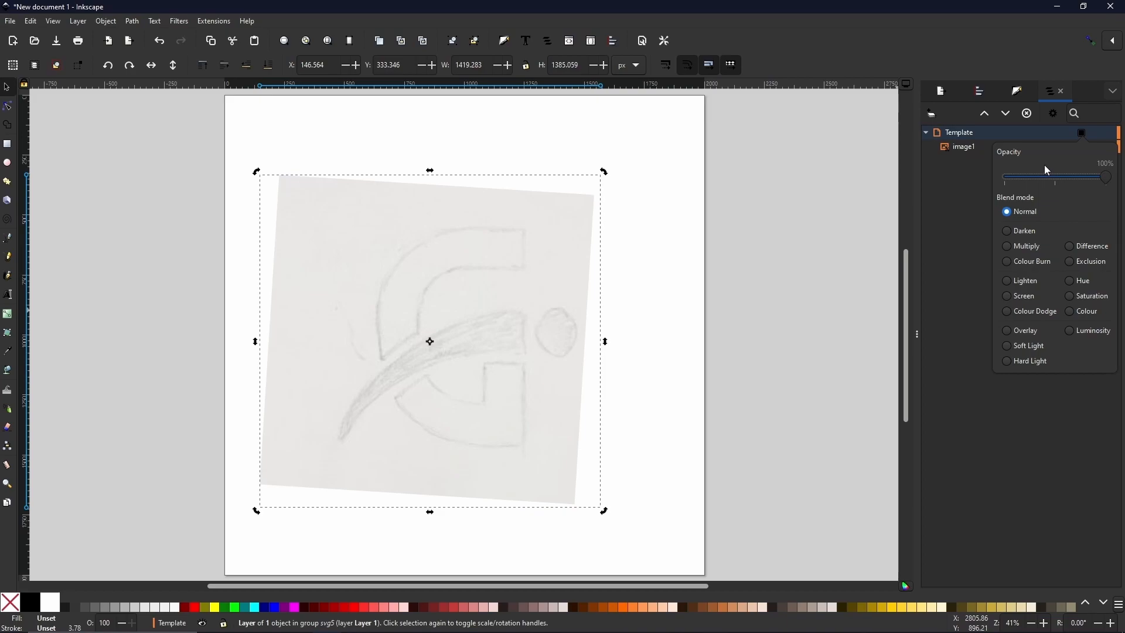
{"action": "mouse_move", "coordinate": [1079, 162]}
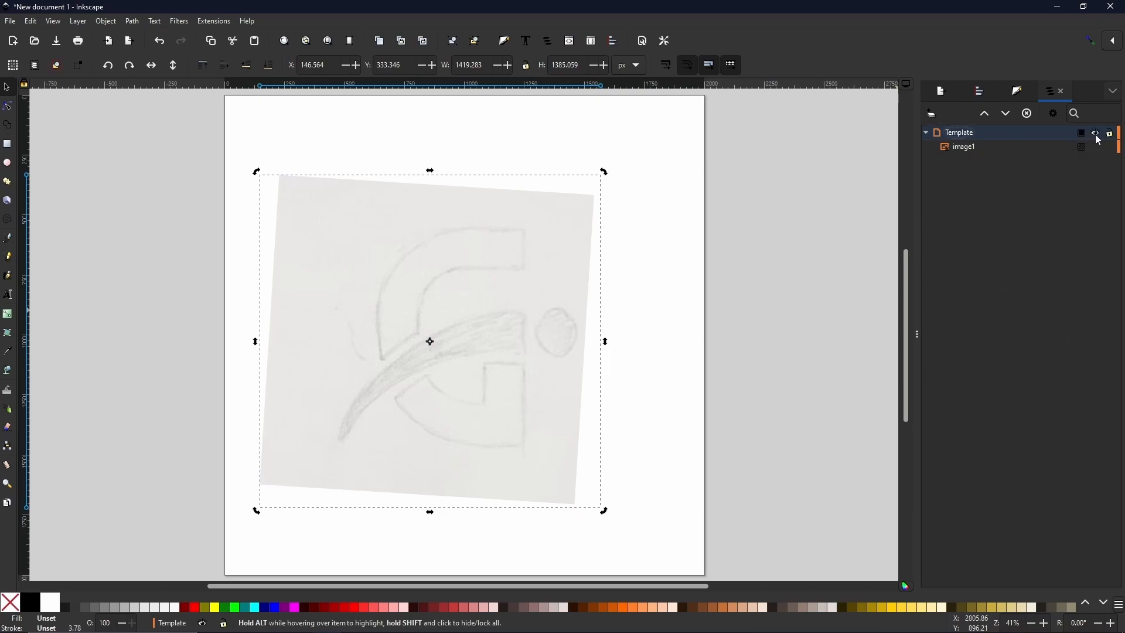
{"action": "left_click", "coordinate": [1095, 134]}
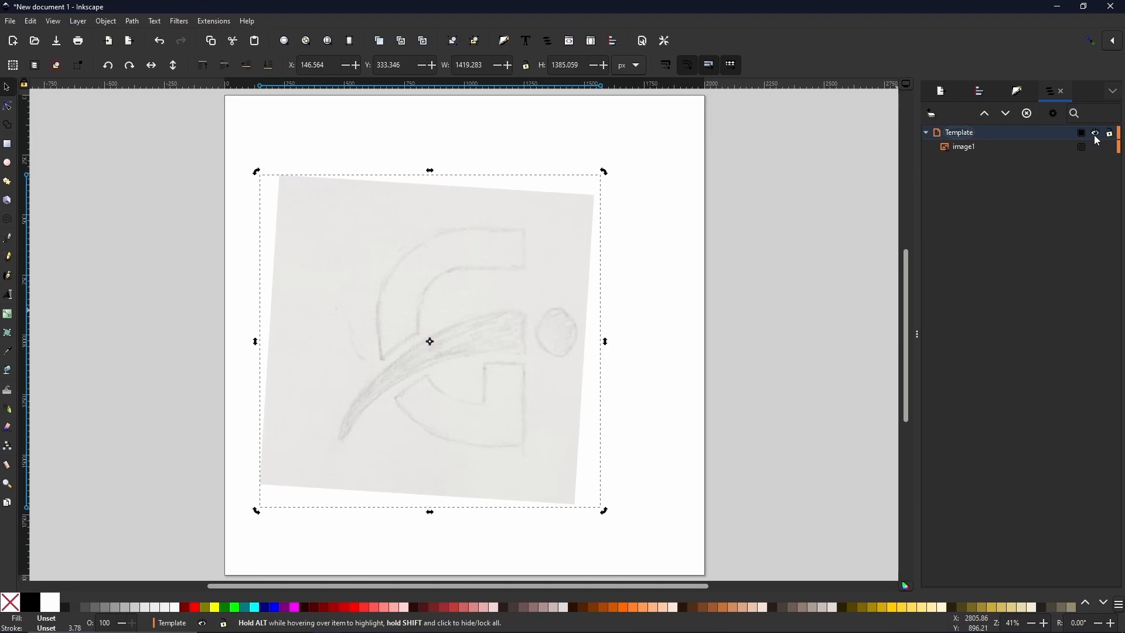
{"action": "left_click", "coordinate": [1094, 133]}
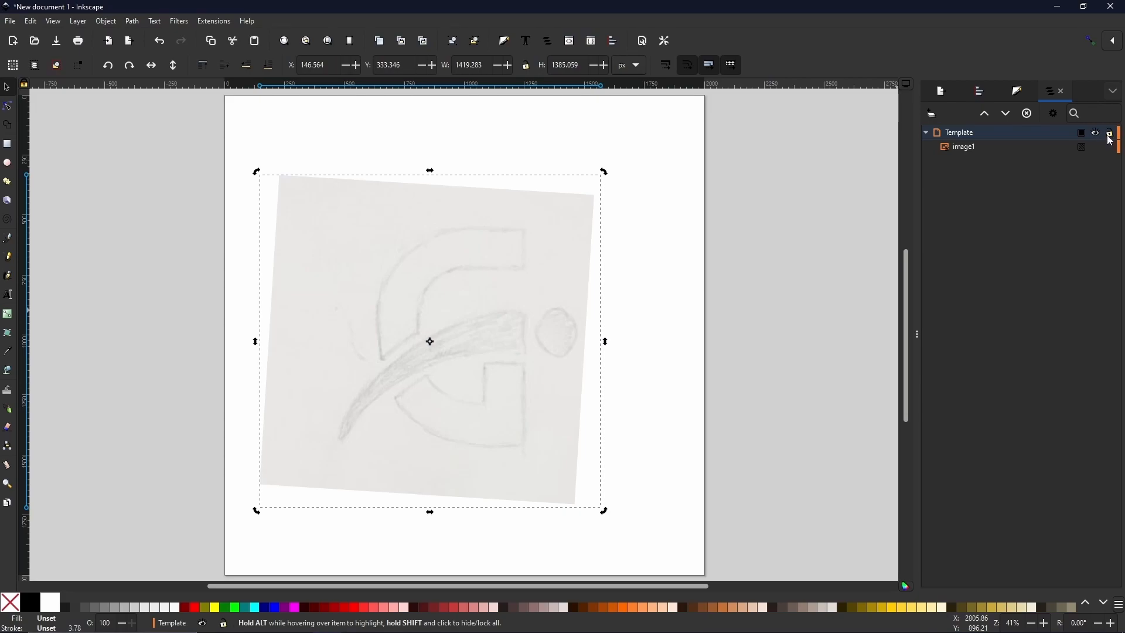
{"action": "left_click", "coordinate": [1107, 132]}
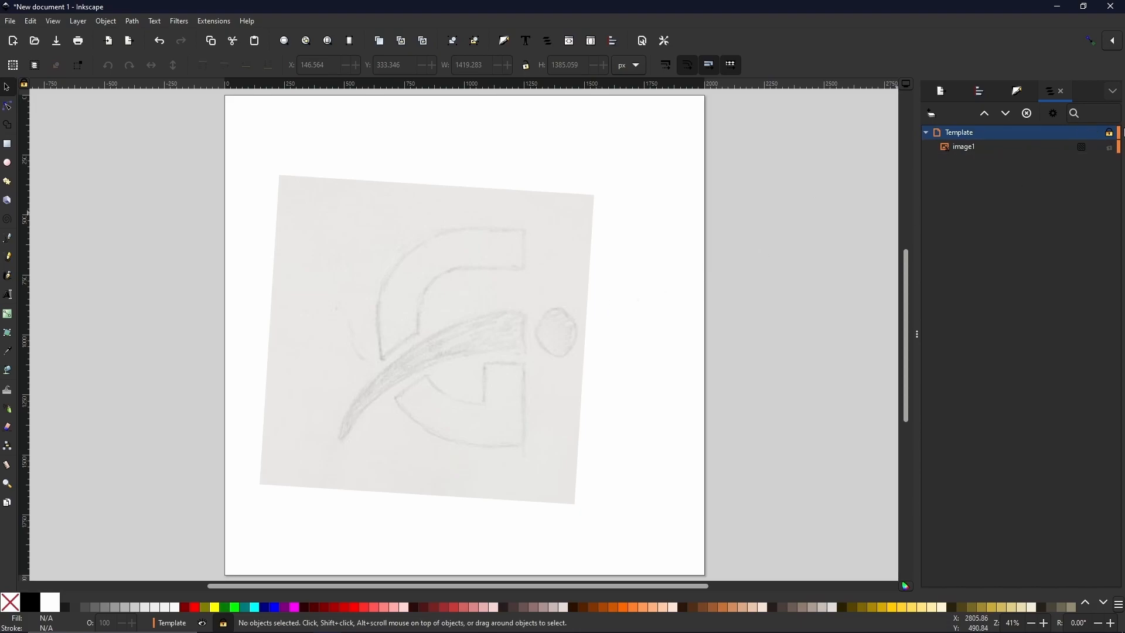
{"action": "mouse_move", "coordinate": [434, 302]}
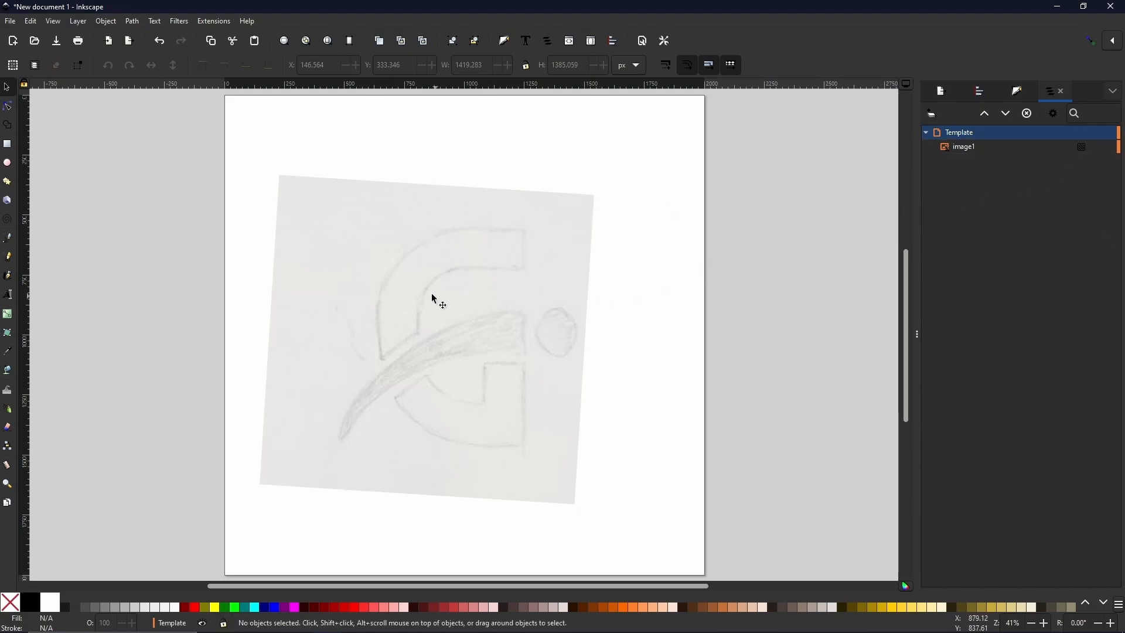
Step: Confirm the sketch can no longer be picked and deselect it
{"action": "left_click", "coordinate": [429, 340]}
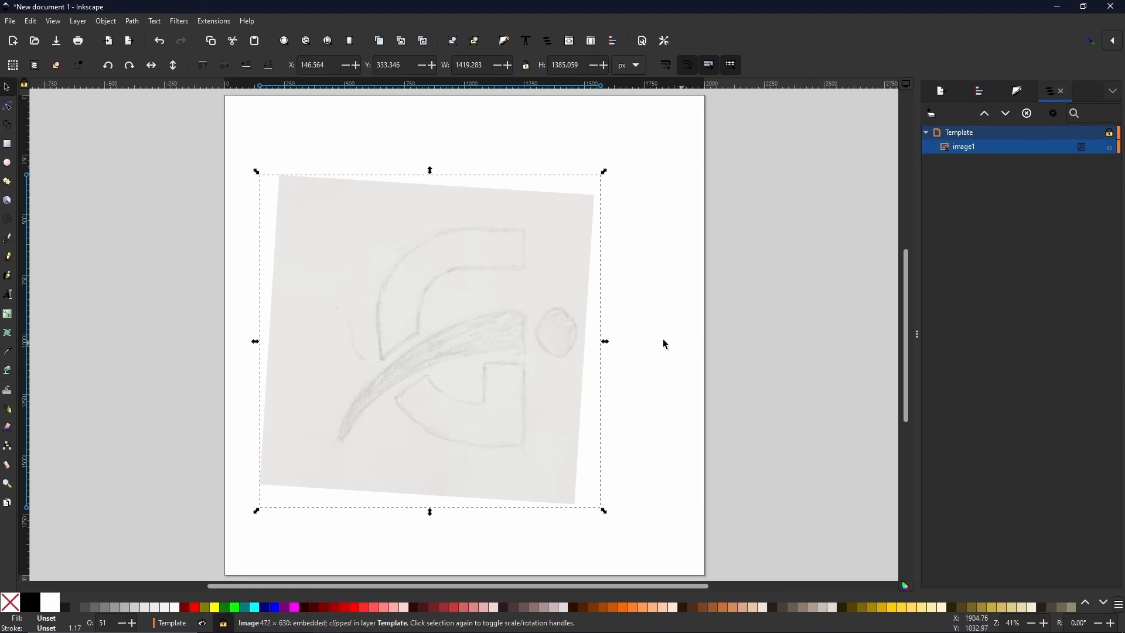
{"action": "left_click", "coordinate": [663, 344]}
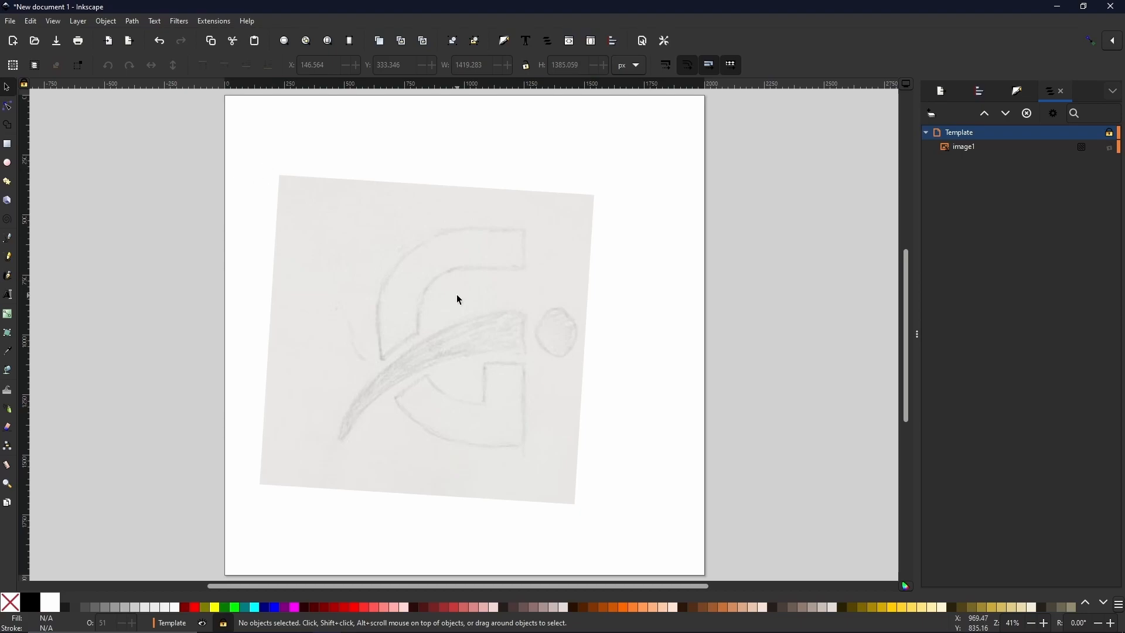
{"action": "mouse_move", "coordinate": [747, 459]}
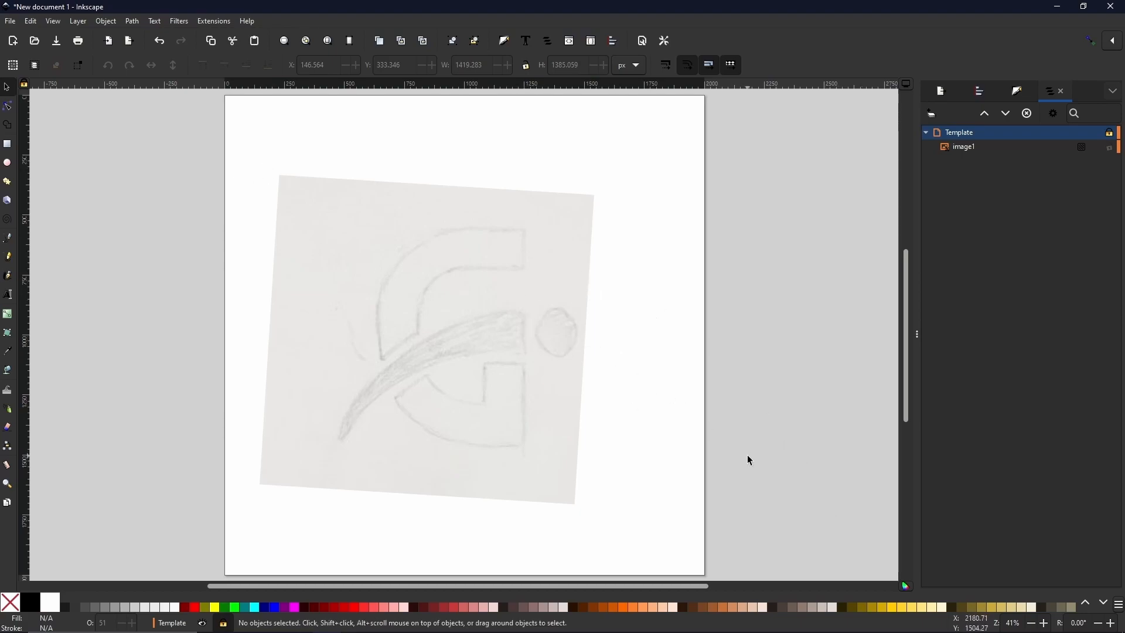
{"action": "mouse_move", "coordinate": [934, 132]}
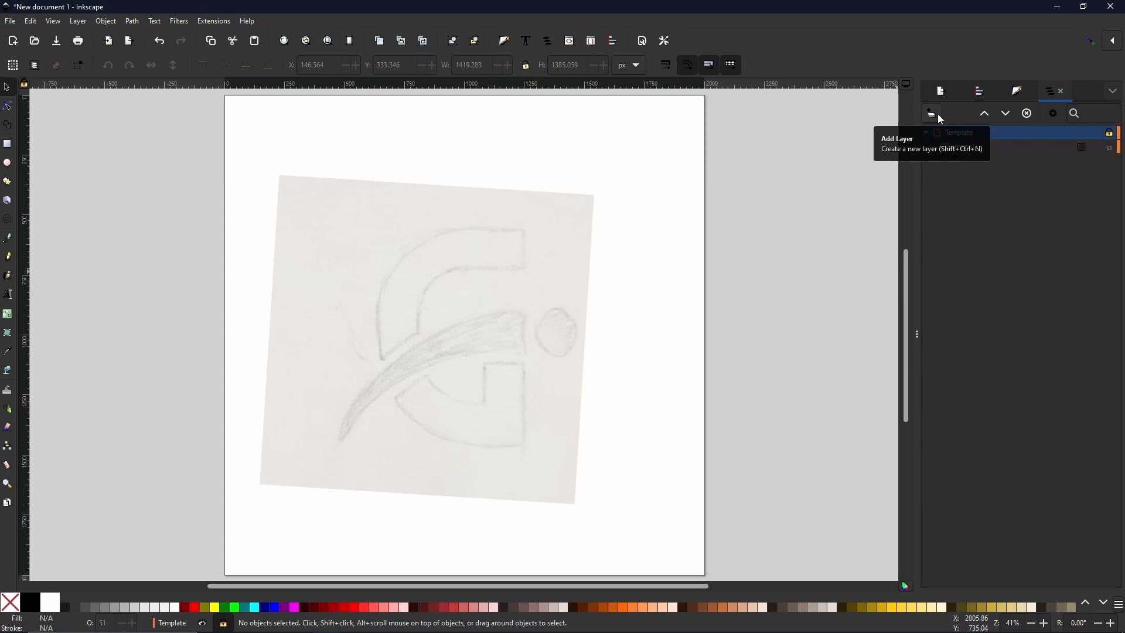
Step: Add a new layer named Linework, then begin adding a second layer
{"action": "left_click", "coordinate": [929, 112]}
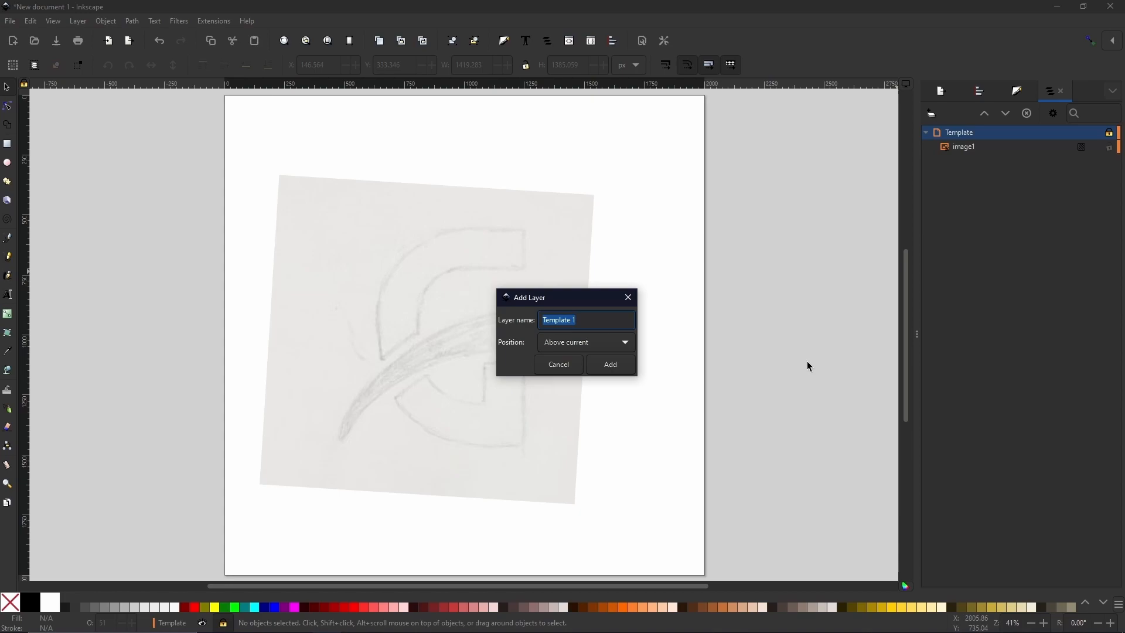
{"action": "type", "text": "L"}
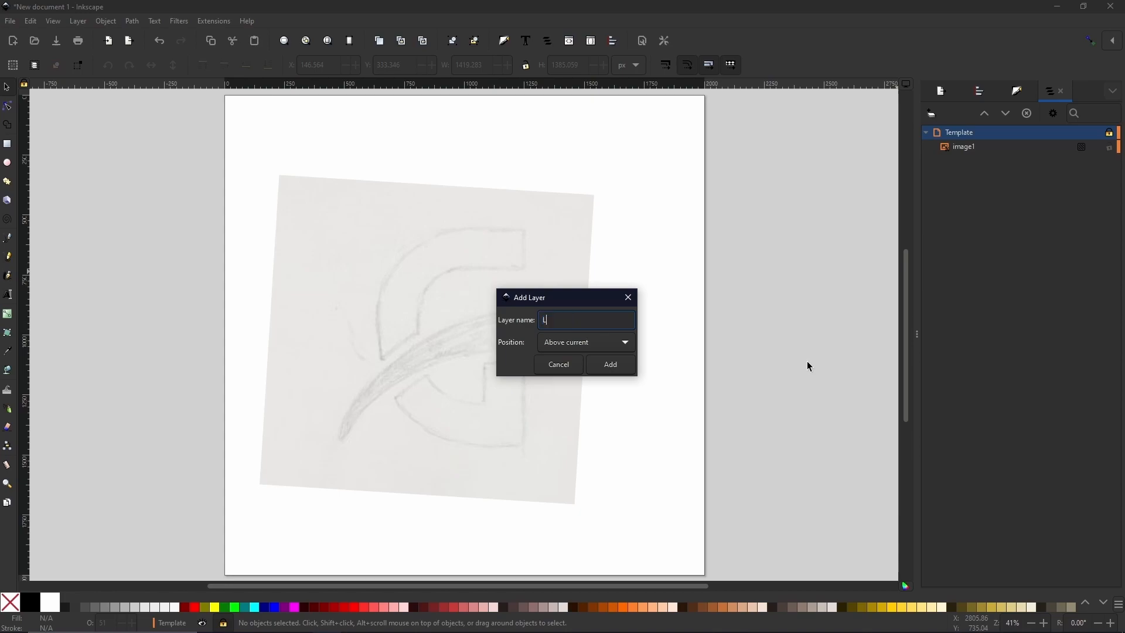
{"action": "type", "text": "inework"}
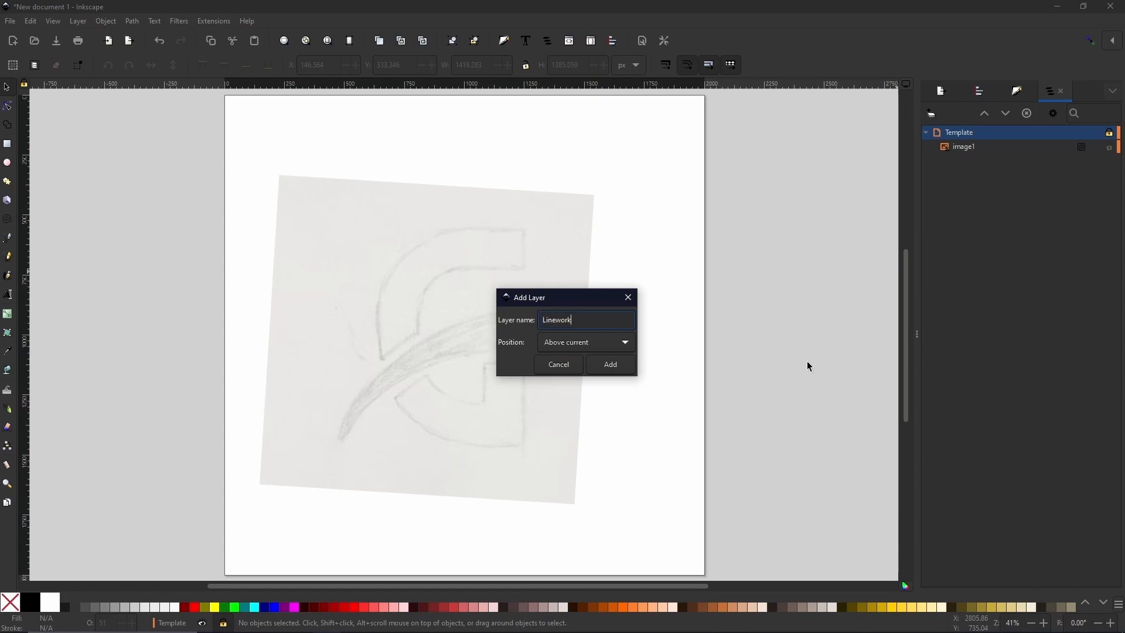
{"action": "left_click", "coordinate": [610, 364]}
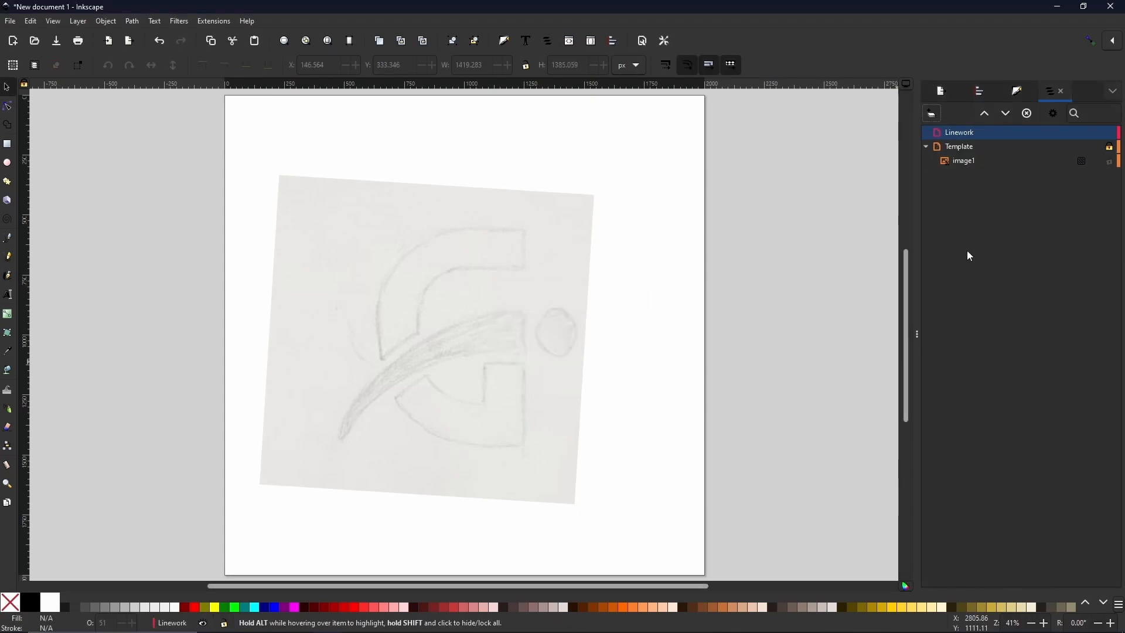
{"action": "mouse_move", "coordinate": [931, 113]}
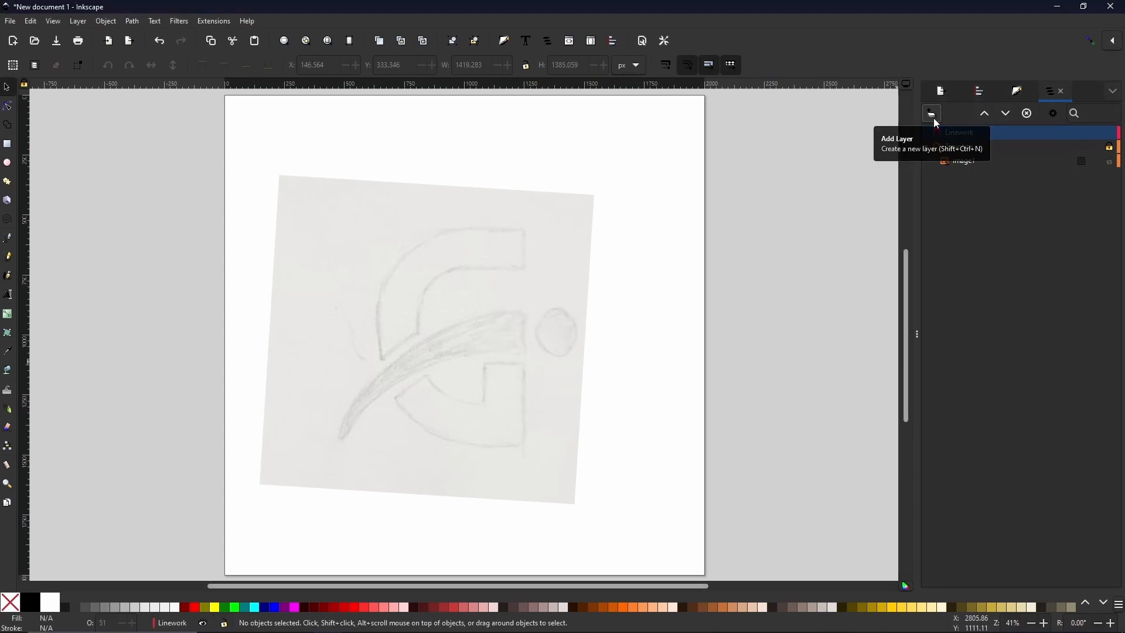
{"action": "left_click", "coordinate": [930, 114]}
{"action": "type", "text": "Colour"}
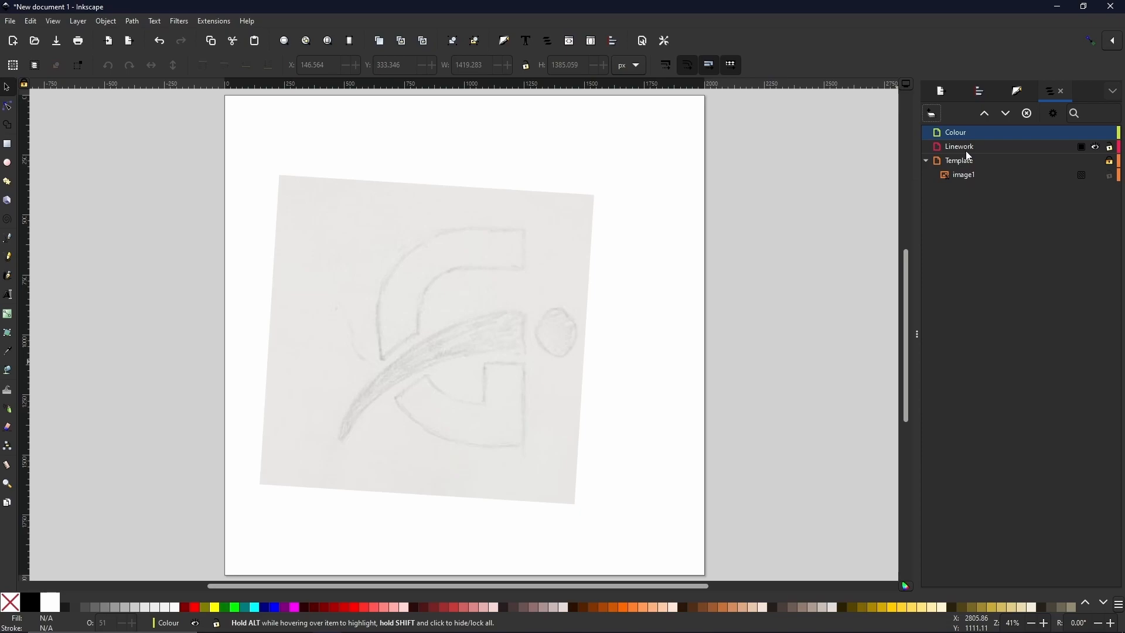
{"action": "mouse_move", "coordinate": [967, 151]}
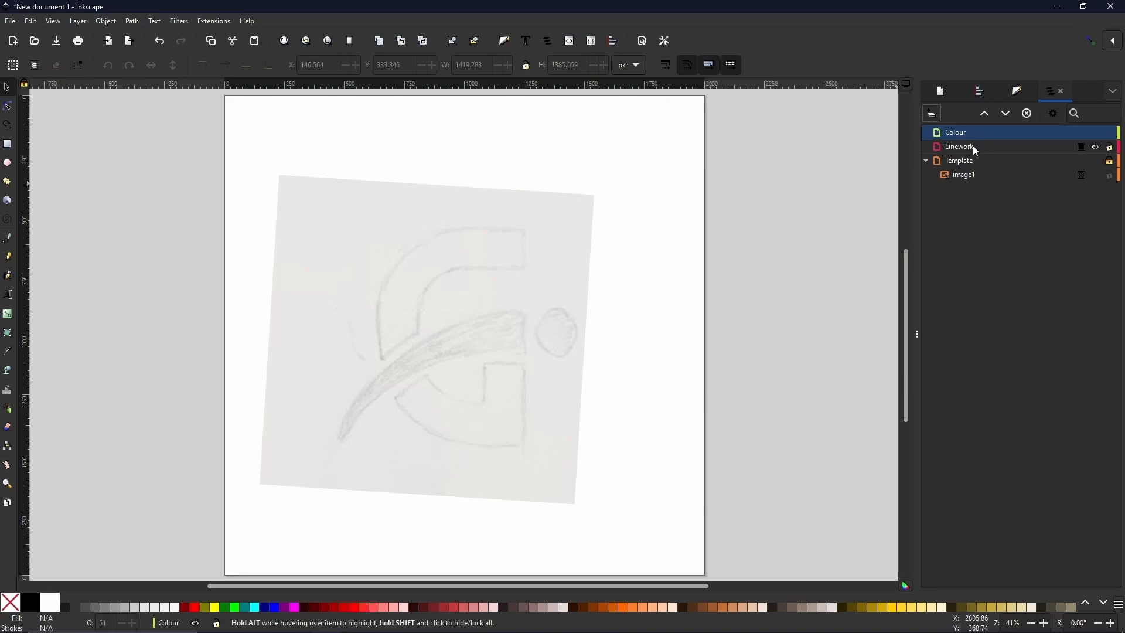
Step: Delete the Colour layer from the document
{"action": "left_click", "coordinate": [959, 146]}
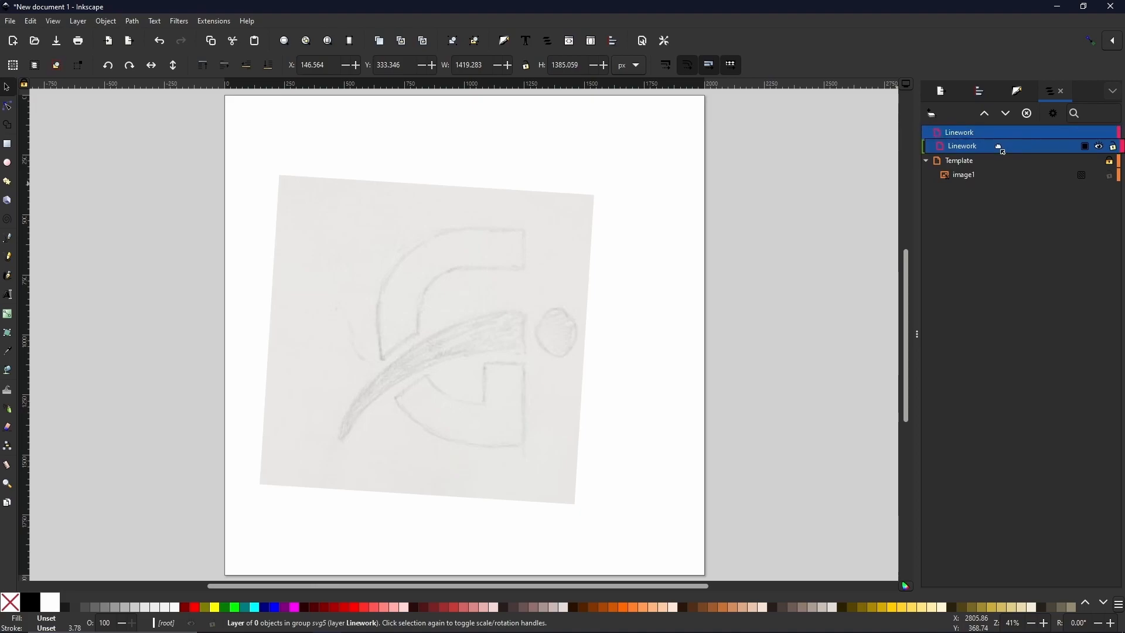
{"action": "double_click", "coordinate": [960, 146]}
{"action": "type", "text": "Colour"}
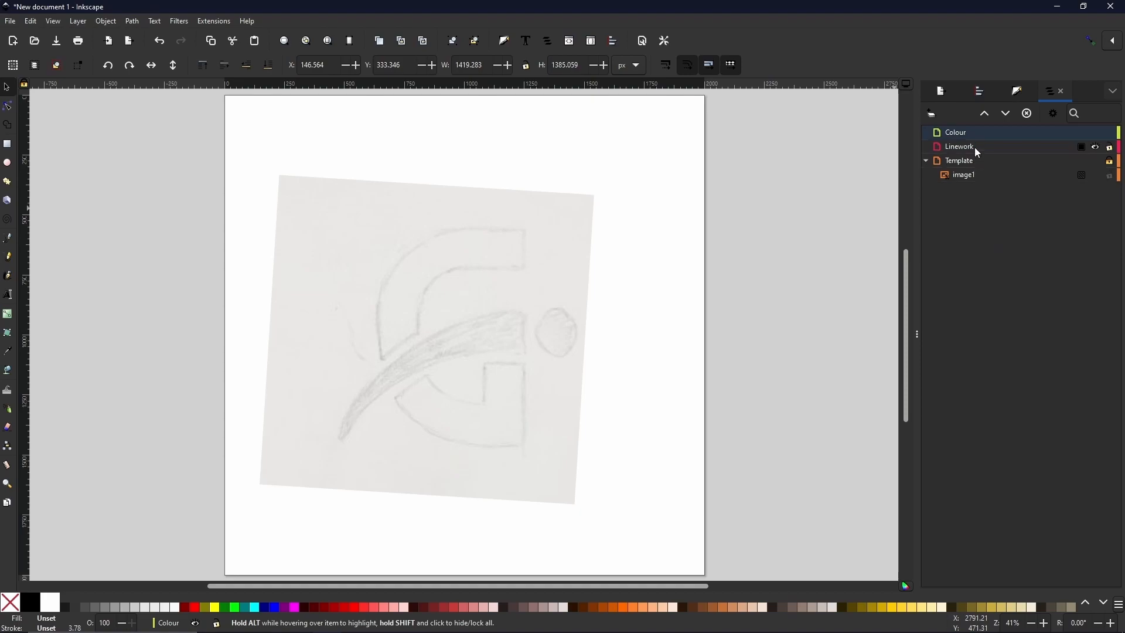
{"action": "left_click", "coordinate": [956, 132]}
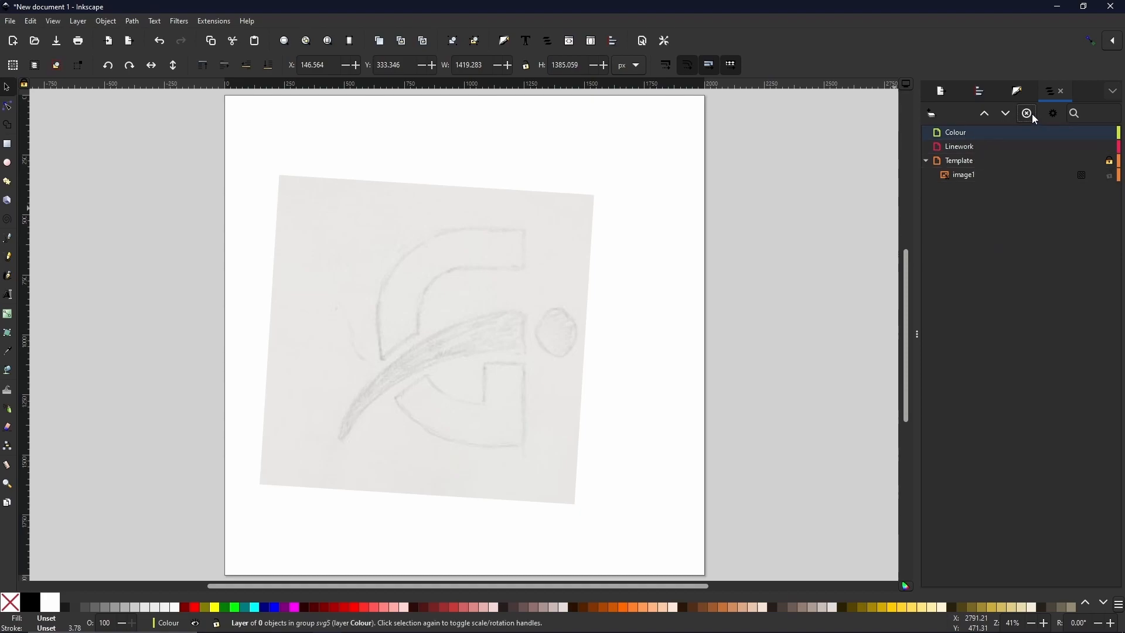
{"action": "left_click", "coordinate": [1025, 114]}
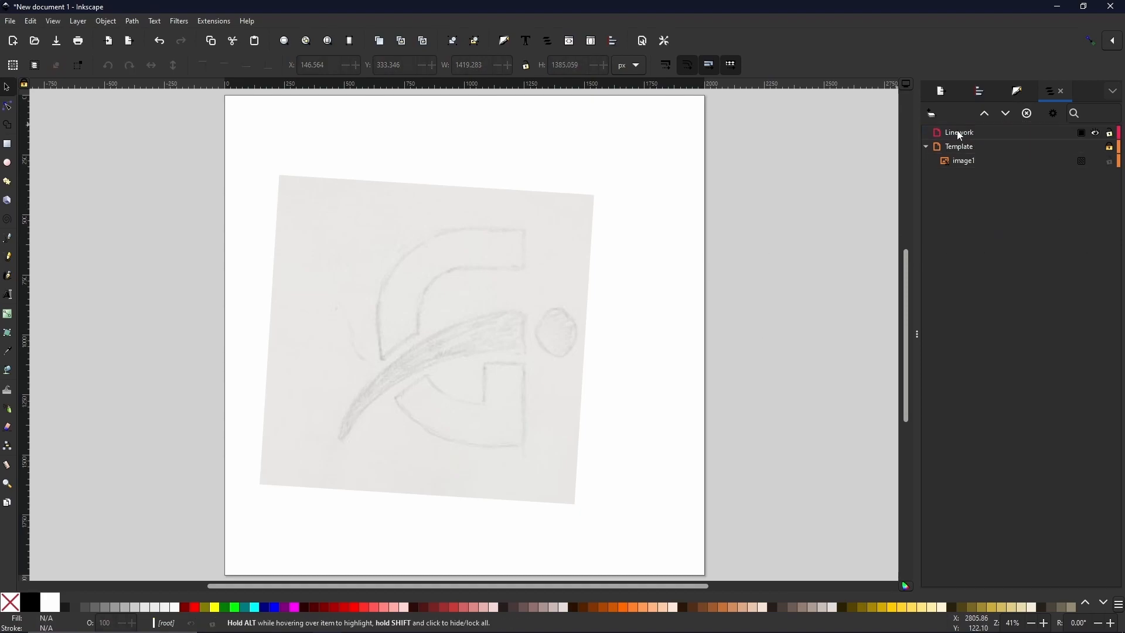
Step: Make Linework the current layer for drawing
{"action": "left_click", "coordinate": [959, 132]}
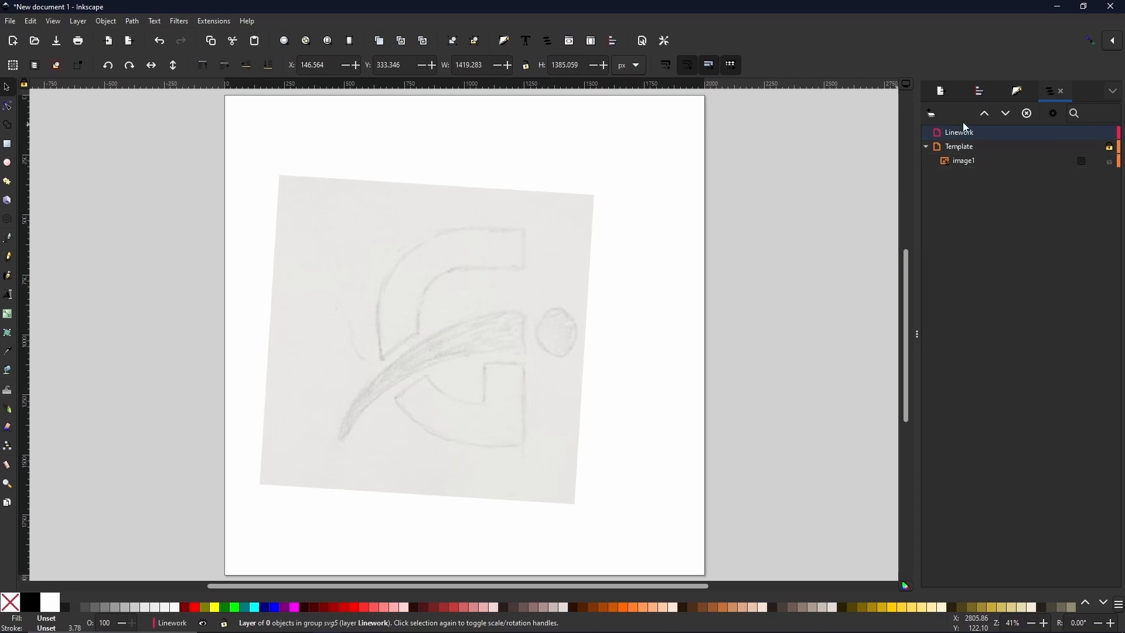
{"action": "mouse_move", "coordinate": [1011, 120]}
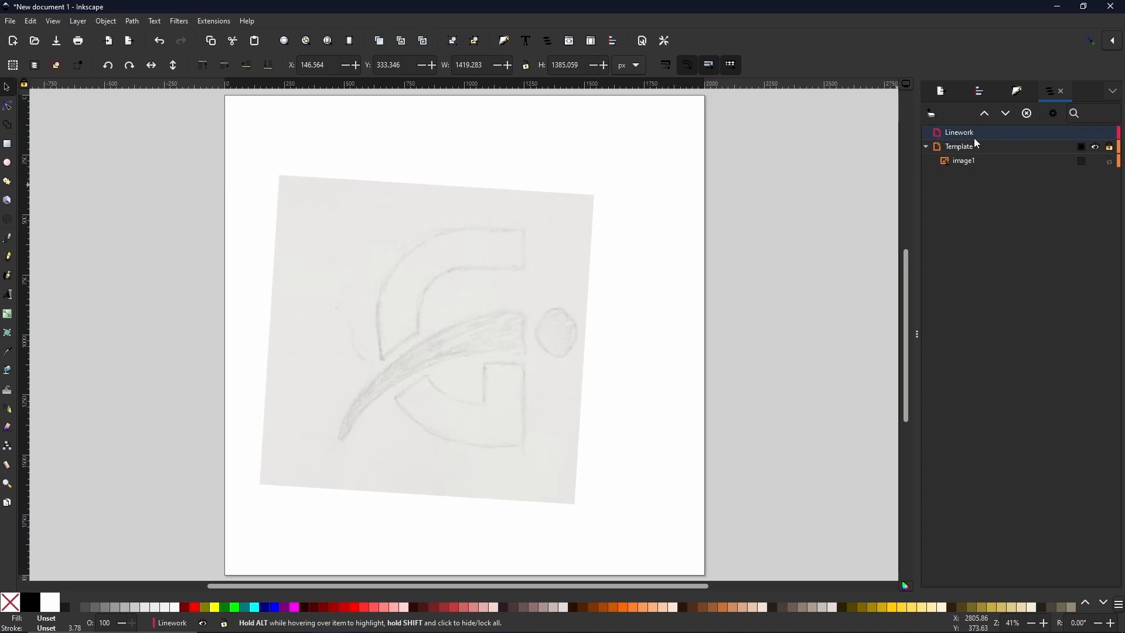
{"action": "left_click", "coordinate": [958, 132]}
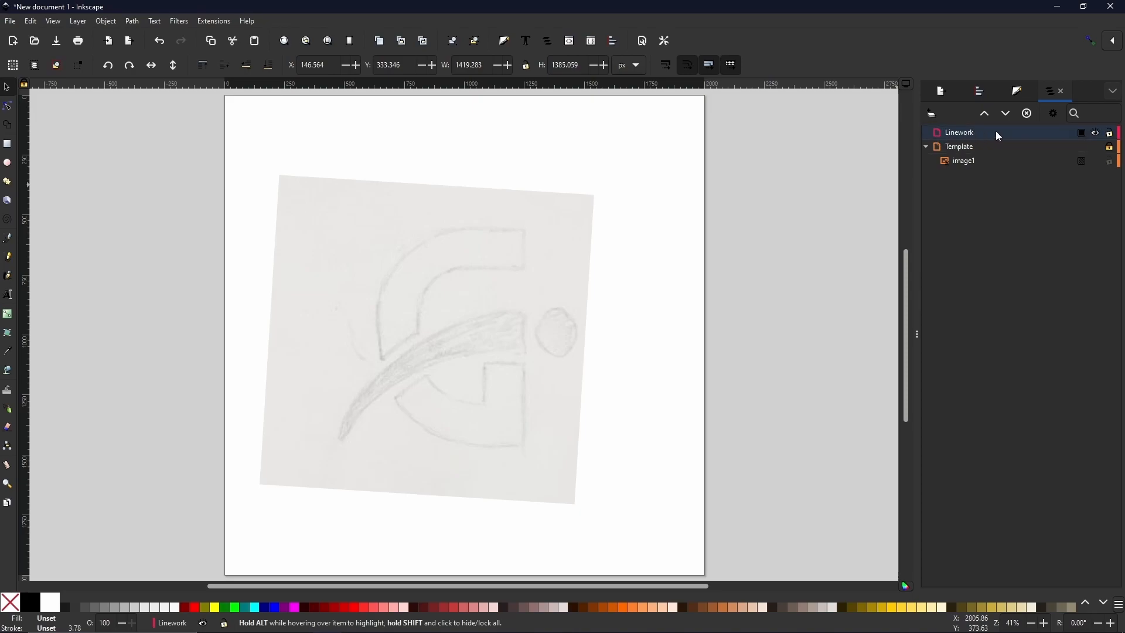
{"action": "left_click", "coordinate": [957, 132]}
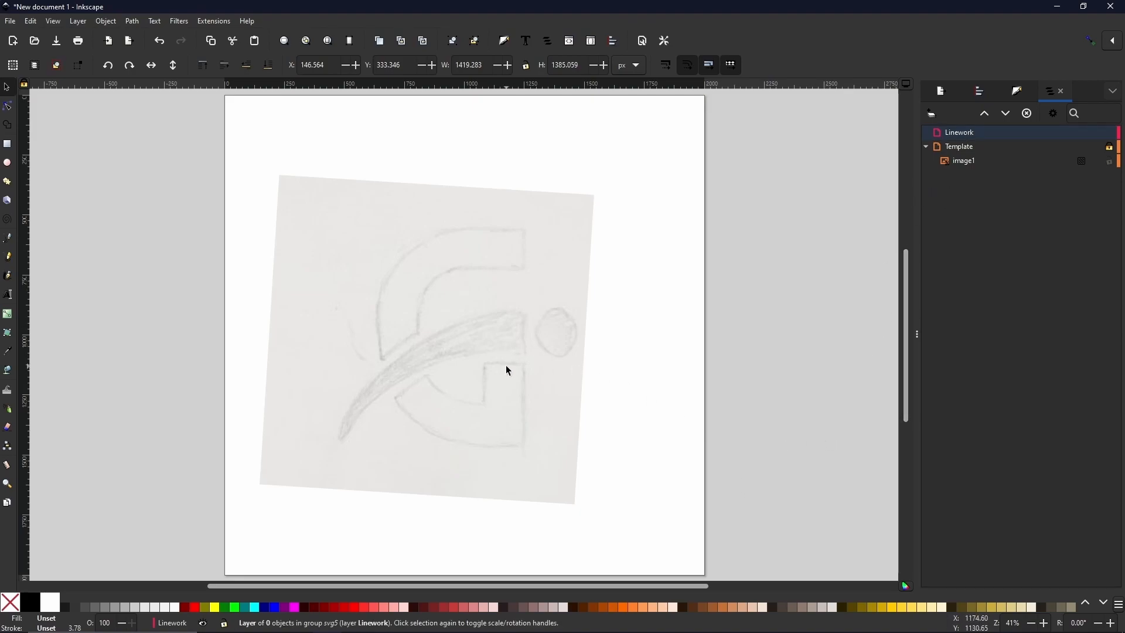
{"action": "mouse_move", "coordinate": [447, 251]}
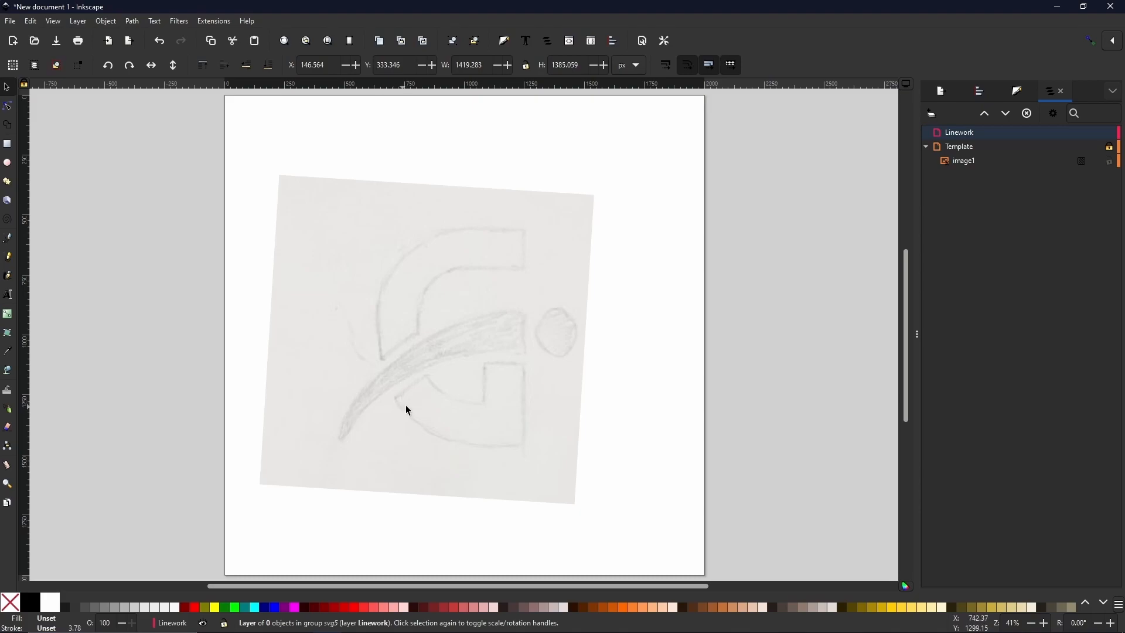
{"action": "mouse_move", "coordinate": [482, 416]}
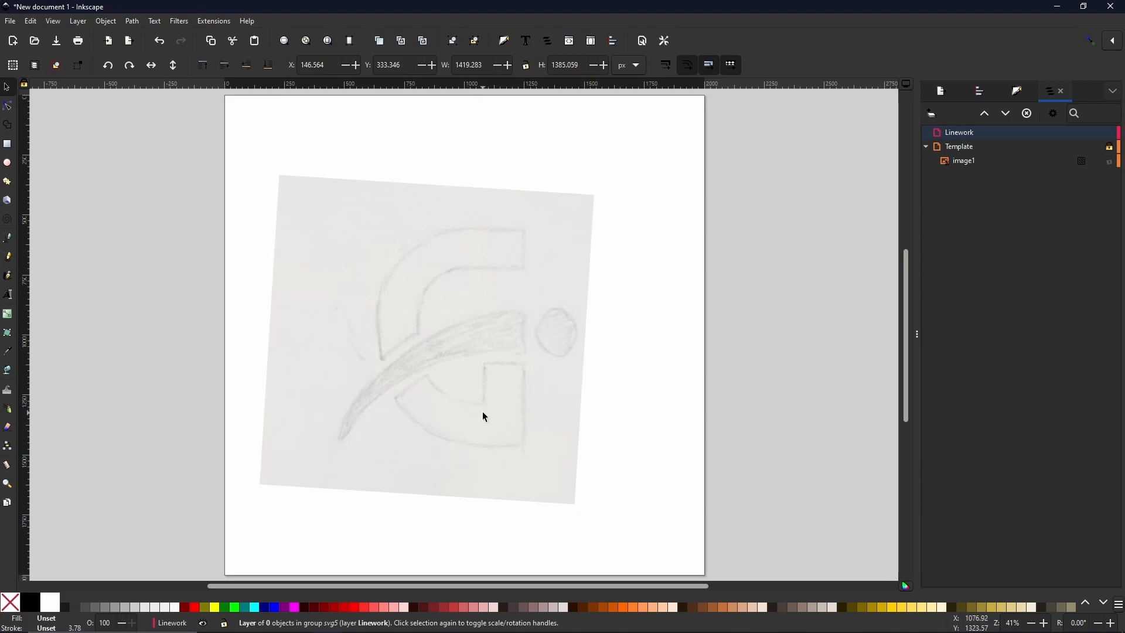
{"action": "mouse_move", "coordinate": [521, 412]}
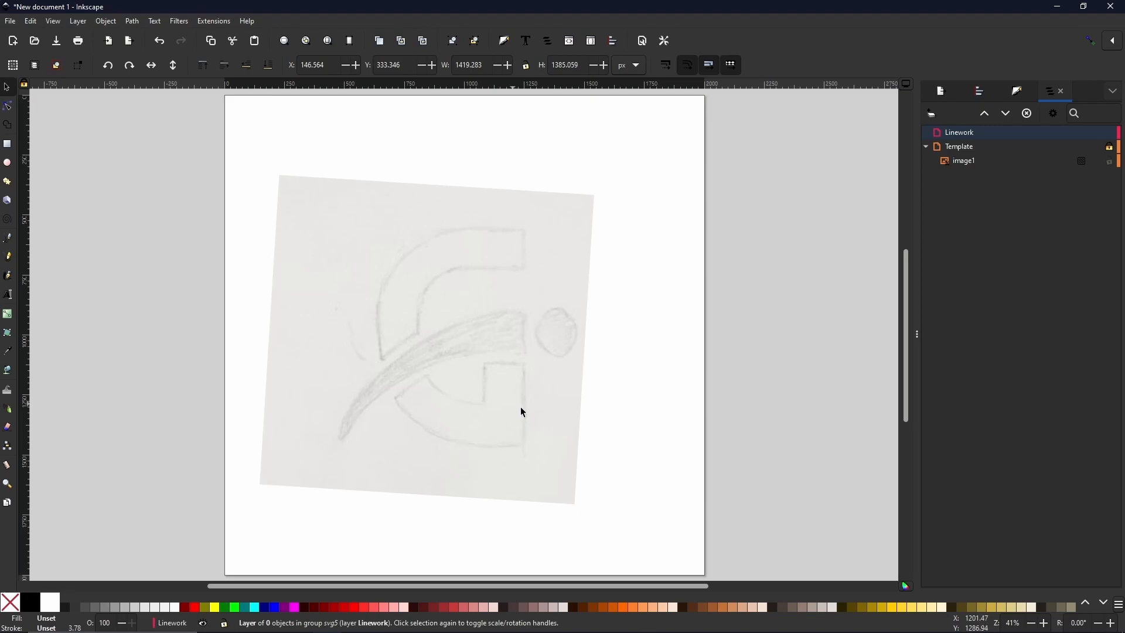
{"action": "mouse_move", "coordinate": [505, 388]}
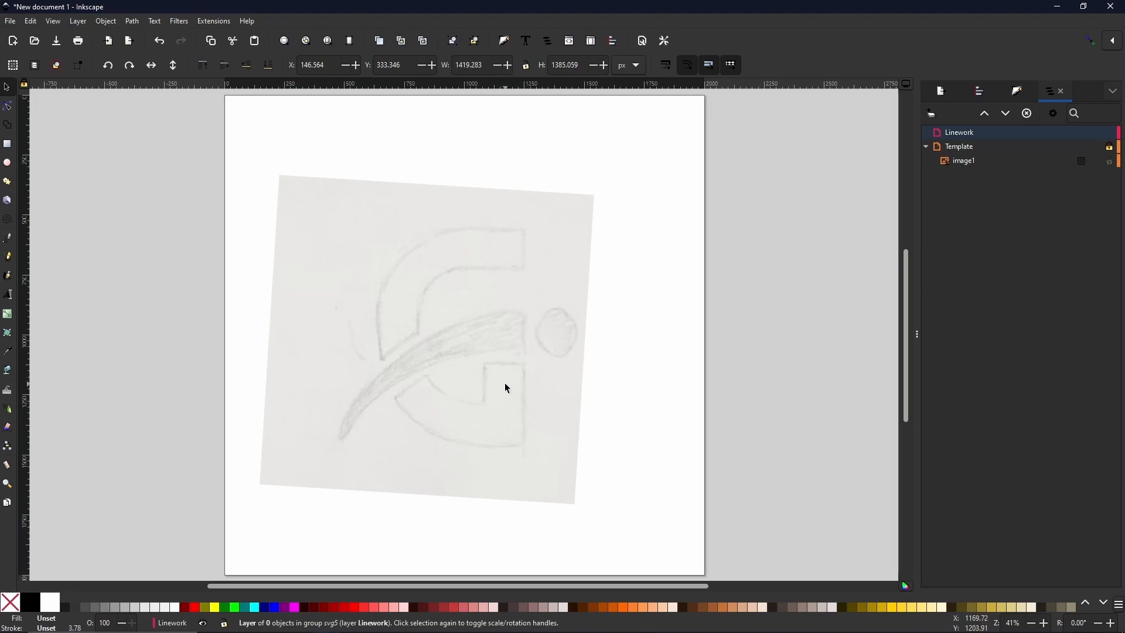
Step: Draw a rectangle over the G's lower-right vertical stem on the Linework layer
{"action": "left_click", "coordinate": [7, 144]}
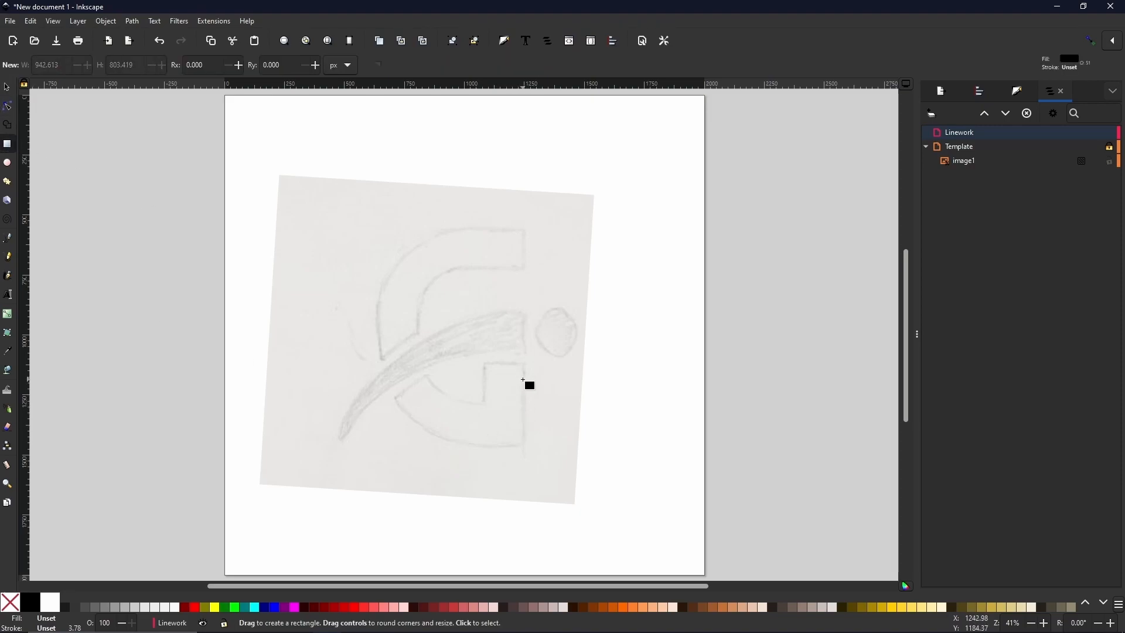
{"action": "mouse_move", "coordinate": [490, 369]}
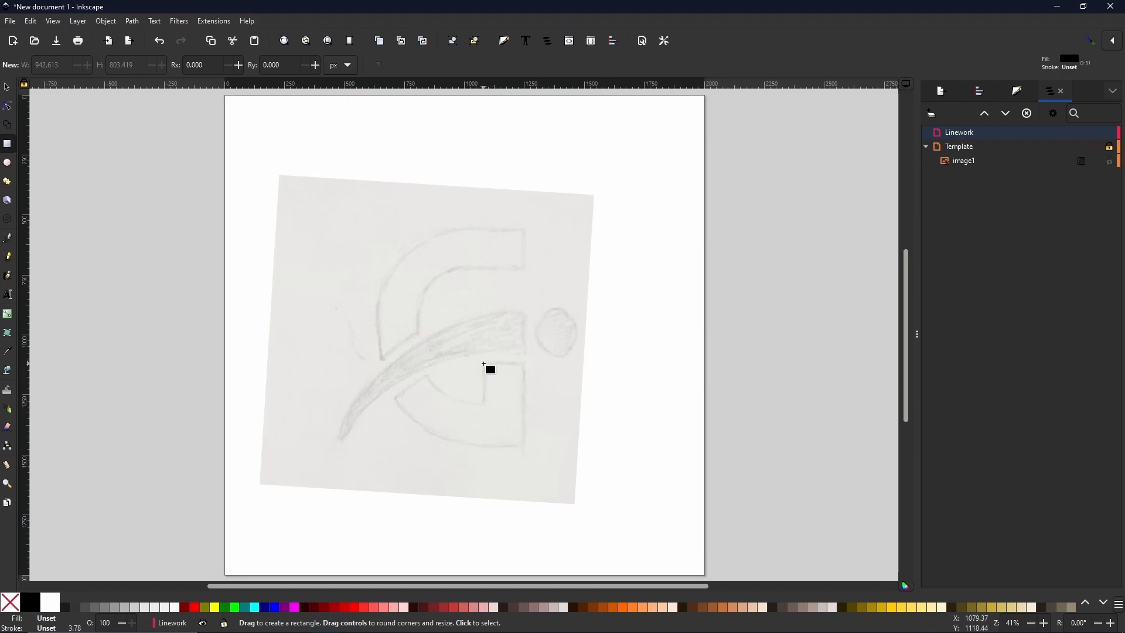
{"action": "left_click_drag", "start_coordinate": [484, 362], "coordinate": [528, 450]}
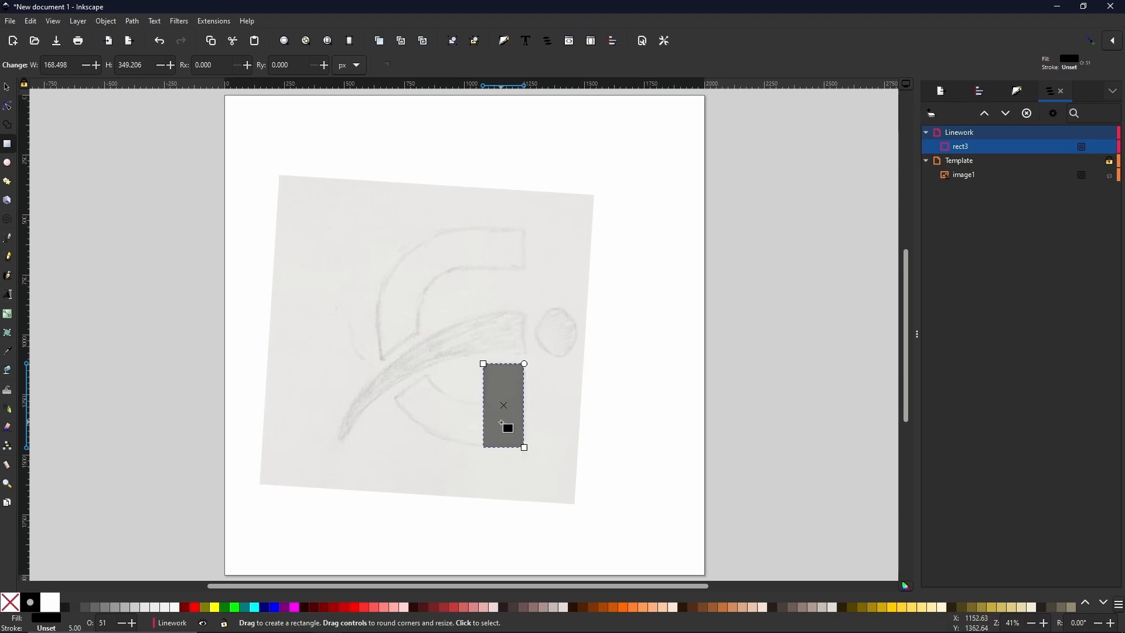
{"action": "mouse_move", "coordinate": [493, 379]}
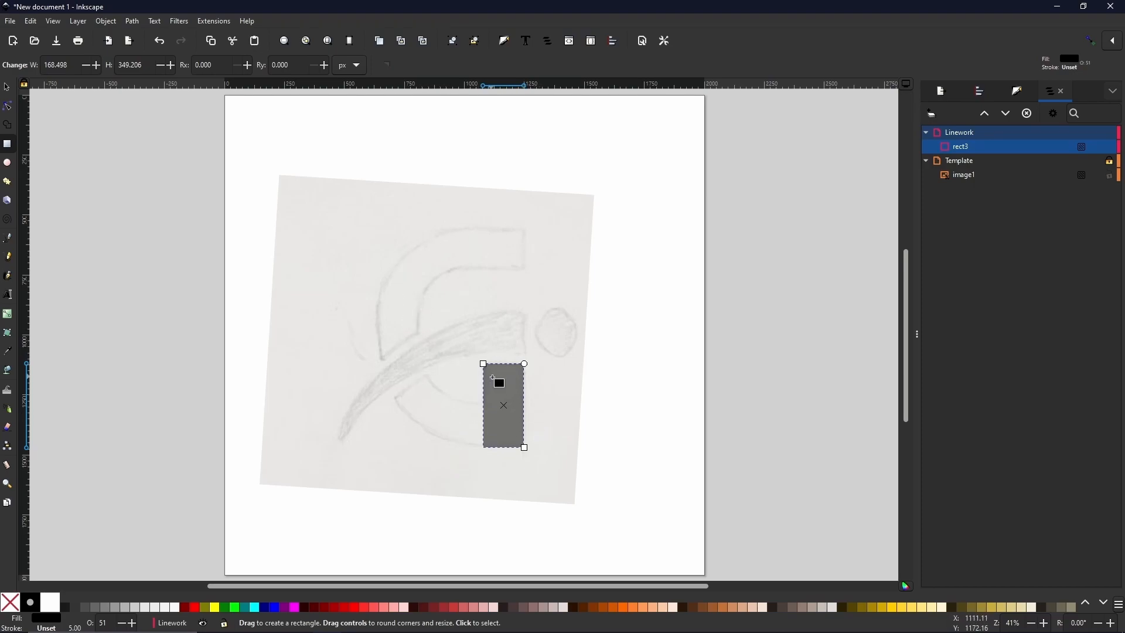
{"action": "mouse_move", "coordinate": [626, 268]}
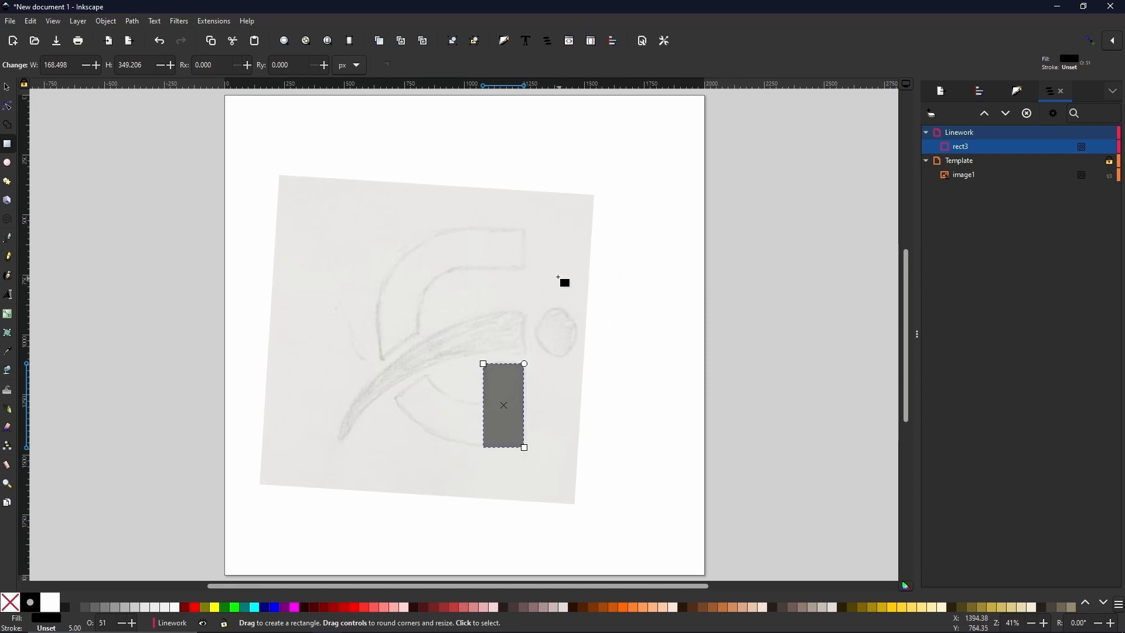
{"action": "mouse_move", "coordinate": [485, 412]}
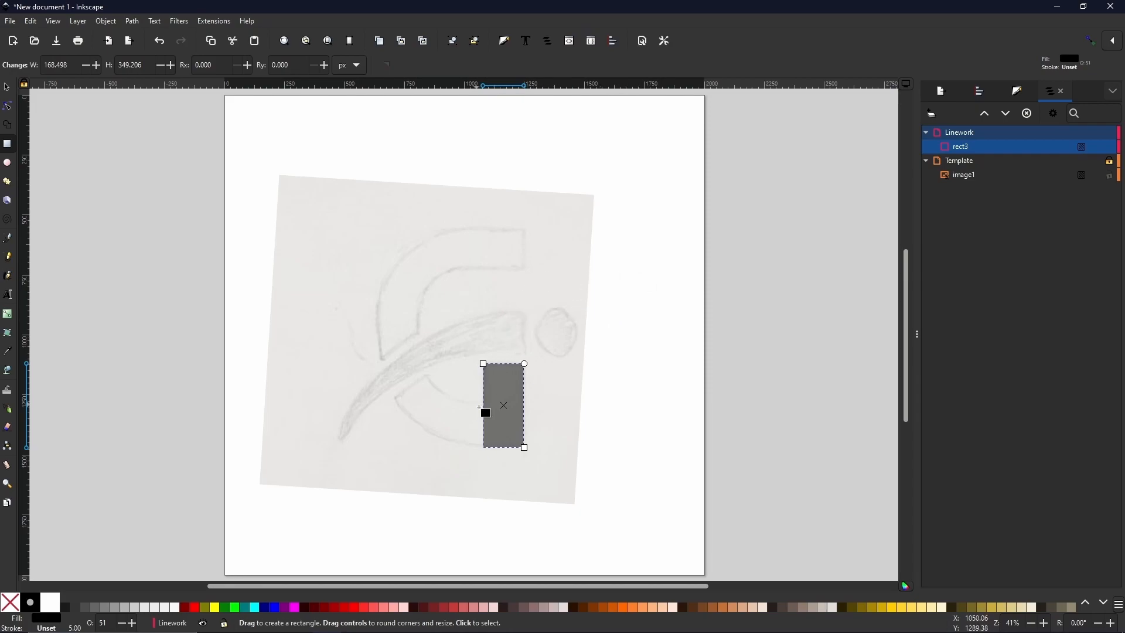
{"action": "mouse_move", "coordinate": [238, 358]}
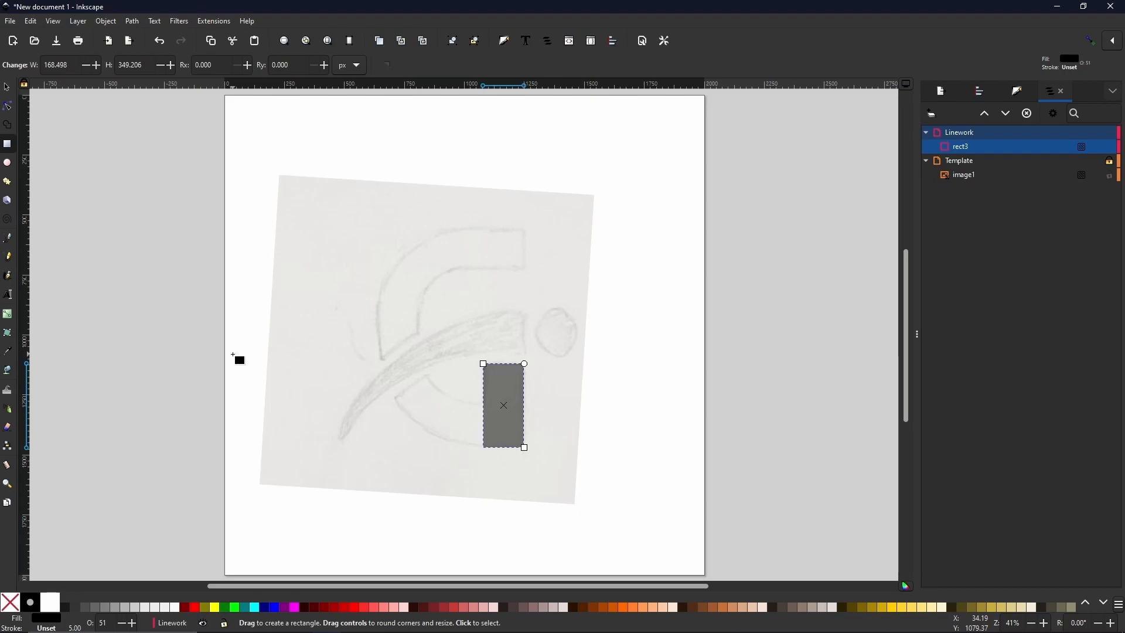
{"action": "mouse_move", "coordinate": [230, 332]}
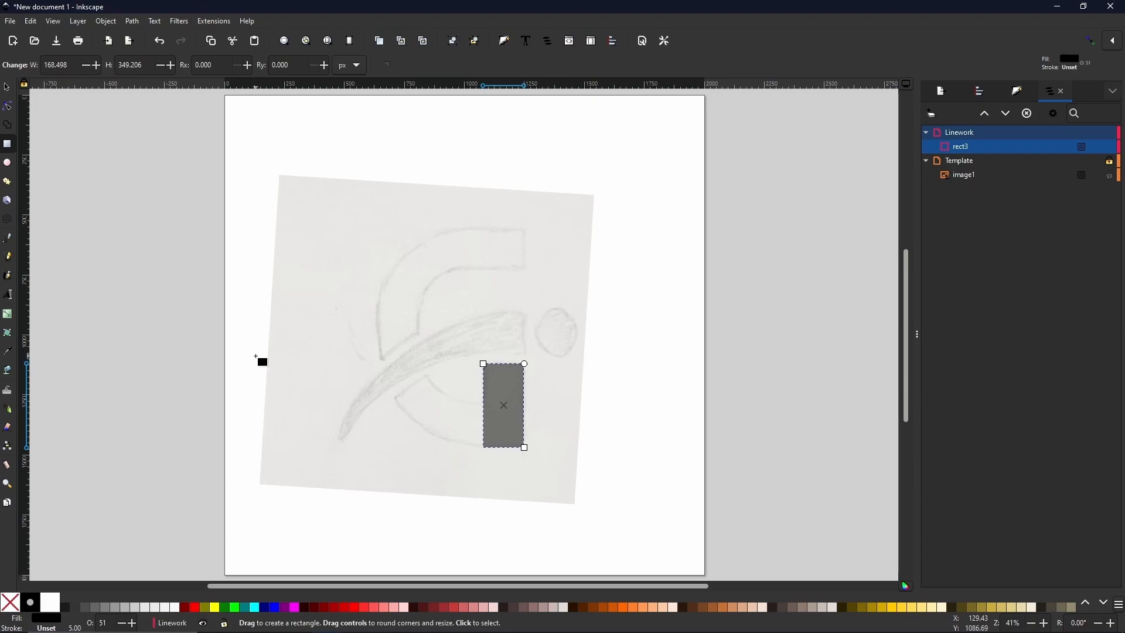
{"action": "mouse_move", "coordinate": [275, 383]}
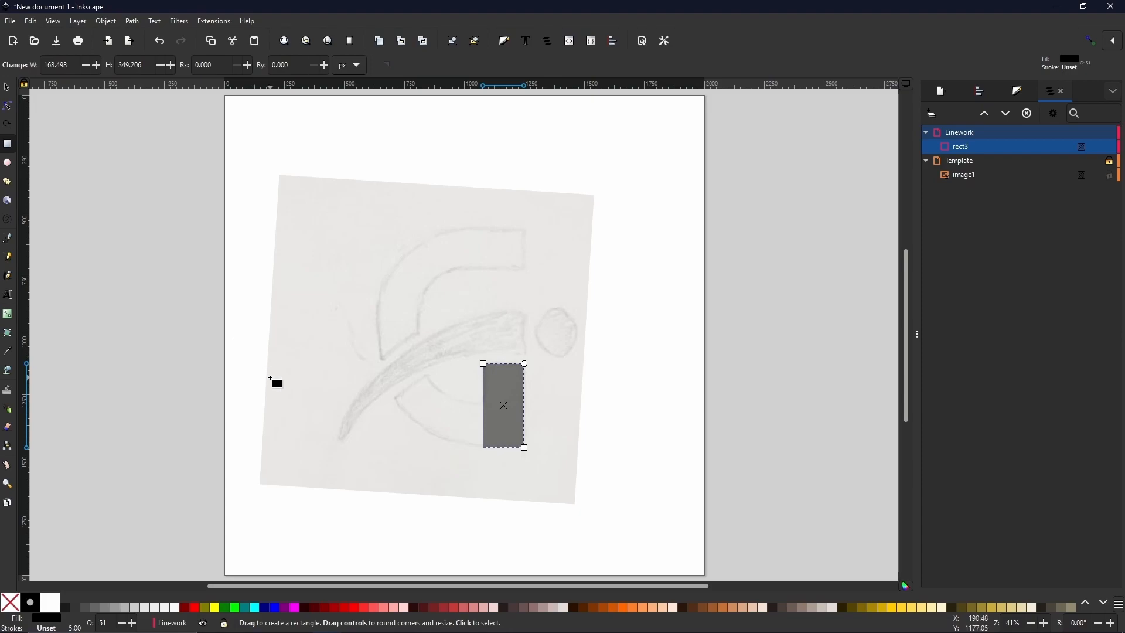
{"action": "mouse_move", "coordinate": [258, 373]}
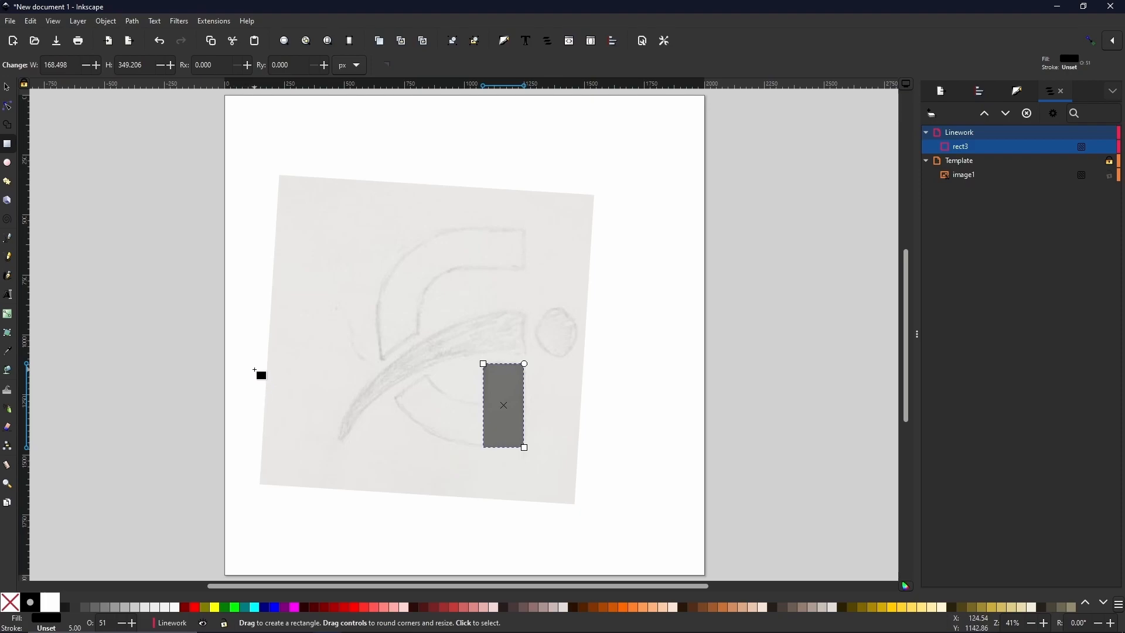
{"action": "mouse_move", "coordinate": [222, 365]}
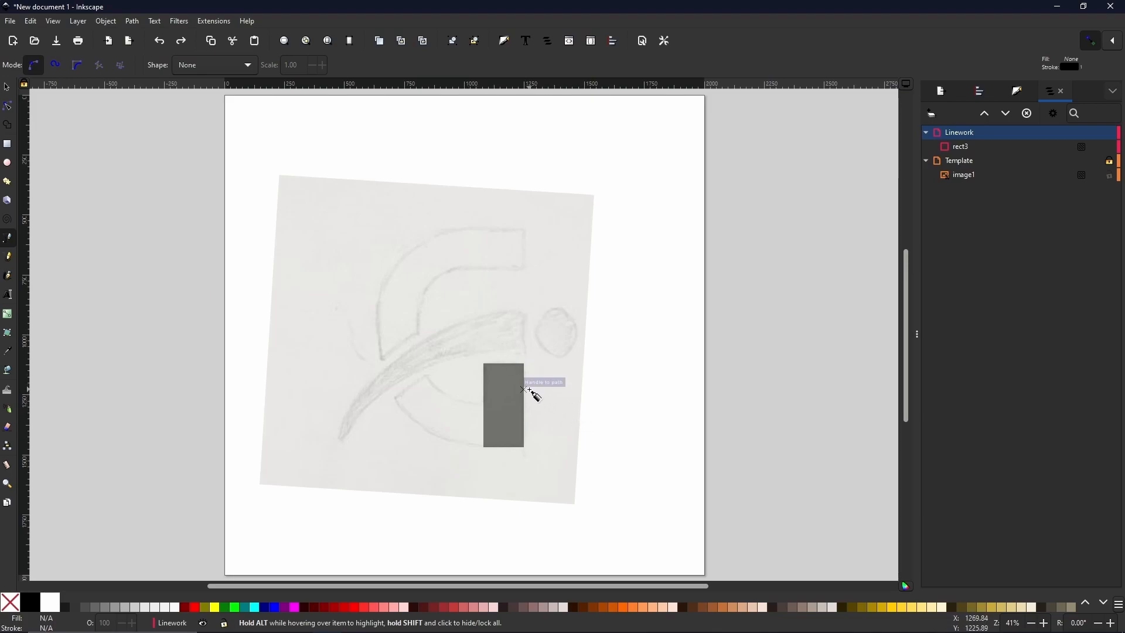
{"action": "mouse_move", "coordinate": [565, 315]}
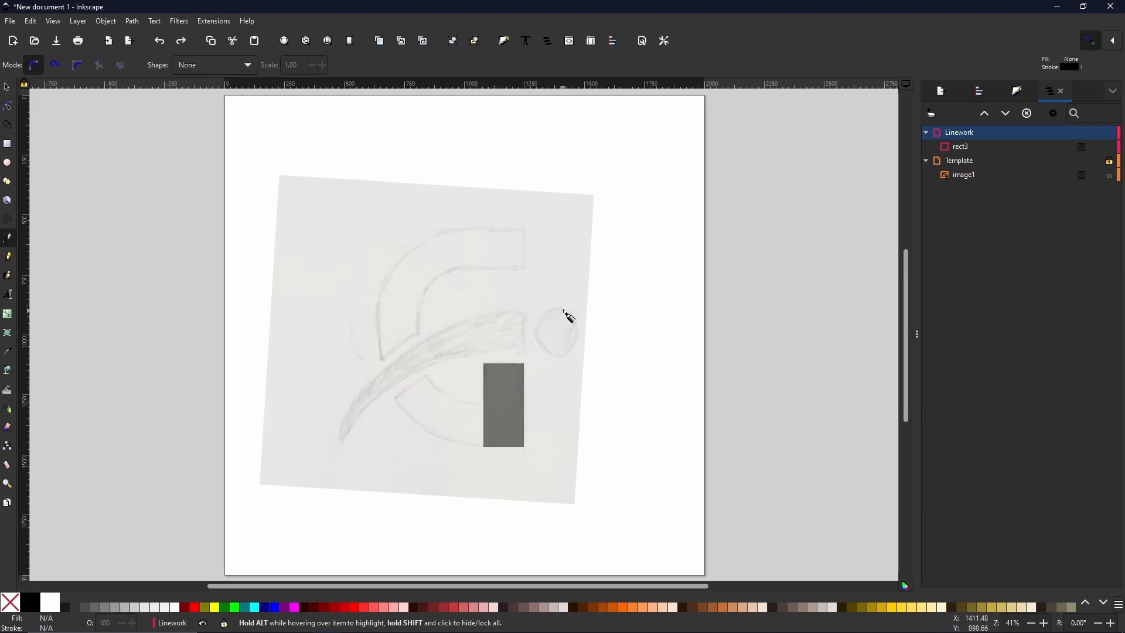
{"action": "mouse_move", "coordinate": [7, 237]}
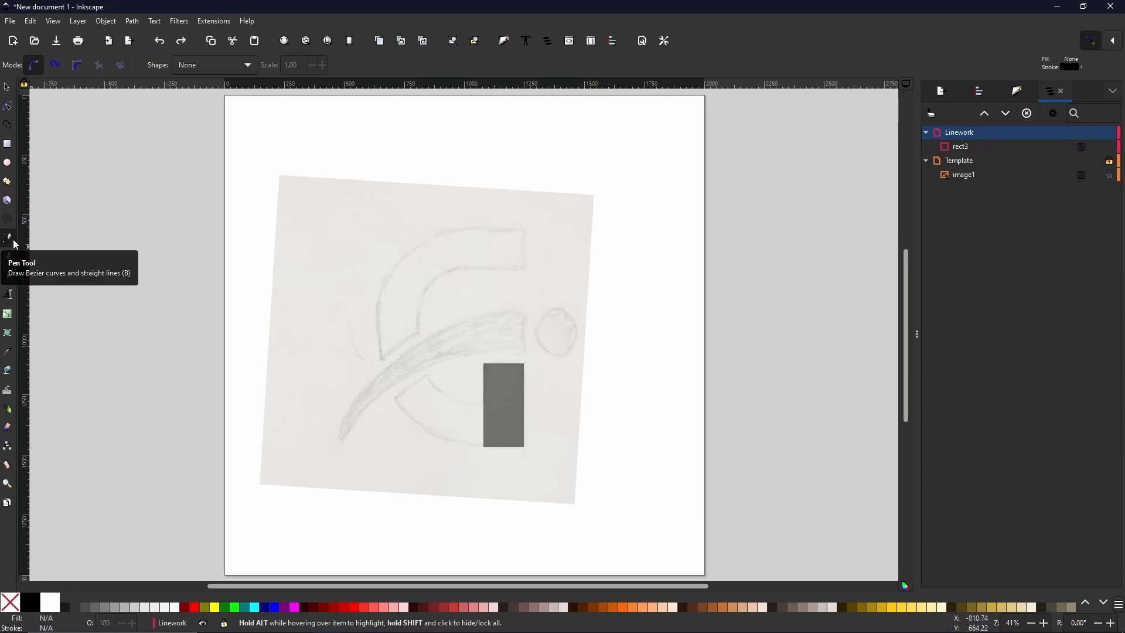
{"action": "mouse_move", "coordinate": [363, 438]}
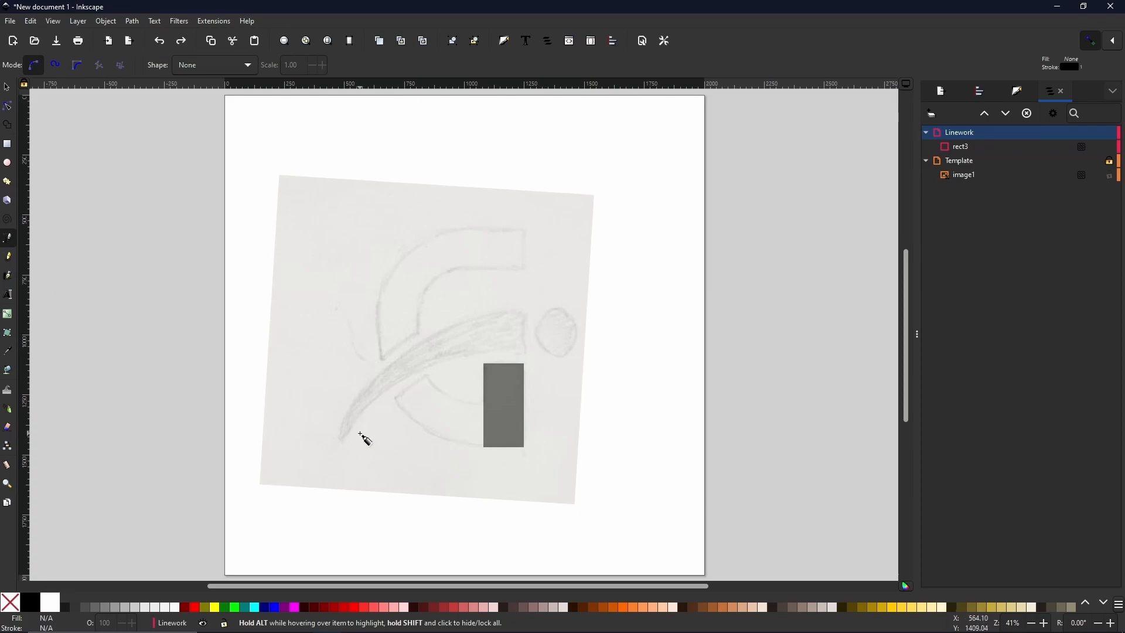
{"action": "mouse_move", "coordinate": [395, 434]}
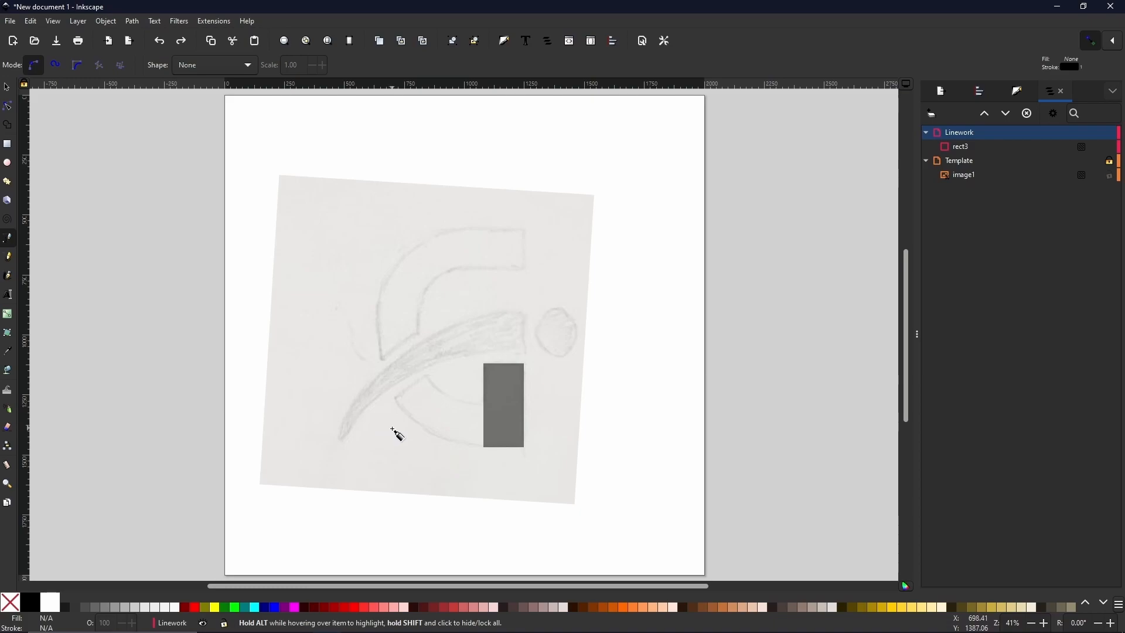
{"action": "mouse_move", "coordinate": [481, 402]}
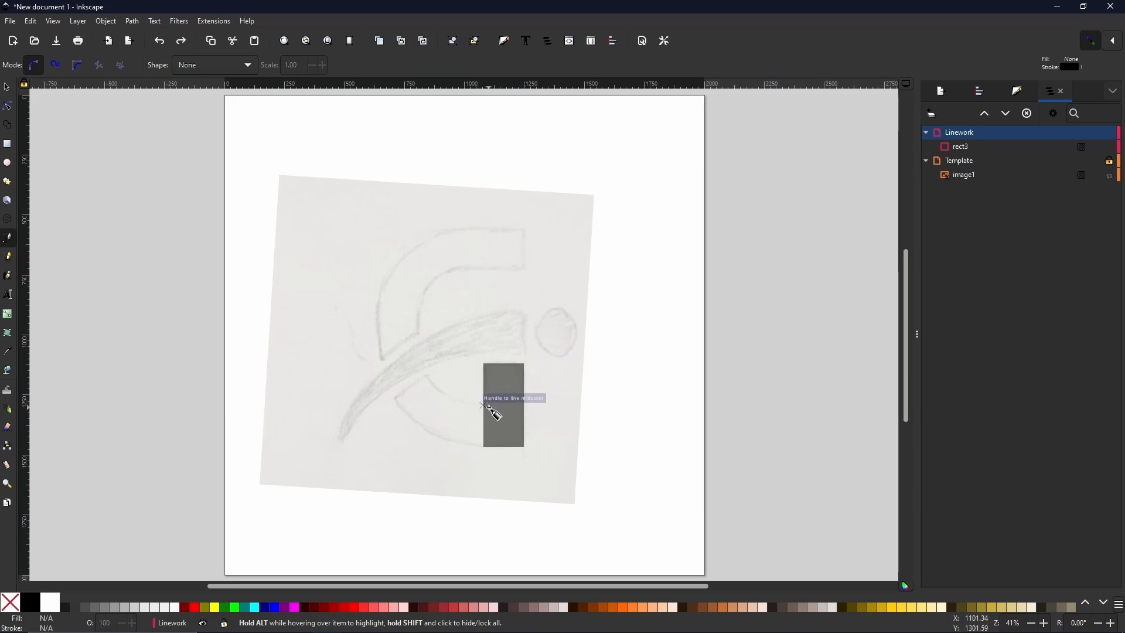
Step: Trace a Bezier path from the rectangle corner around the G's outer top curve
{"action": "left_click", "coordinate": [482, 408]}
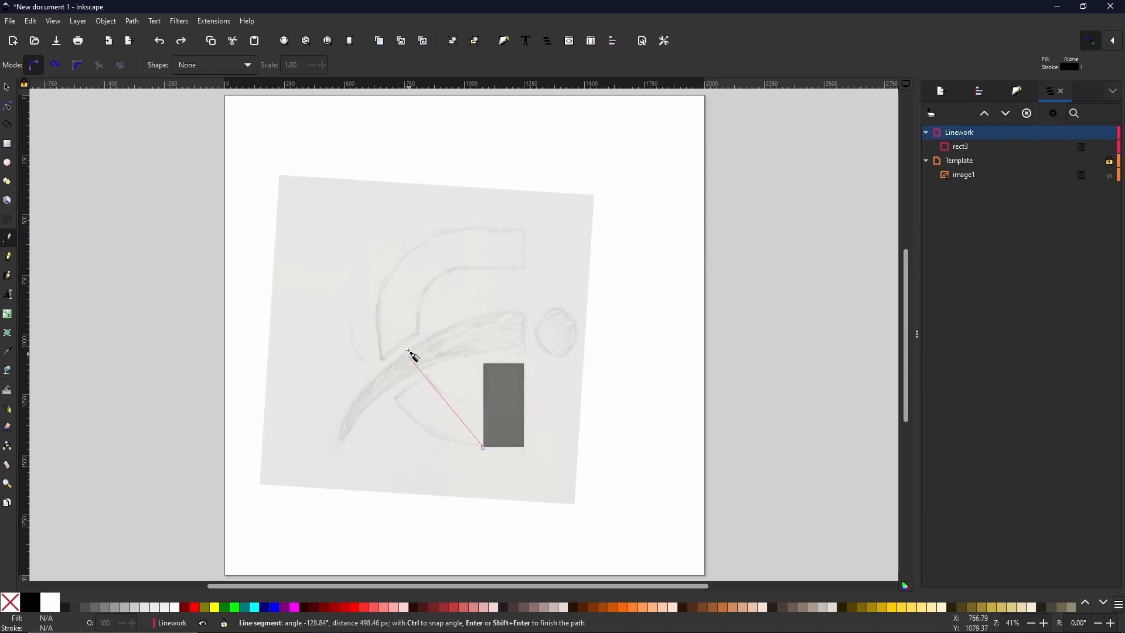
{"action": "mouse_move", "coordinate": [409, 319]}
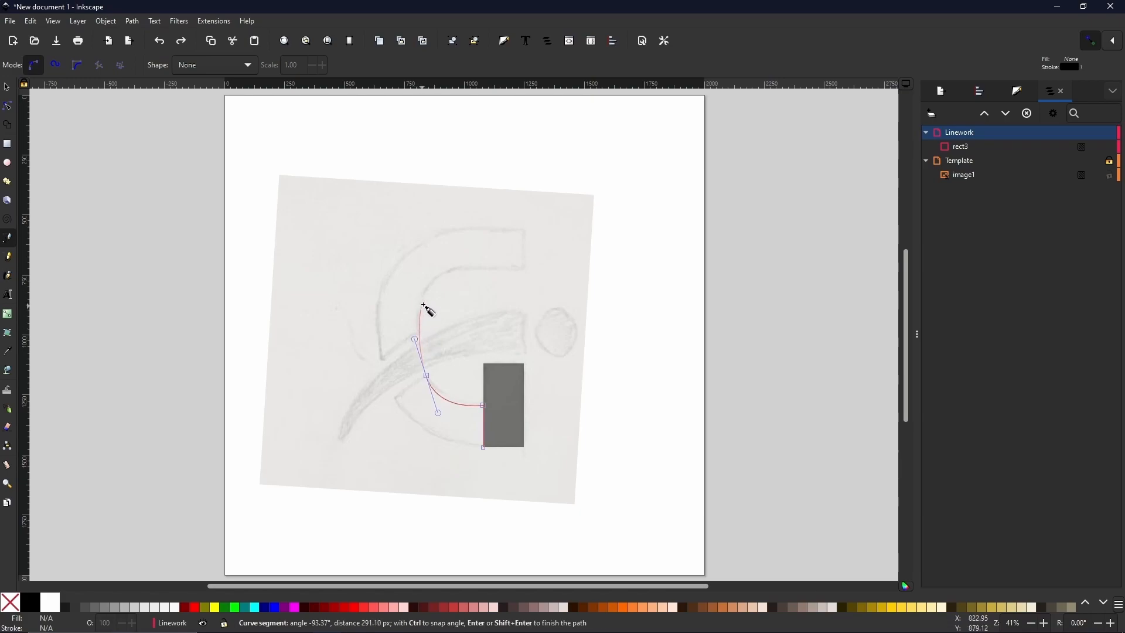
{"action": "mouse_move", "coordinate": [424, 299]}
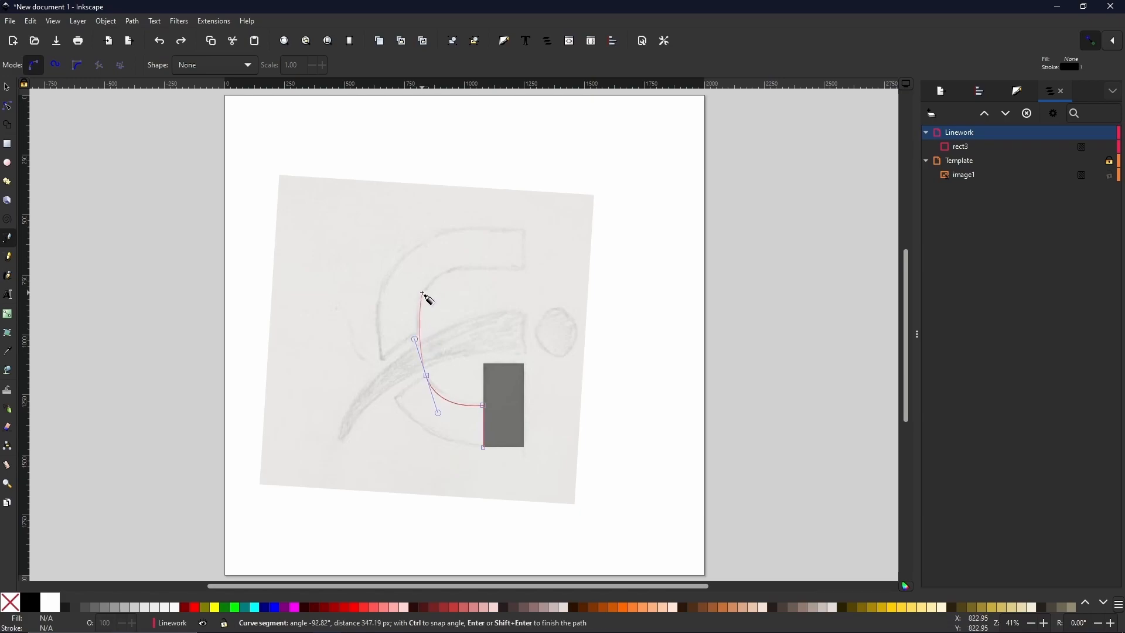
{"action": "mouse_move", "coordinate": [436, 293]}
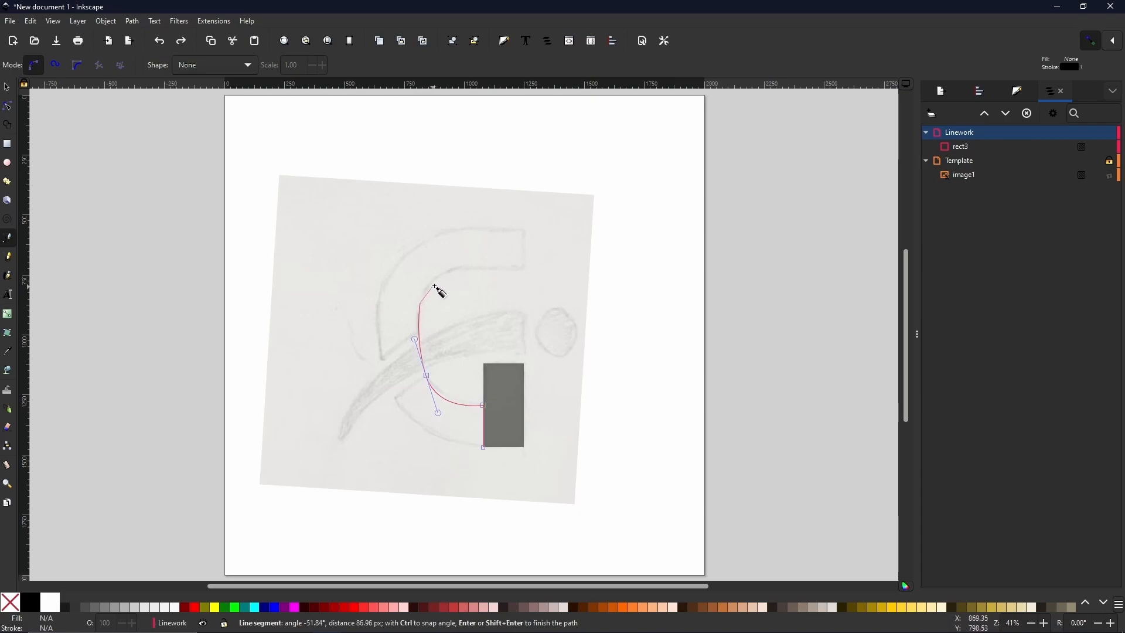
{"action": "left_click", "coordinate": [499, 267]}
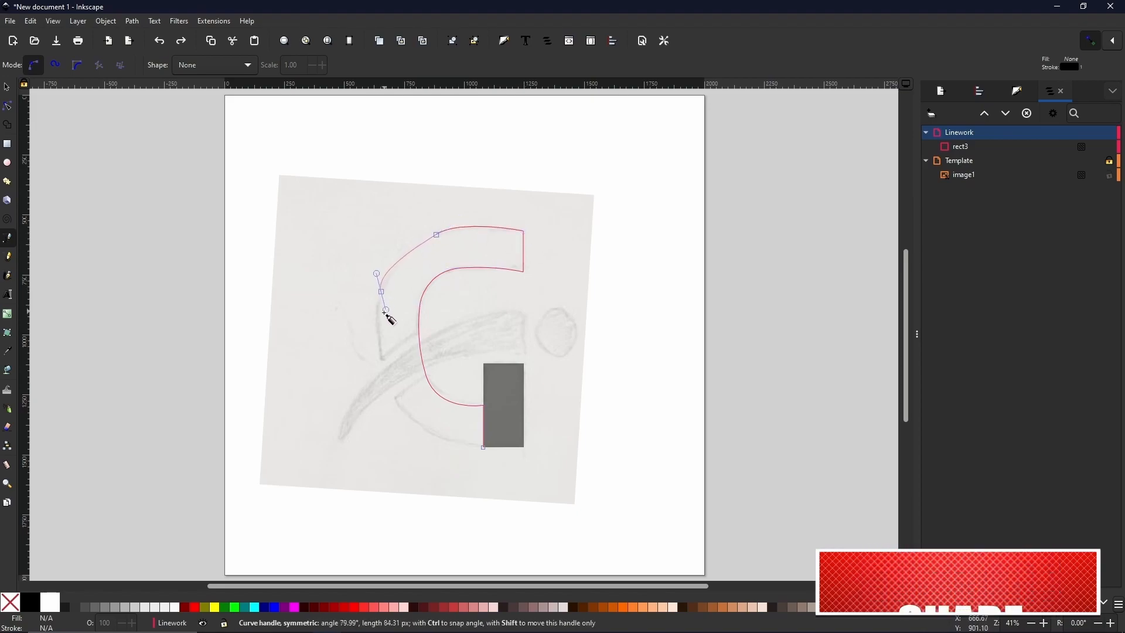
{"action": "left_click_drag", "start_coordinate": [384, 309], "coordinate": [391, 380]}
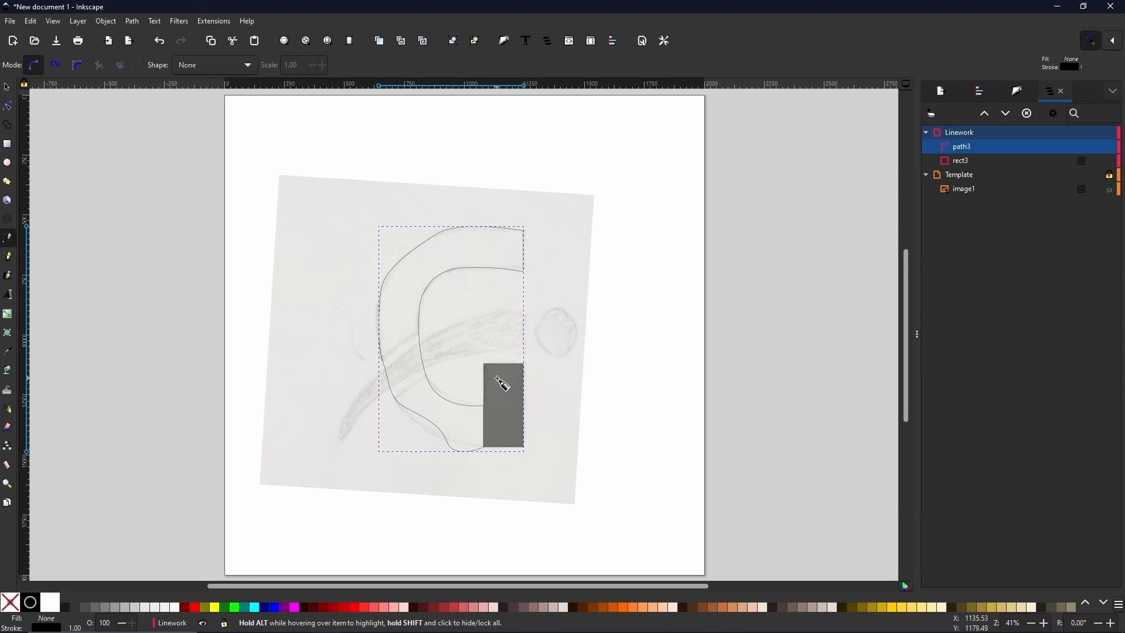
{"action": "mouse_move", "coordinate": [480, 415]}
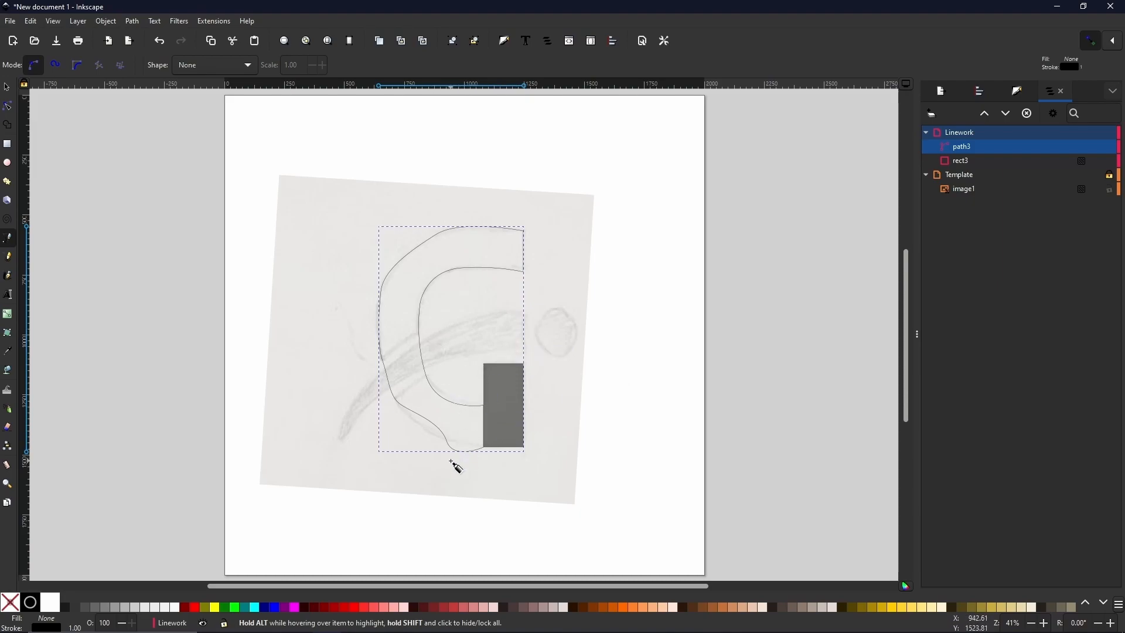
{"action": "mouse_move", "coordinate": [488, 455]}
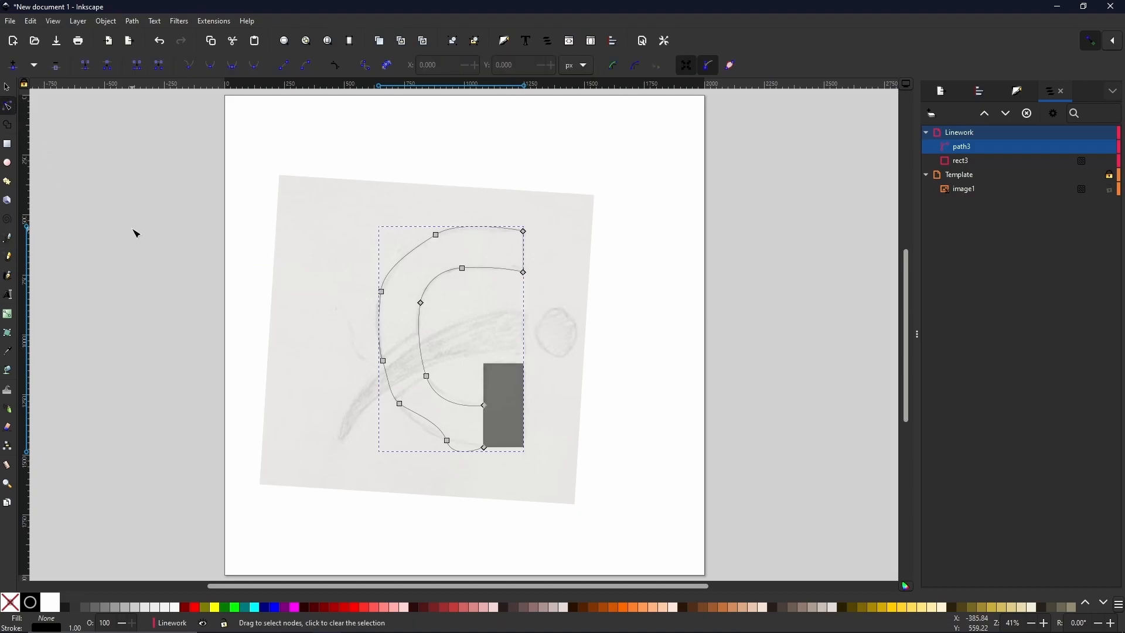
{"action": "mouse_move", "coordinate": [425, 289]}
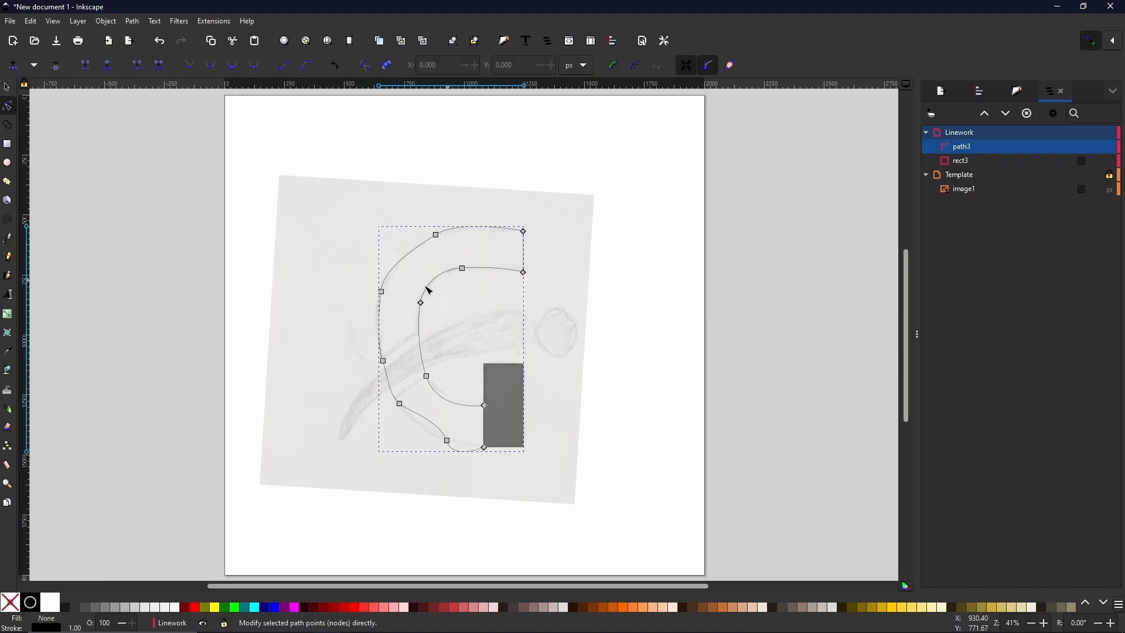
{"action": "mouse_move", "coordinate": [447, 235]}
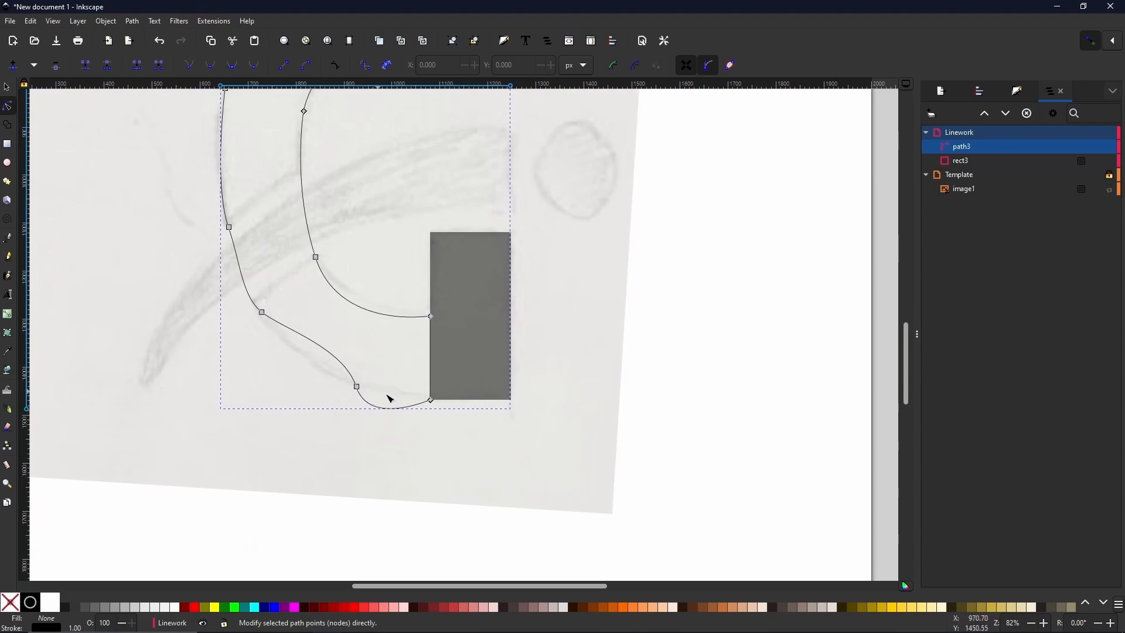
{"action": "mouse_move", "coordinate": [379, 398]}
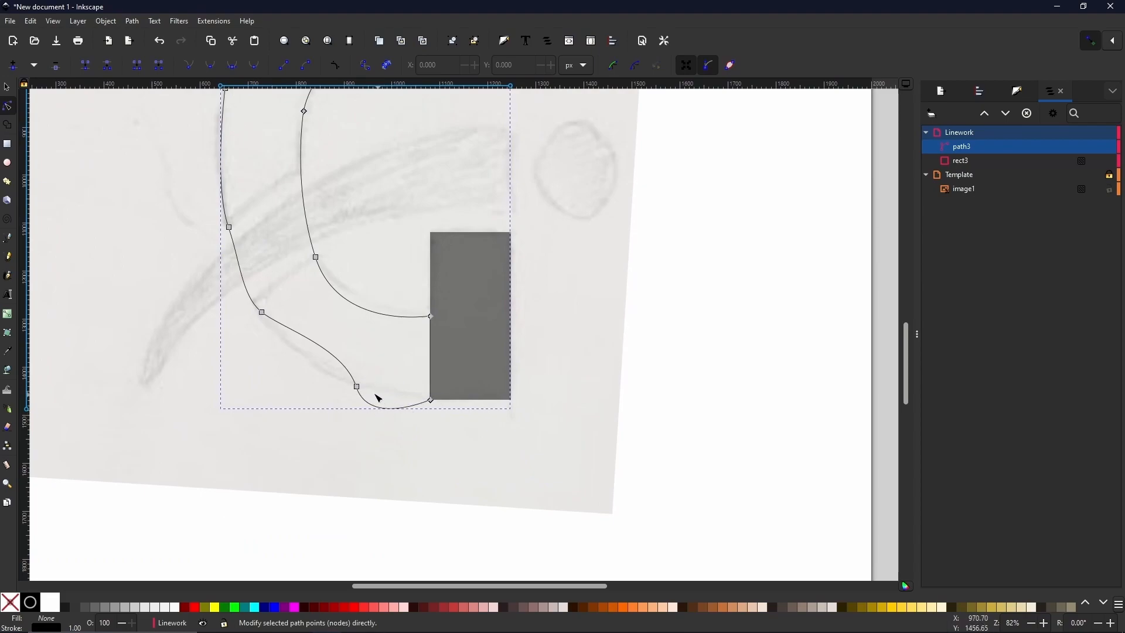
Step: Reshape the G's bottom curve nodes and handles to follow the sketch
{"action": "left_click", "coordinate": [356, 386]}
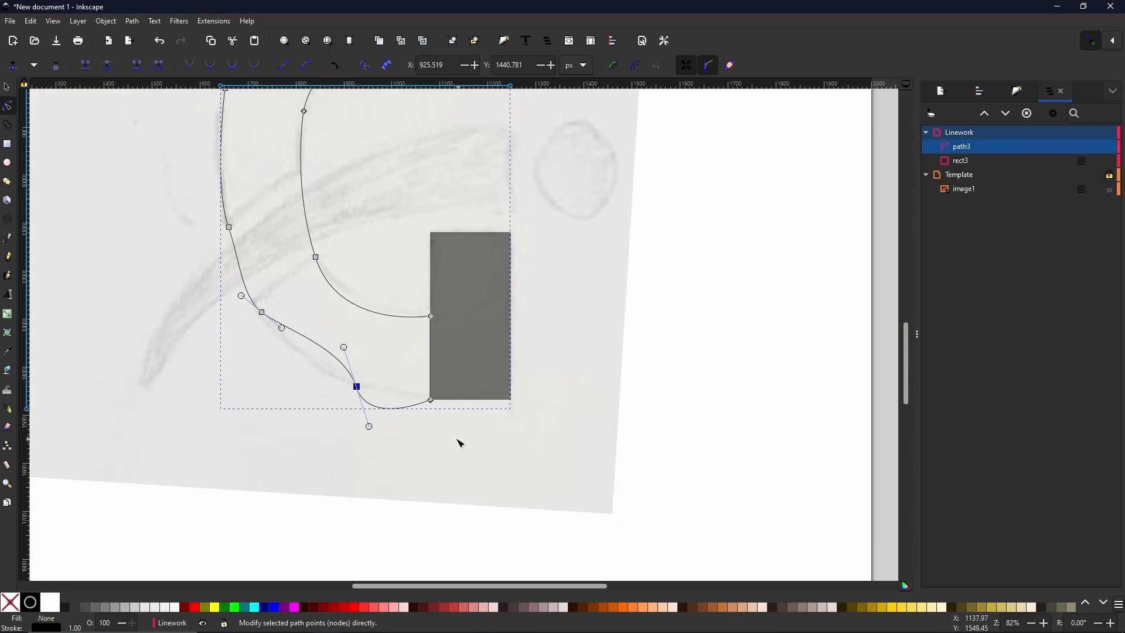
{"action": "mouse_move", "coordinate": [337, 357]}
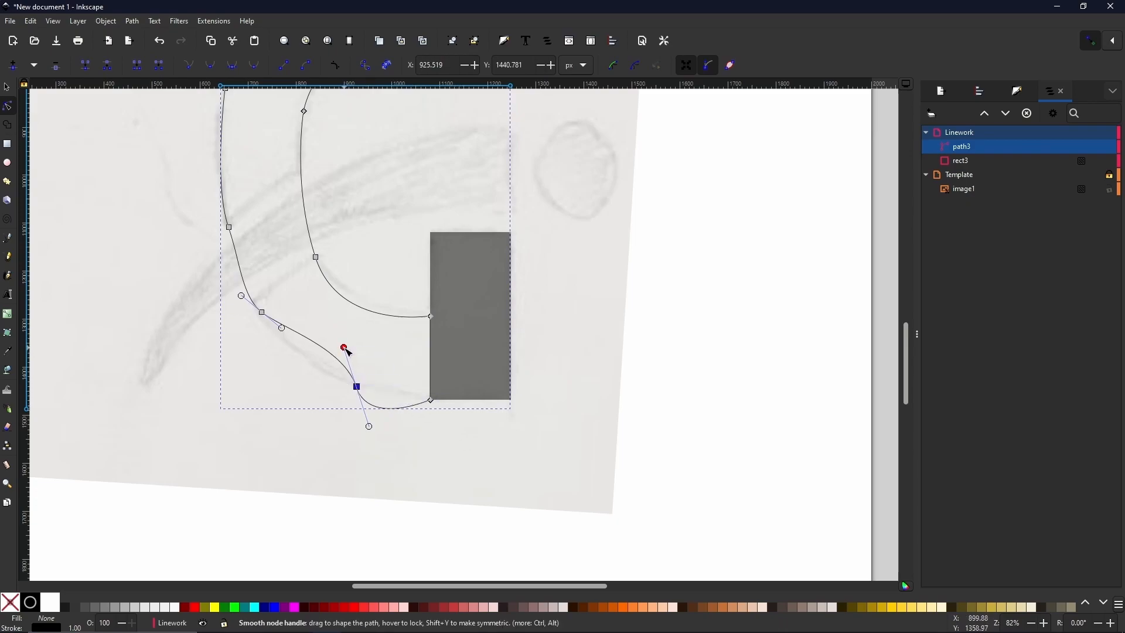
{"action": "left_click_drag", "start_coordinate": [345, 352], "coordinate": [291, 376]}
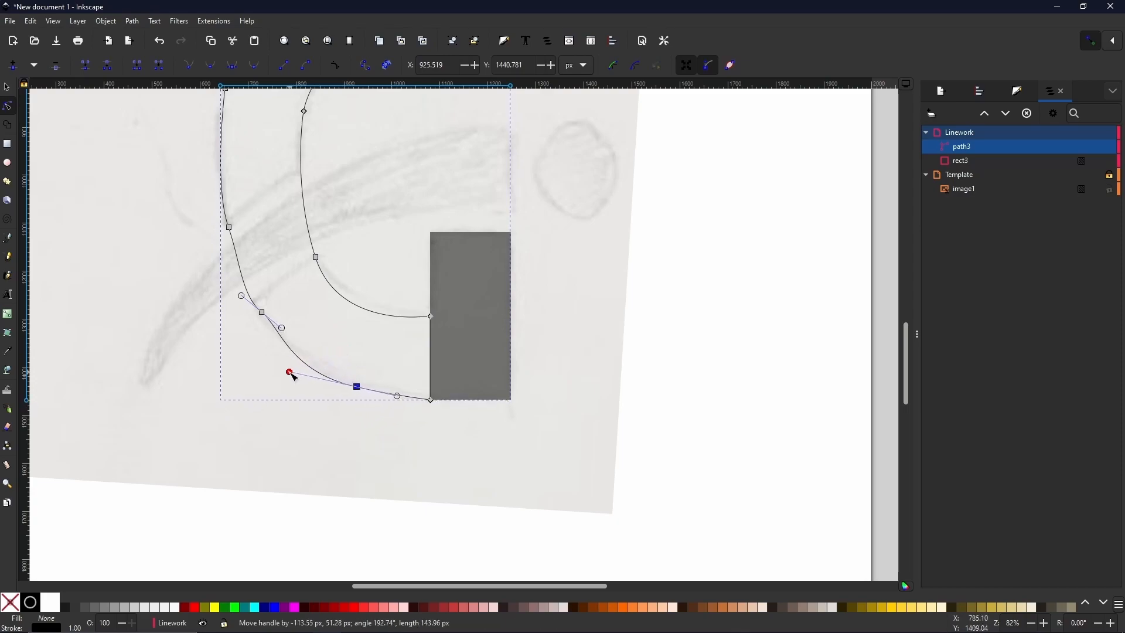
{"action": "left_click_drag", "start_coordinate": [288, 375], "coordinate": [321, 352]}
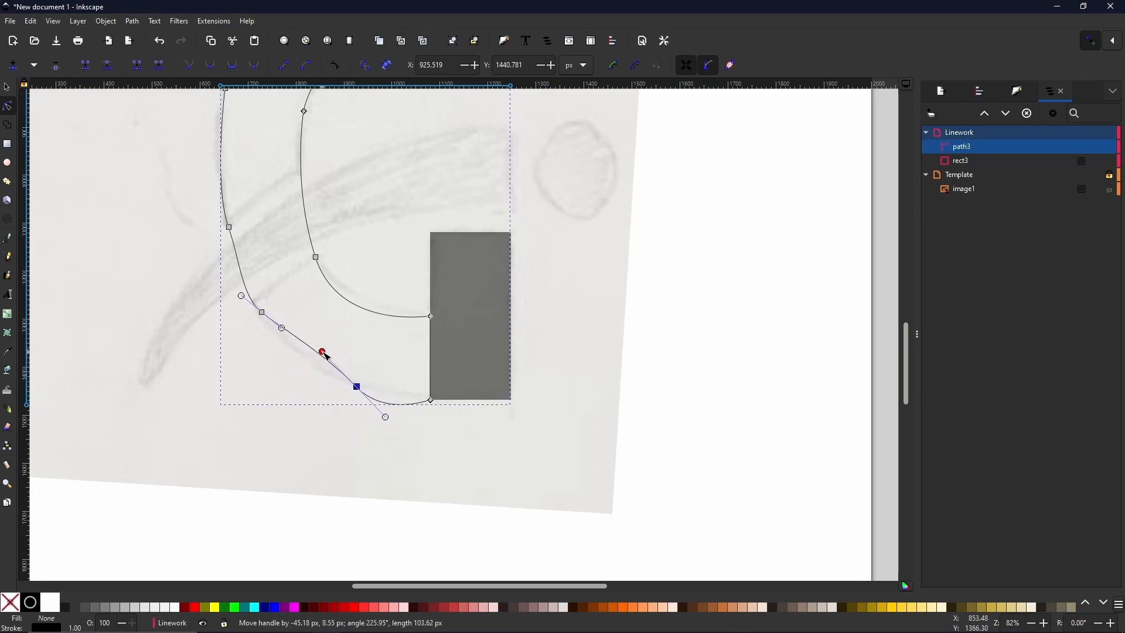
{"action": "left_click_drag", "start_coordinate": [321, 352], "coordinate": [356, 387]}
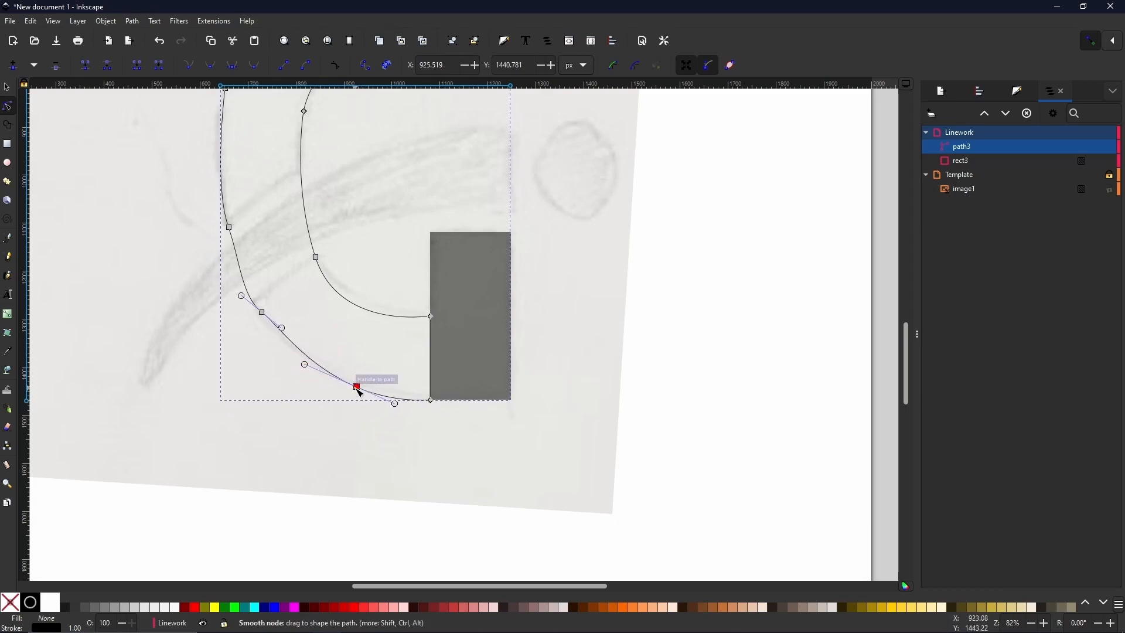
{"action": "left_click_drag", "start_coordinate": [355, 388], "coordinate": [337, 398]}
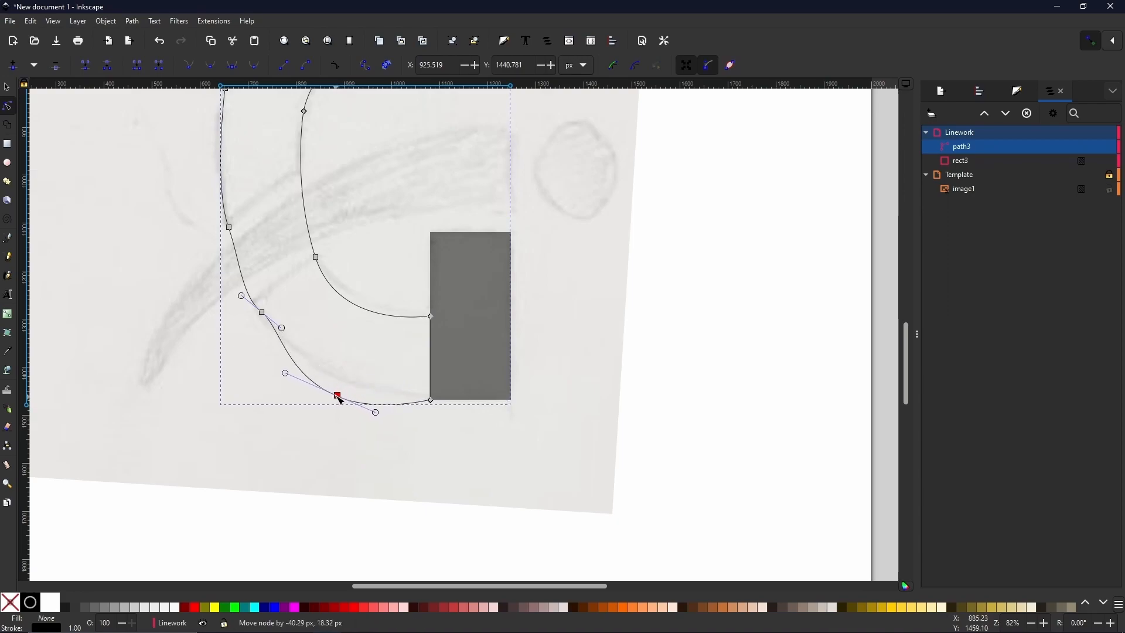
{"action": "left_click_drag", "start_coordinate": [336, 397], "coordinate": [326, 393]}
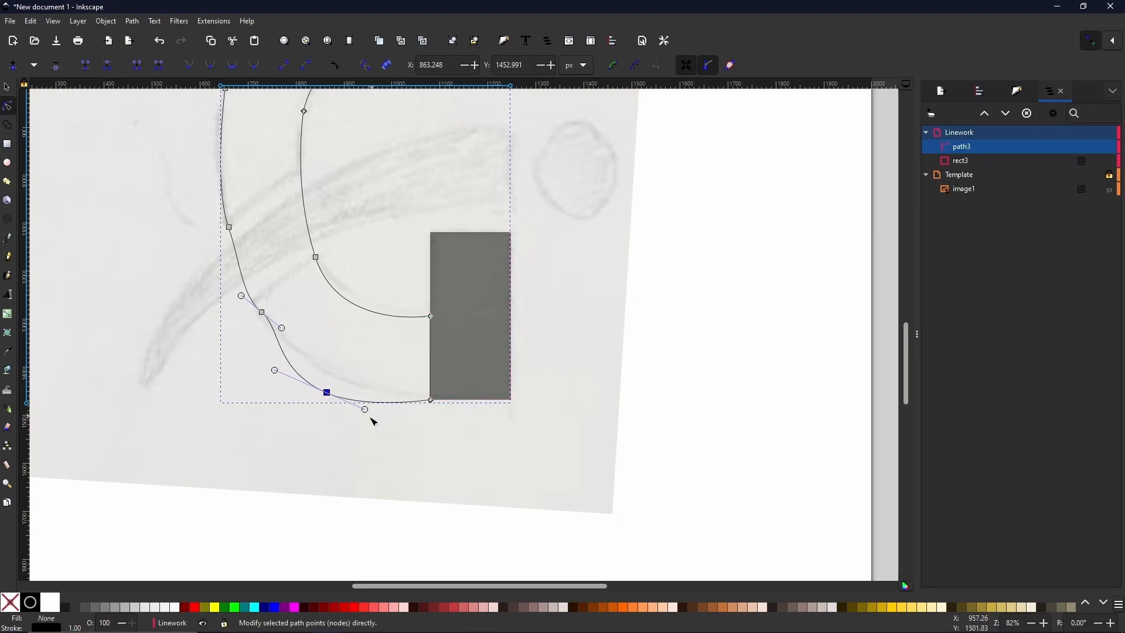
{"action": "left_click_drag", "start_coordinate": [364, 409], "coordinate": [375, 400]}
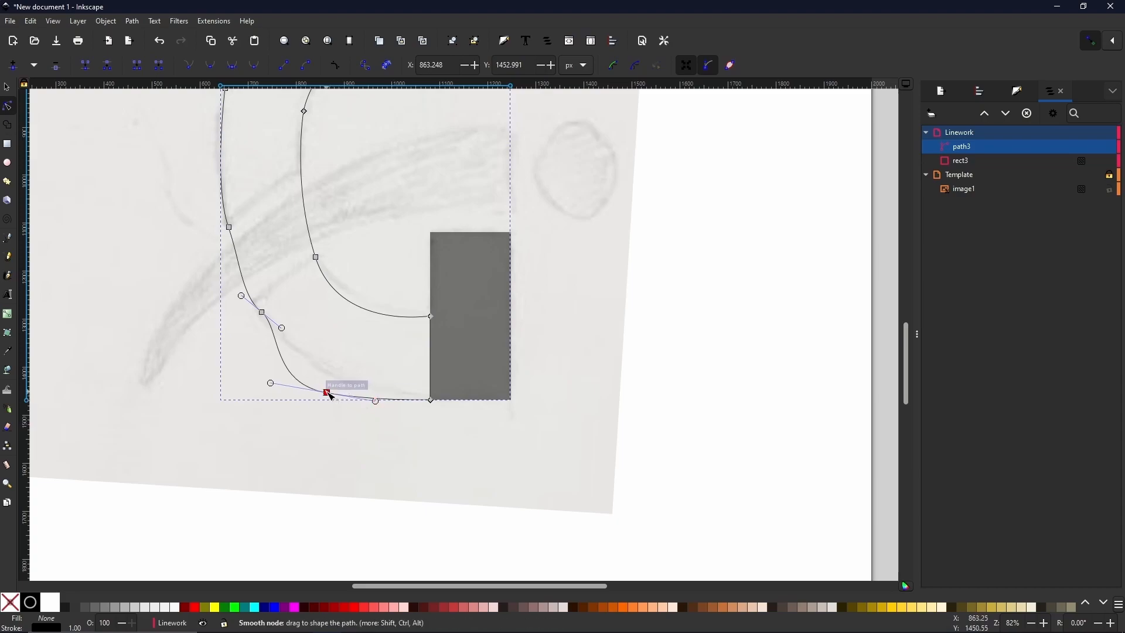
{"action": "left_click_drag", "start_coordinate": [328, 394], "coordinate": [377, 407]}
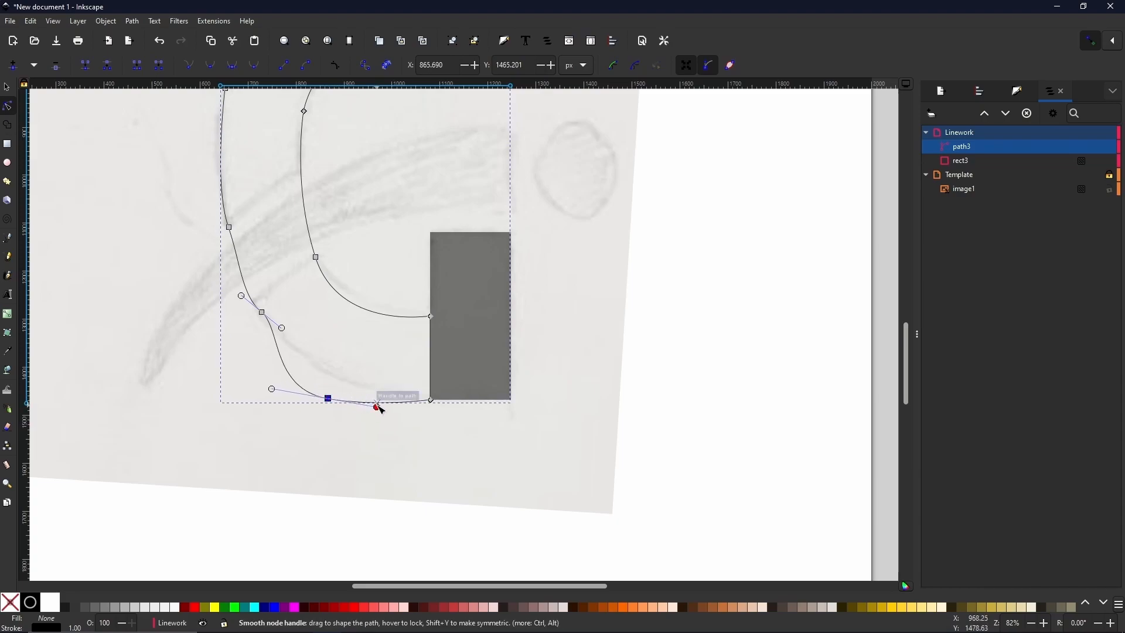
{"action": "left_click_drag", "start_coordinate": [376, 407], "coordinate": [380, 400]}
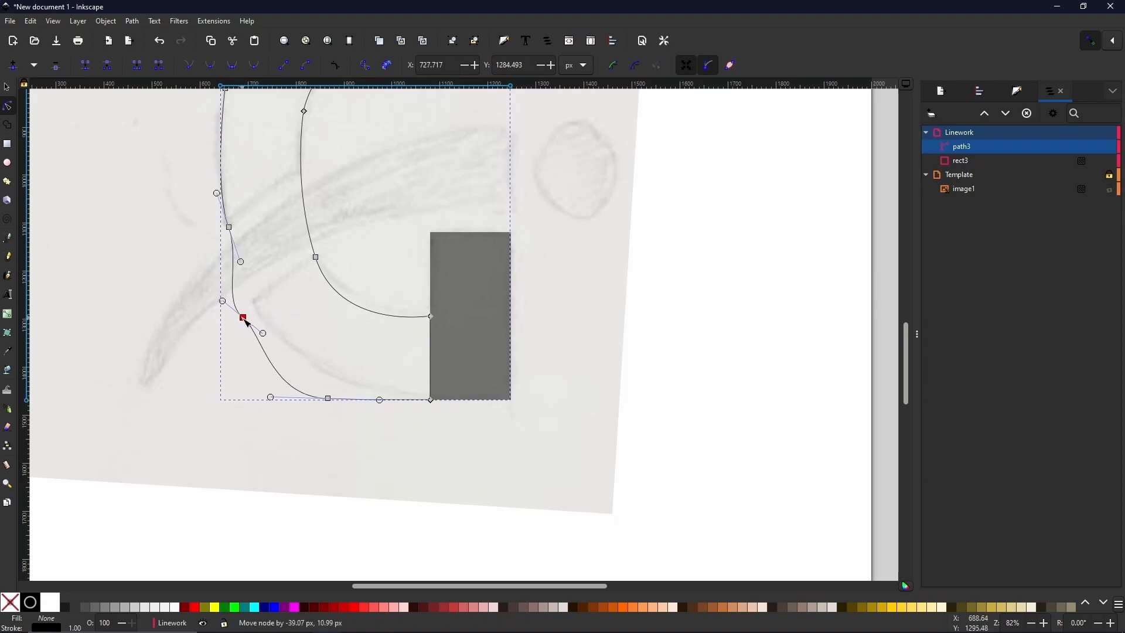
Step: Adjust the outer left edge and bottom-left bend of the G to hug the sketch
{"action": "left_click_drag", "start_coordinate": [241, 318], "coordinate": [259, 349]}
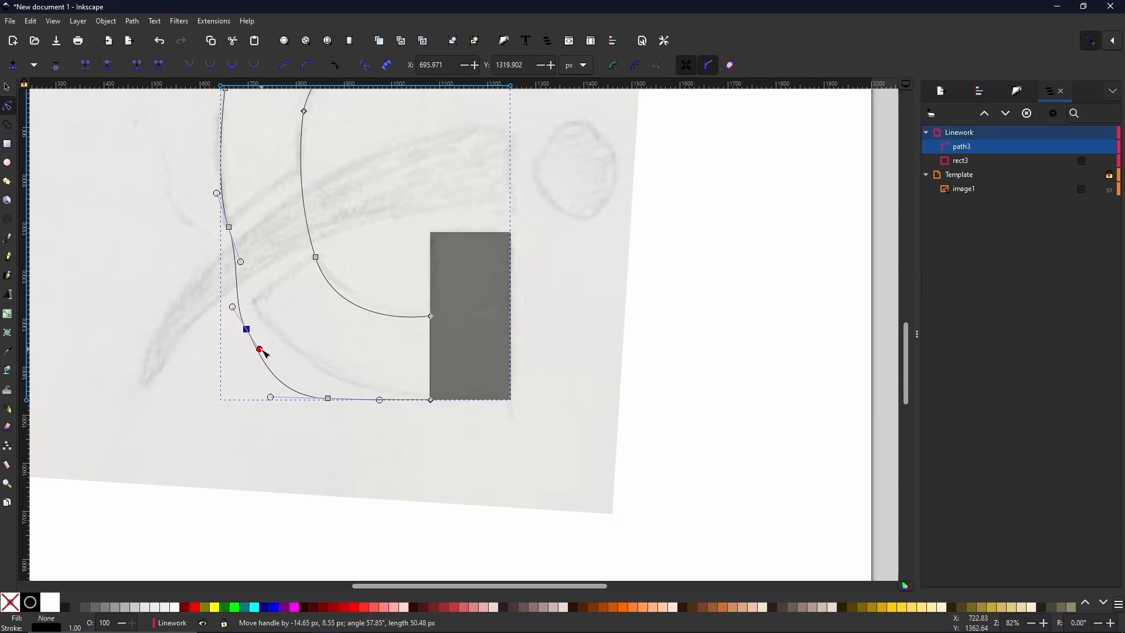
{"action": "left_click_drag", "start_coordinate": [259, 350], "coordinate": [227, 270]}
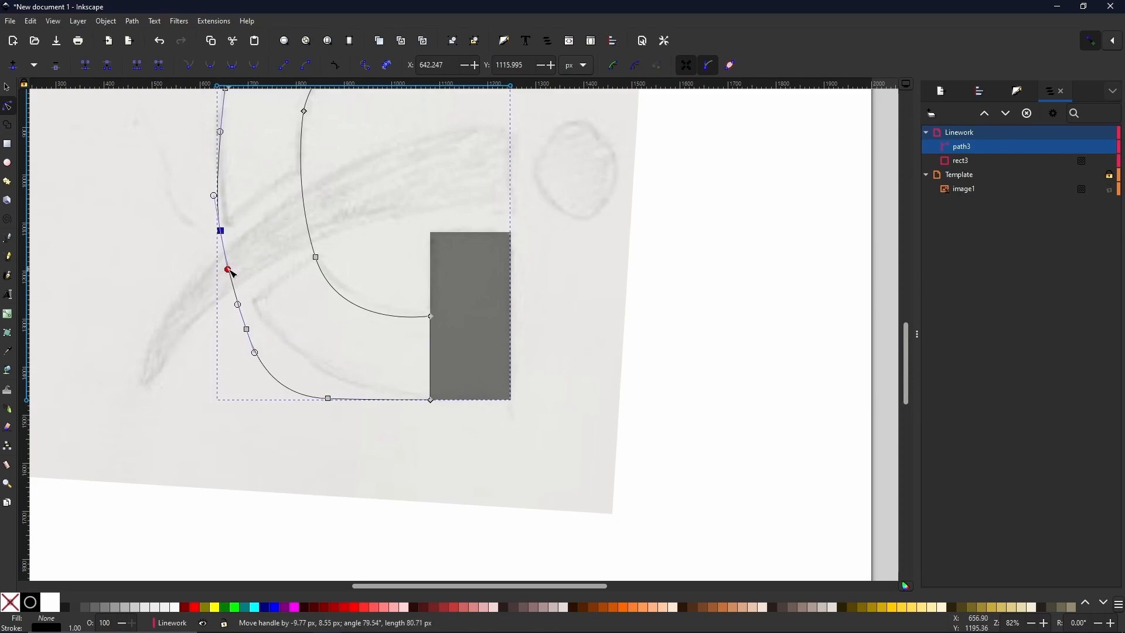
{"action": "left_click_drag", "start_coordinate": [228, 270], "coordinate": [241, 332]}
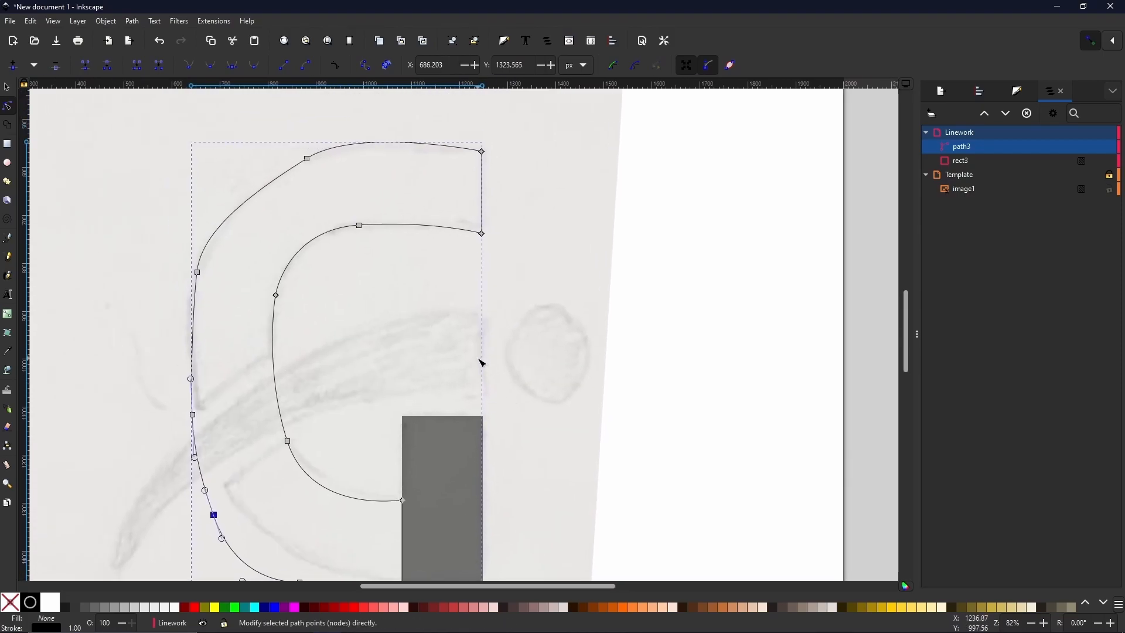
{"action": "mouse_move", "coordinate": [266, 195]}
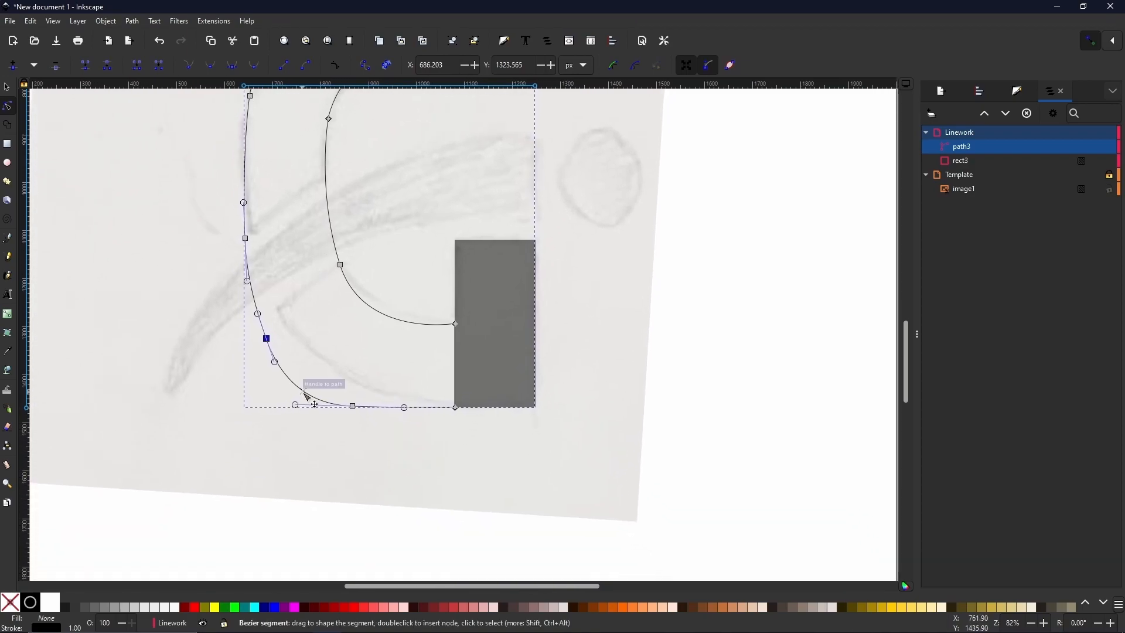
{"action": "left_click_drag", "start_coordinate": [305, 391], "coordinate": [301, 395]}
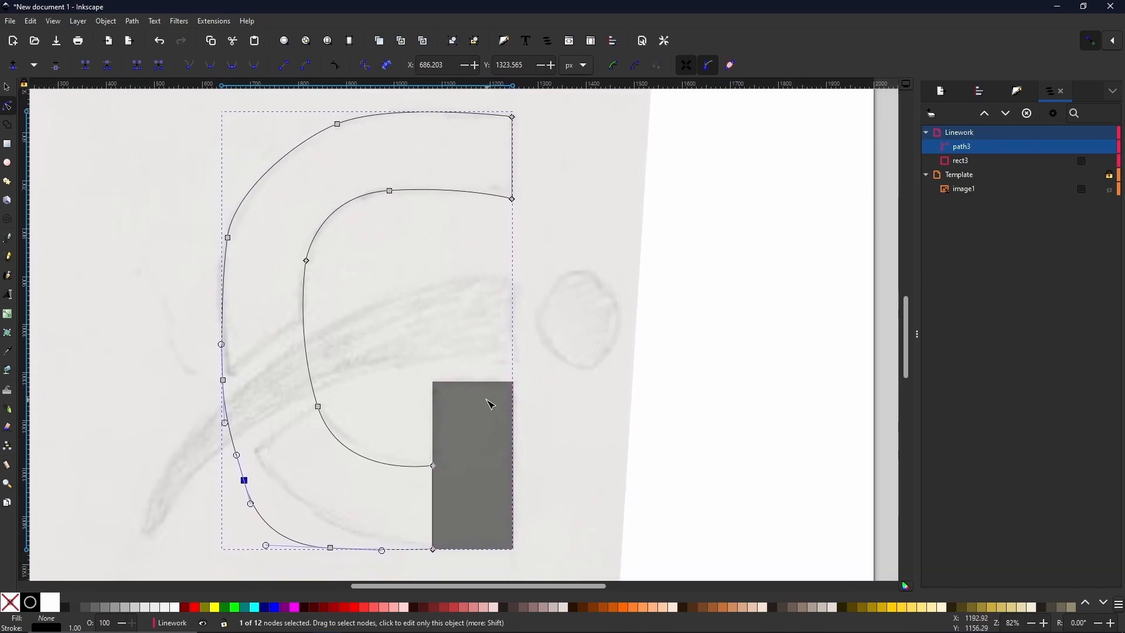
{"action": "mouse_move", "coordinate": [465, 437]}
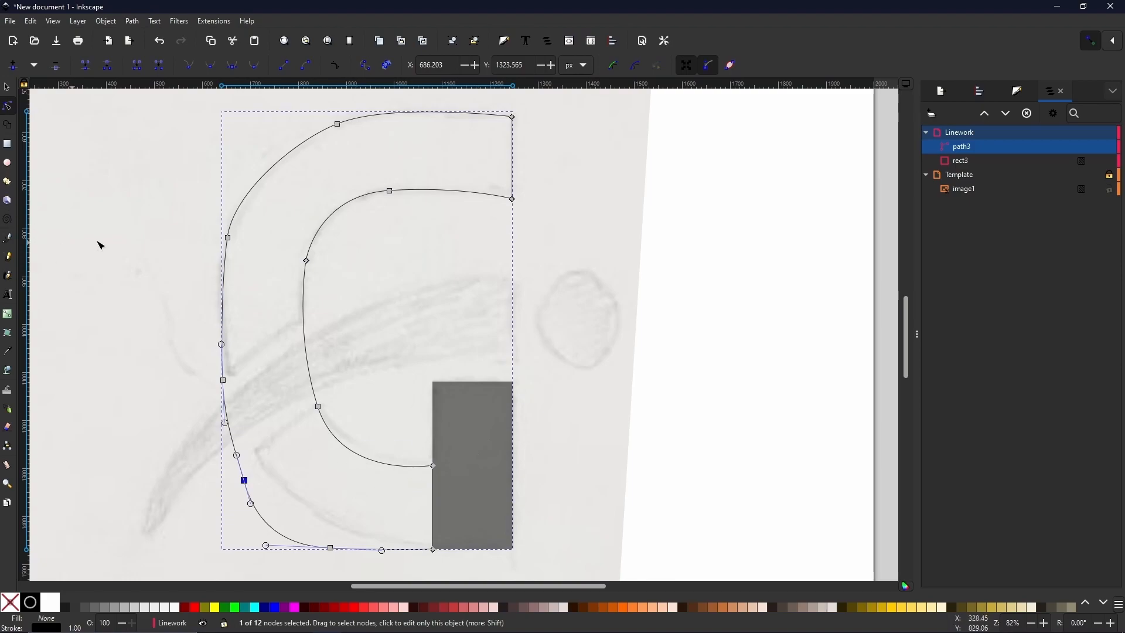
{"action": "mouse_move", "coordinate": [72, 178]}
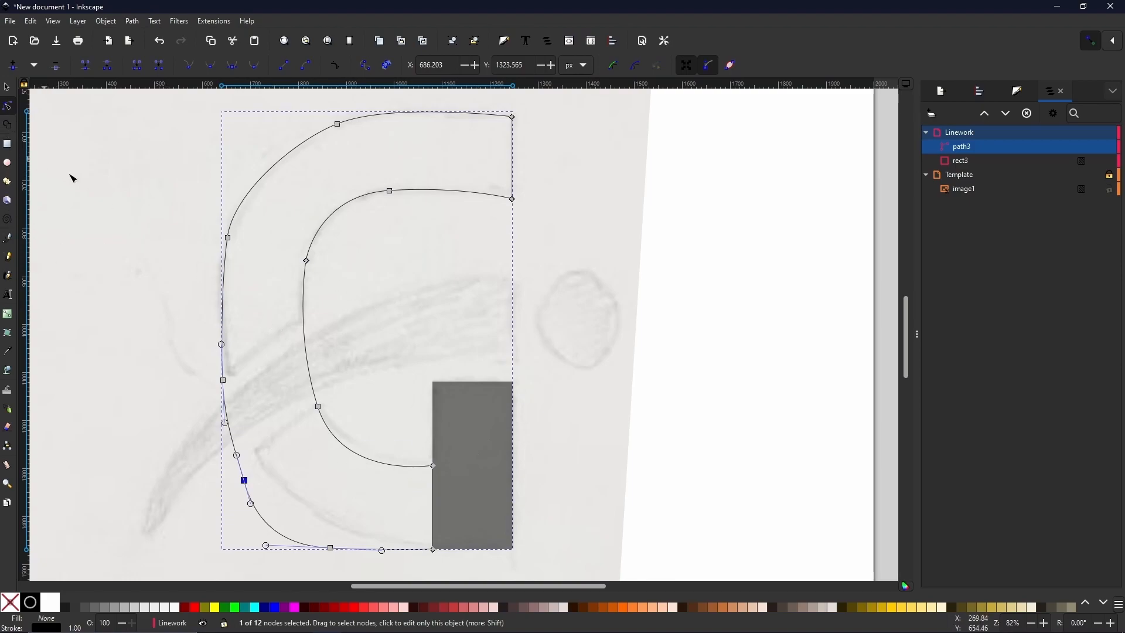
{"action": "mouse_move", "coordinate": [477, 351]}
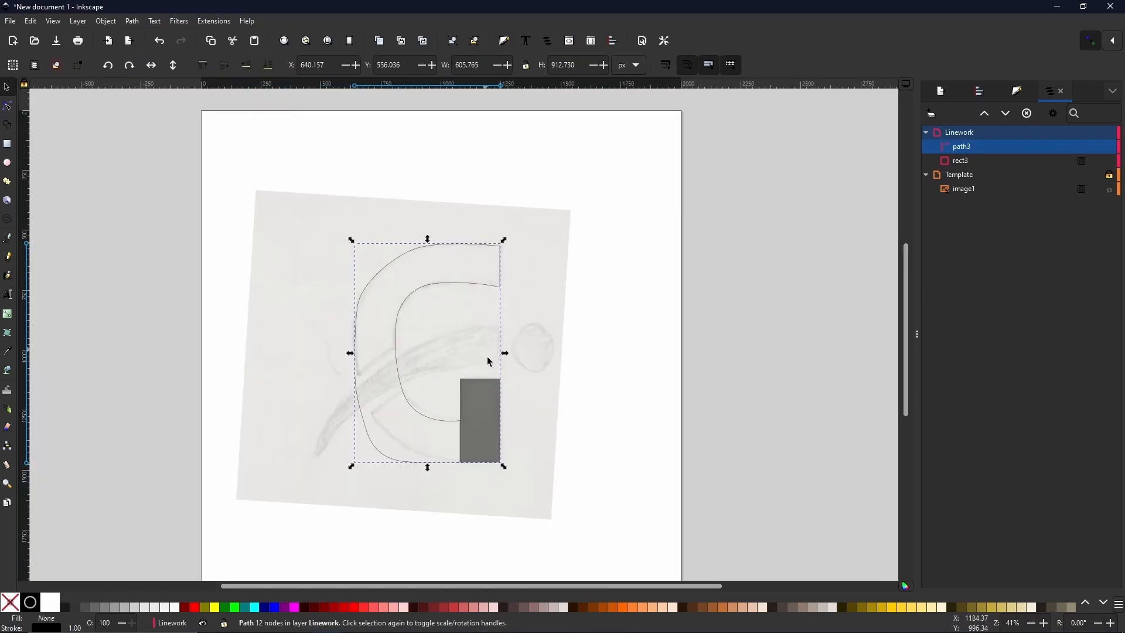
{"action": "mouse_move", "coordinate": [354, 420]}
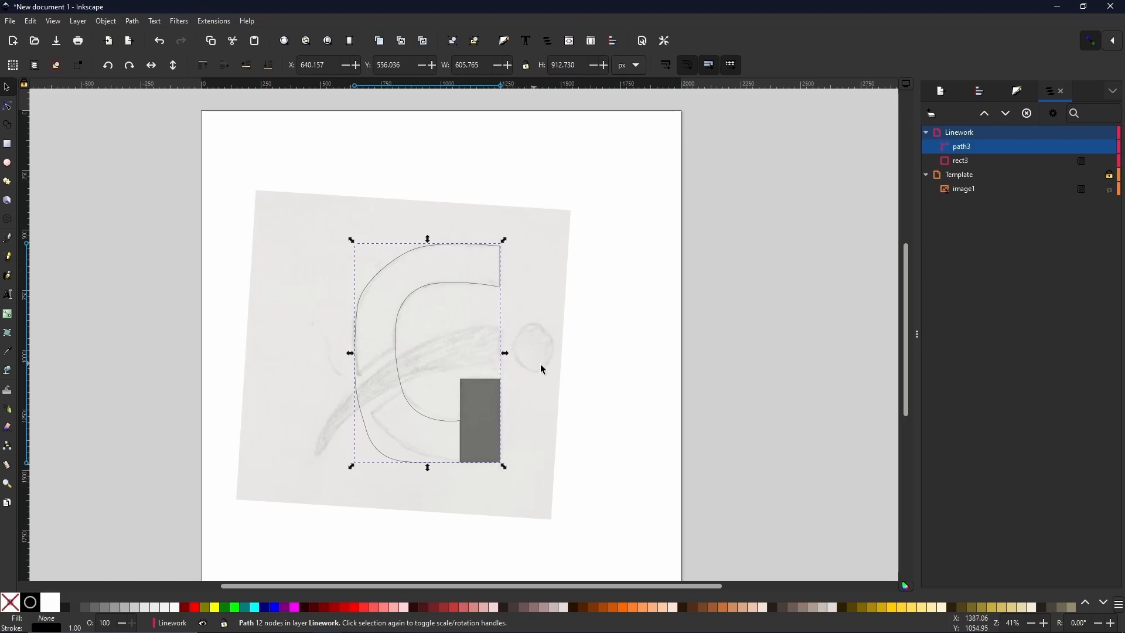
{"action": "mouse_move", "coordinate": [507, 495]}
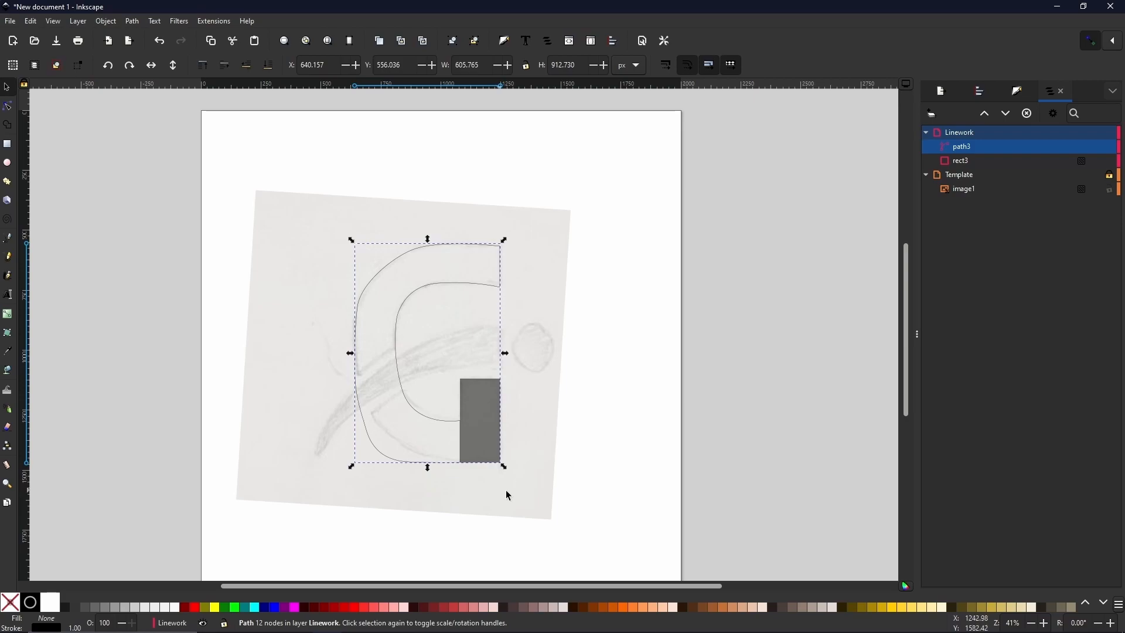
{"action": "mouse_move", "coordinate": [7, 166]}
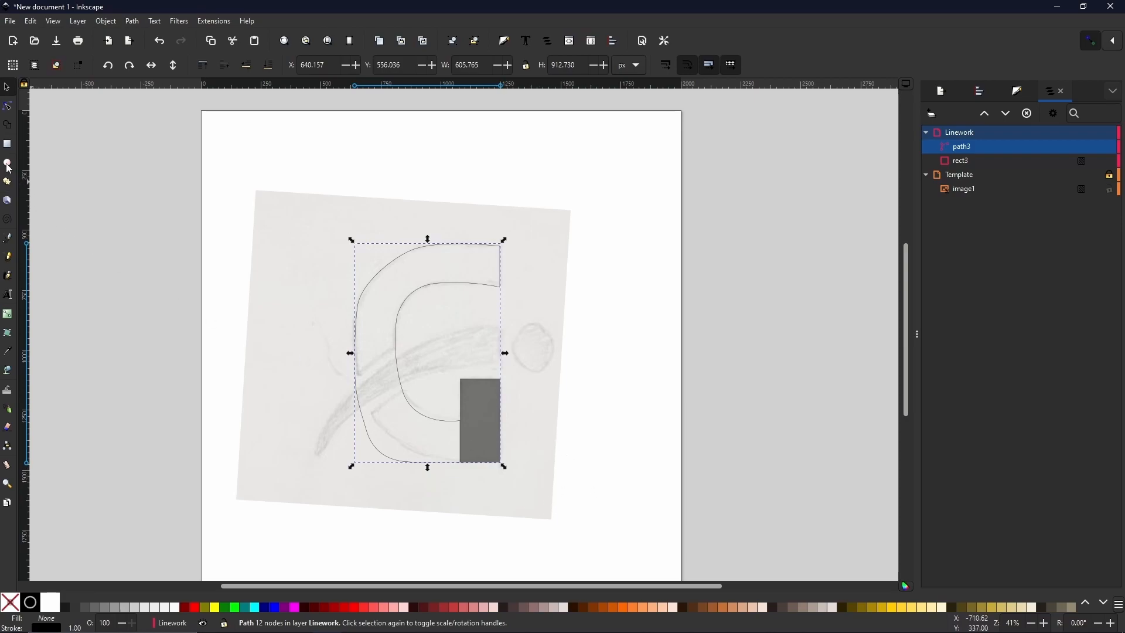
Step: Switch to the Ellipse tool to draw the logo's dot beside the G's upper arm
{"action": "left_click", "coordinate": [7, 163]}
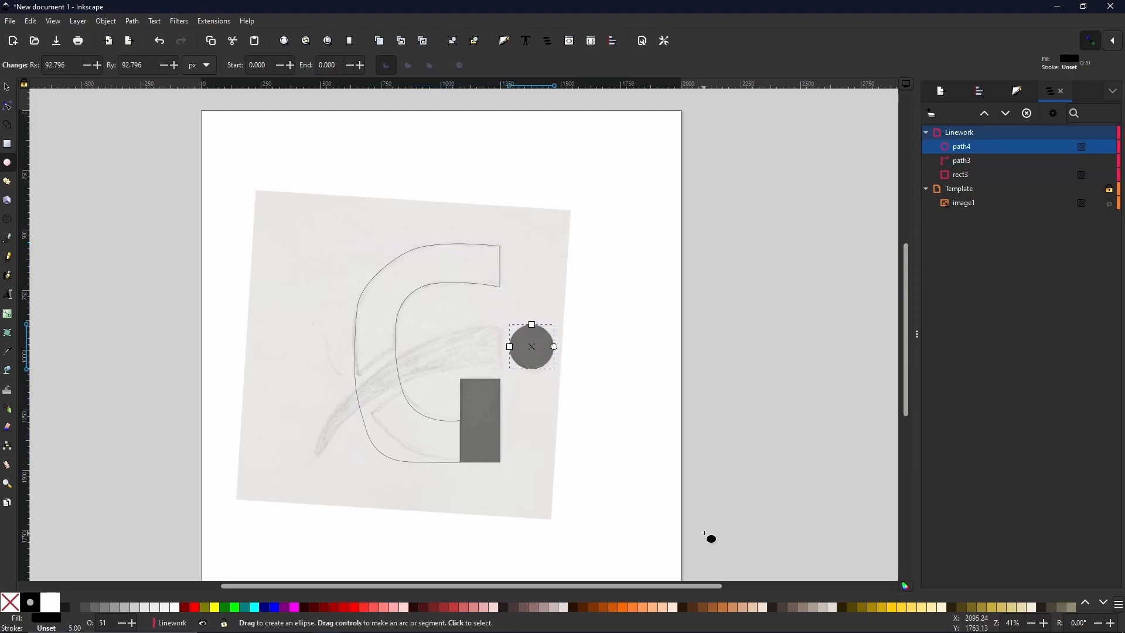
{"action": "mouse_move", "coordinate": [452, 441]}
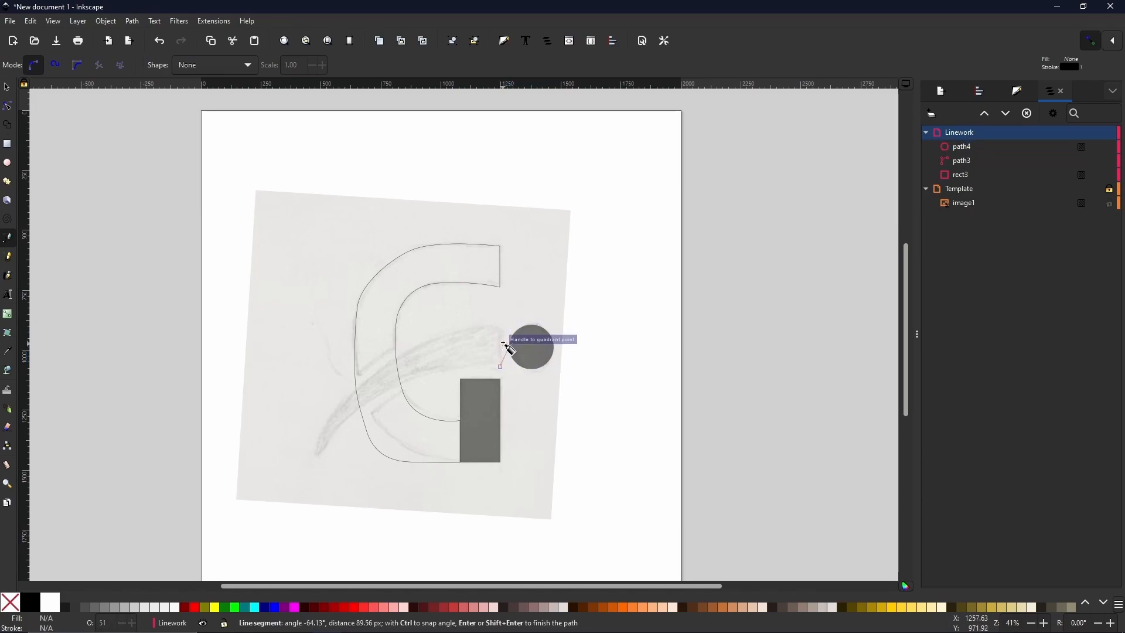
{"action": "mouse_move", "coordinate": [503, 330]}
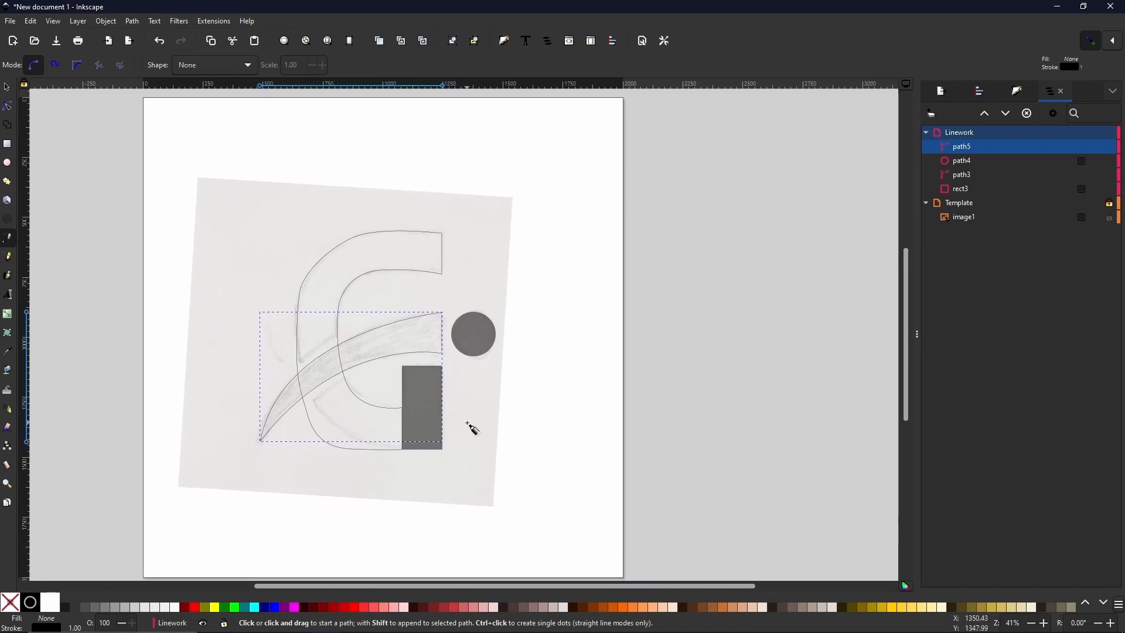
{"action": "mouse_move", "coordinate": [404, 422]}
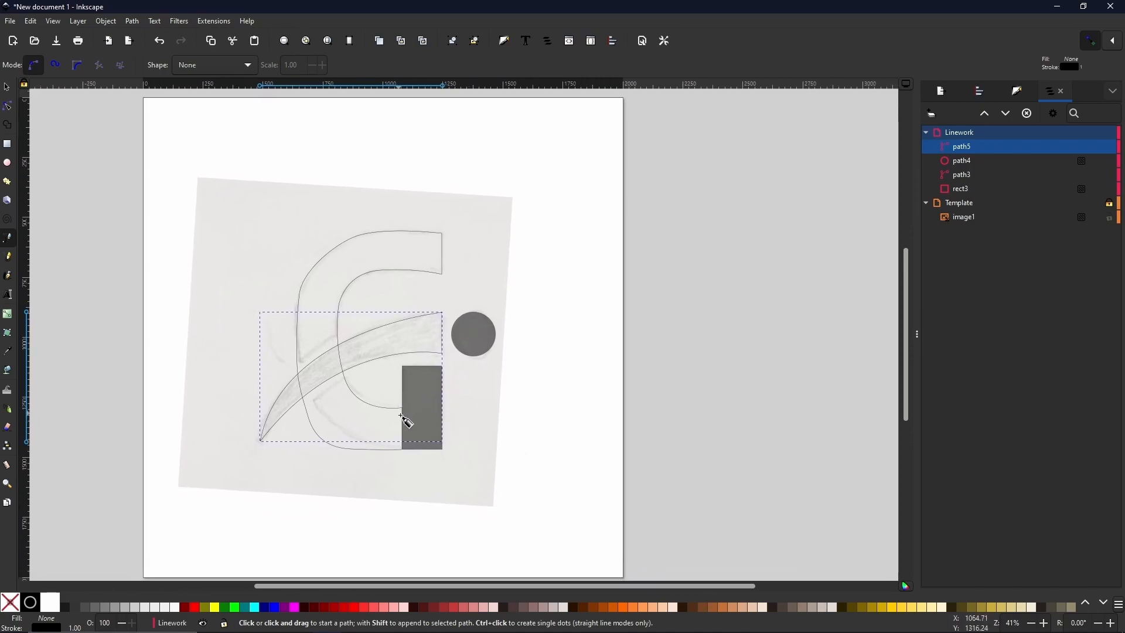
{"action": "mouse_move", "coordinate": [373, 442]}
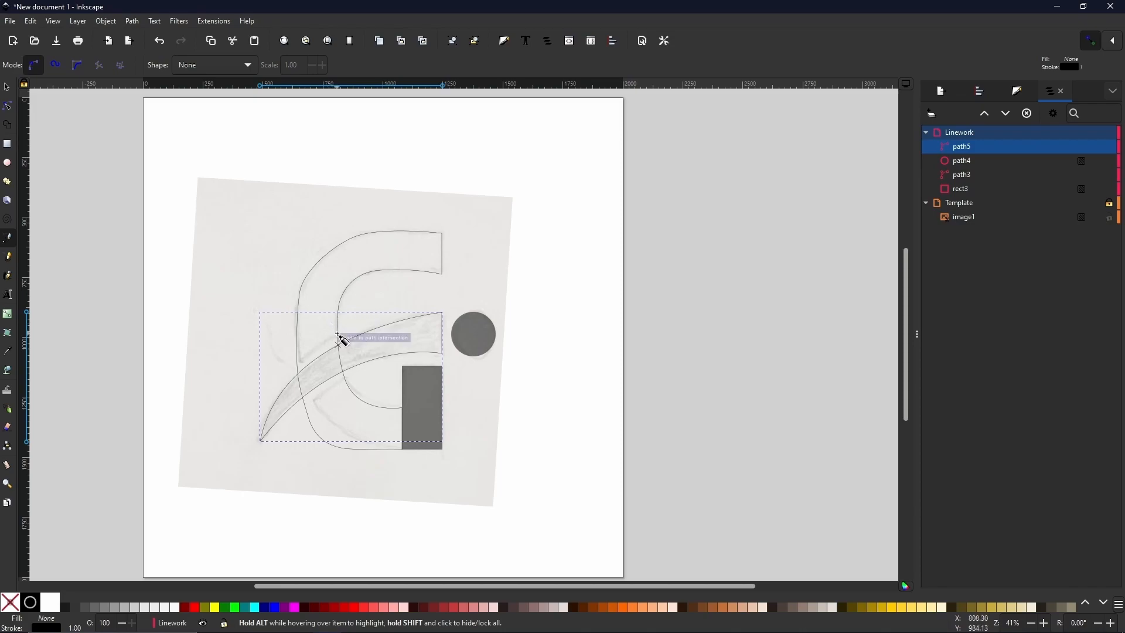
{"action": "mouse_move", "coordinate": [362, 388]}
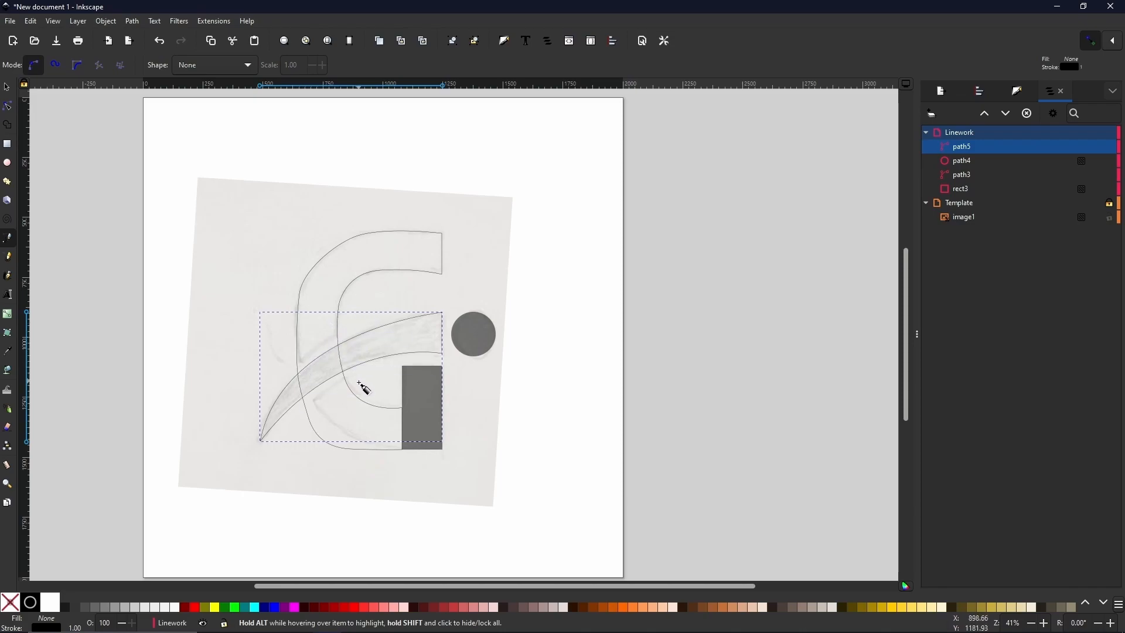
{"action": "mouse_move", "coordinate": [376, 487]}
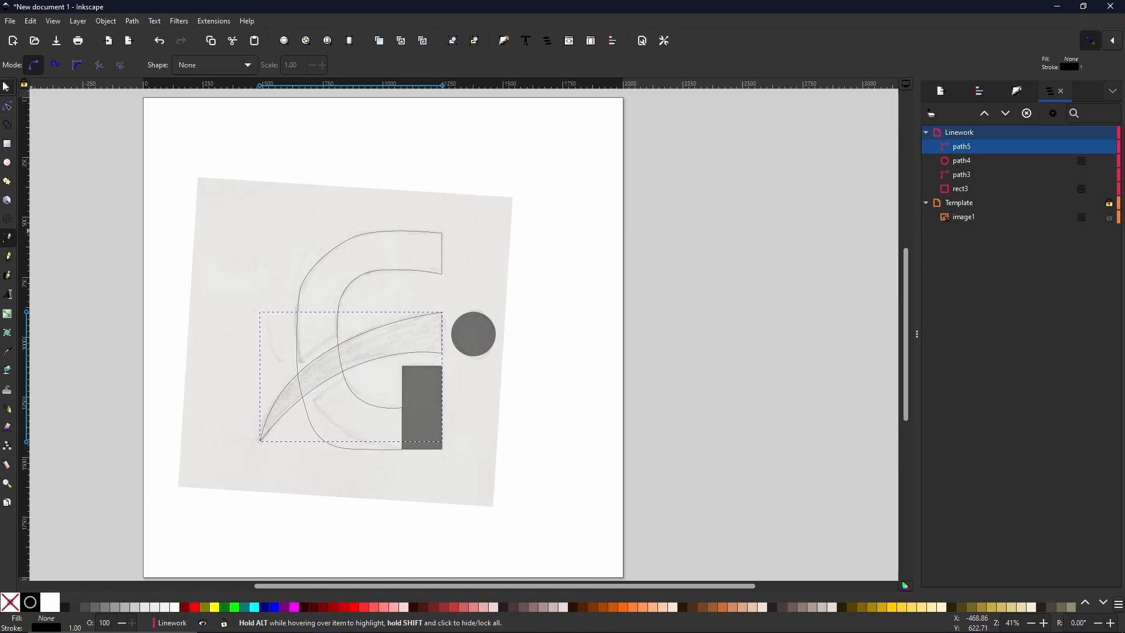
Step: Duplicate the swoosh path, nudge the copy up and enlarge it to the crescent's outer edge
{"action": "left_click", "coordinate": [6, 86]}
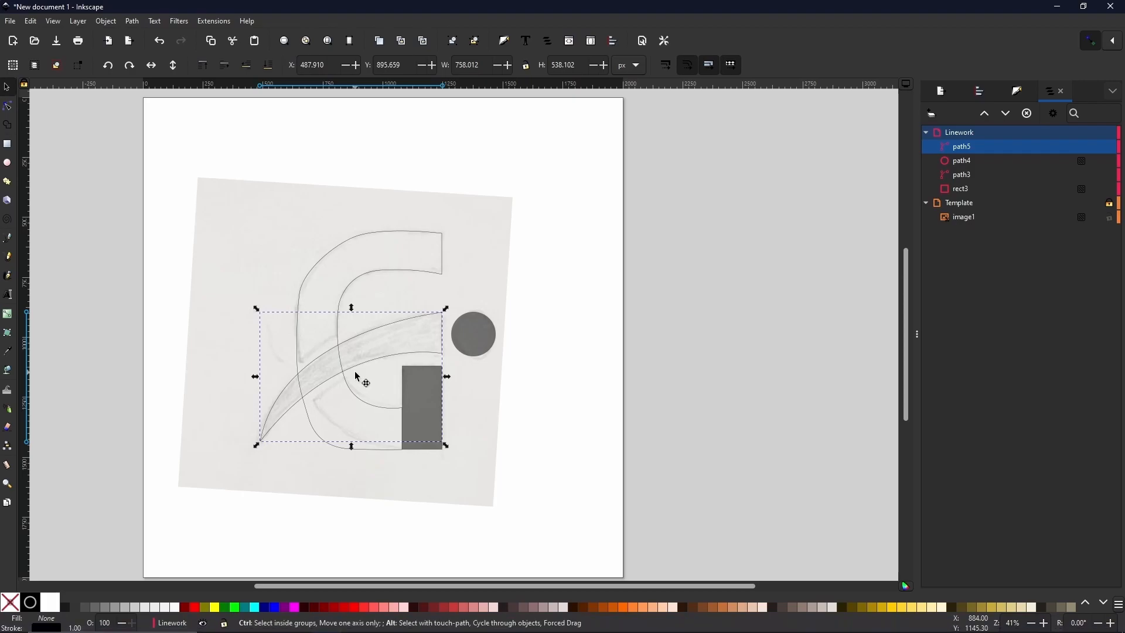
{"action": "right_click", "coordinate": [351, 347]}
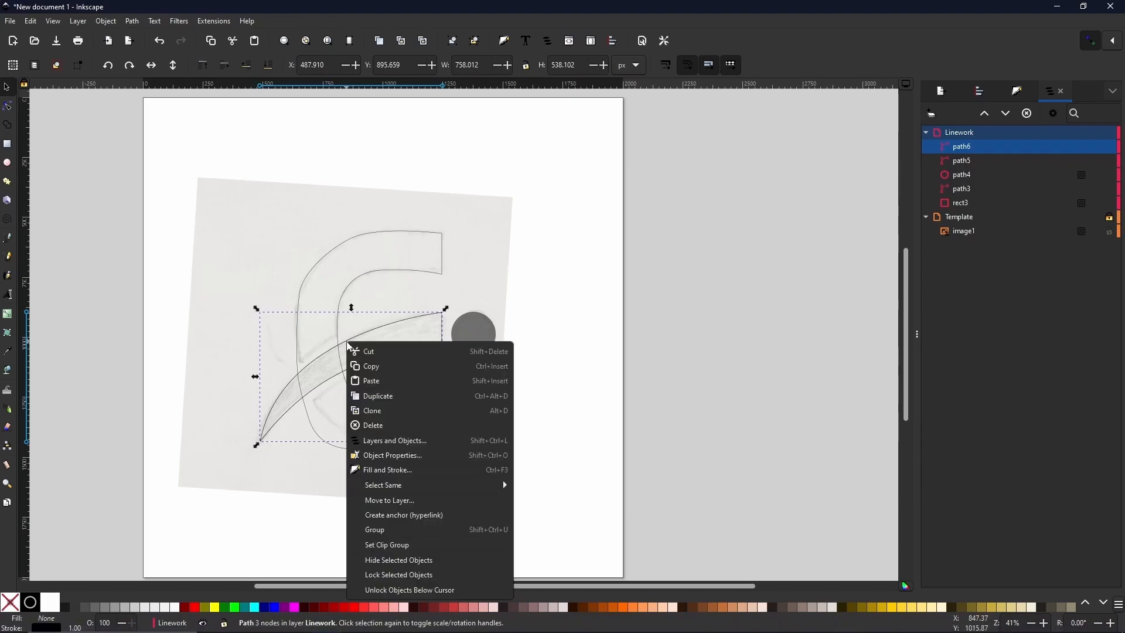
{"action": "mouse_move", "coordinate": [312, 379]}
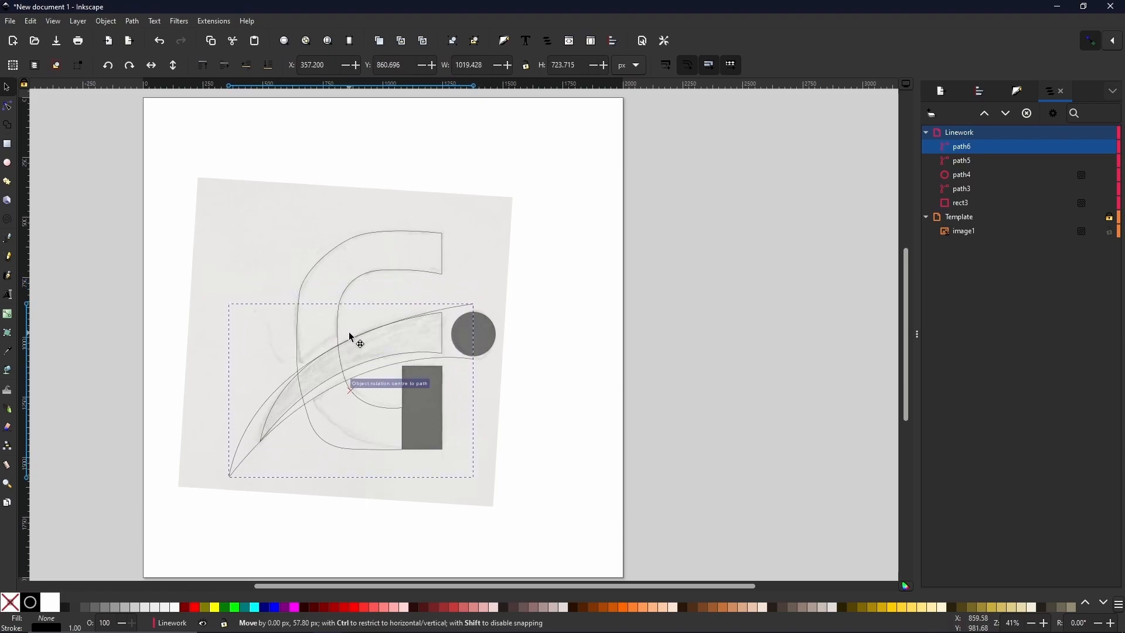
{"action": "left_click", "coordinate": [351, 344]}
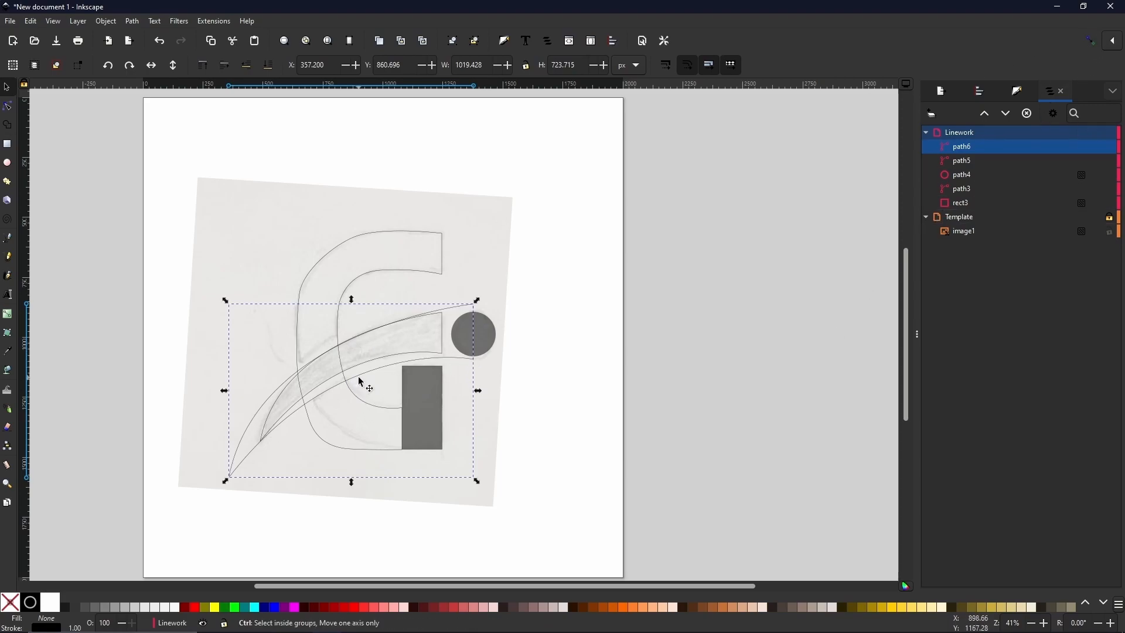
{"action": "left_click_drag", "start_coordinate": [358, 388], "coordinate": [361, 371]}
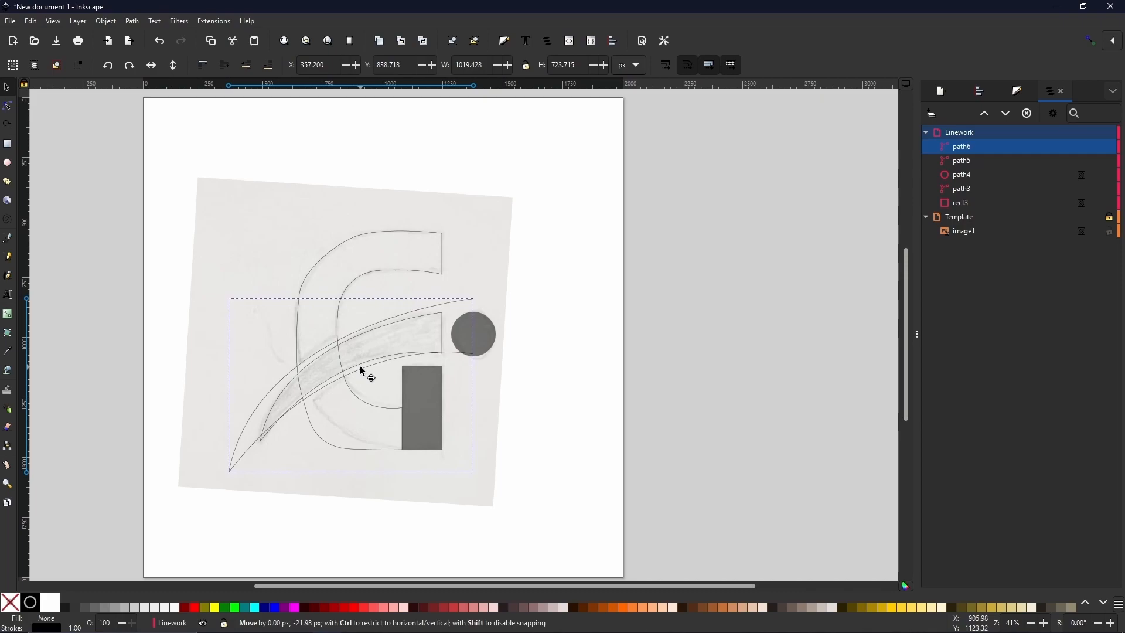
{"action": "left_click_drag", "start_coordinate": [362, 372], "coordinate": [471, 292]}
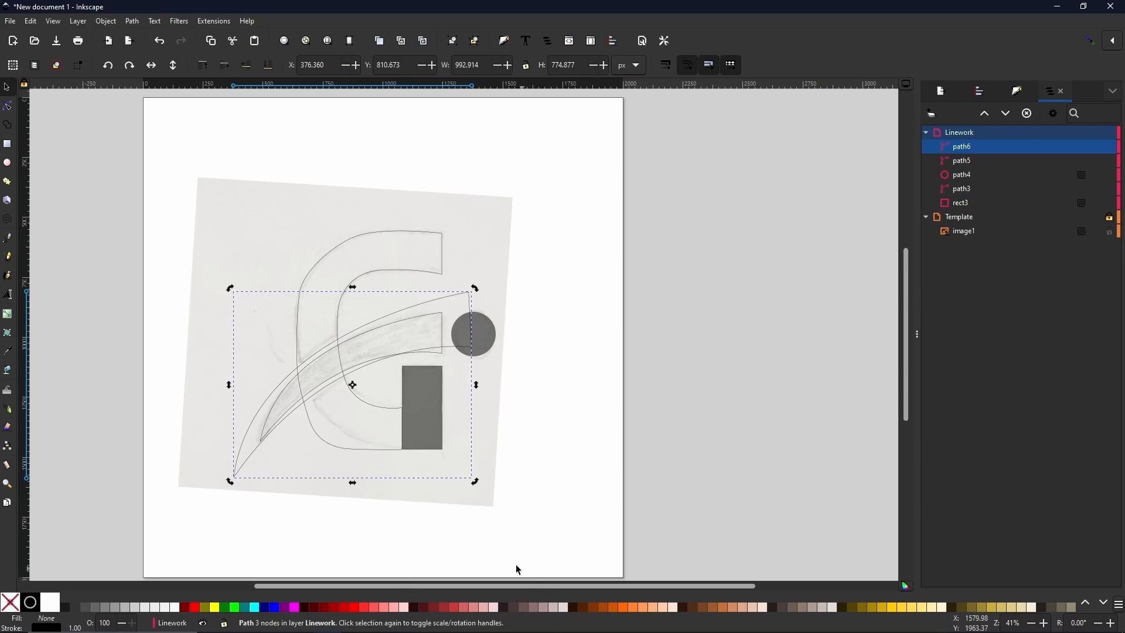
{"action": "mouse_move", "coordinate": [128, 165]}
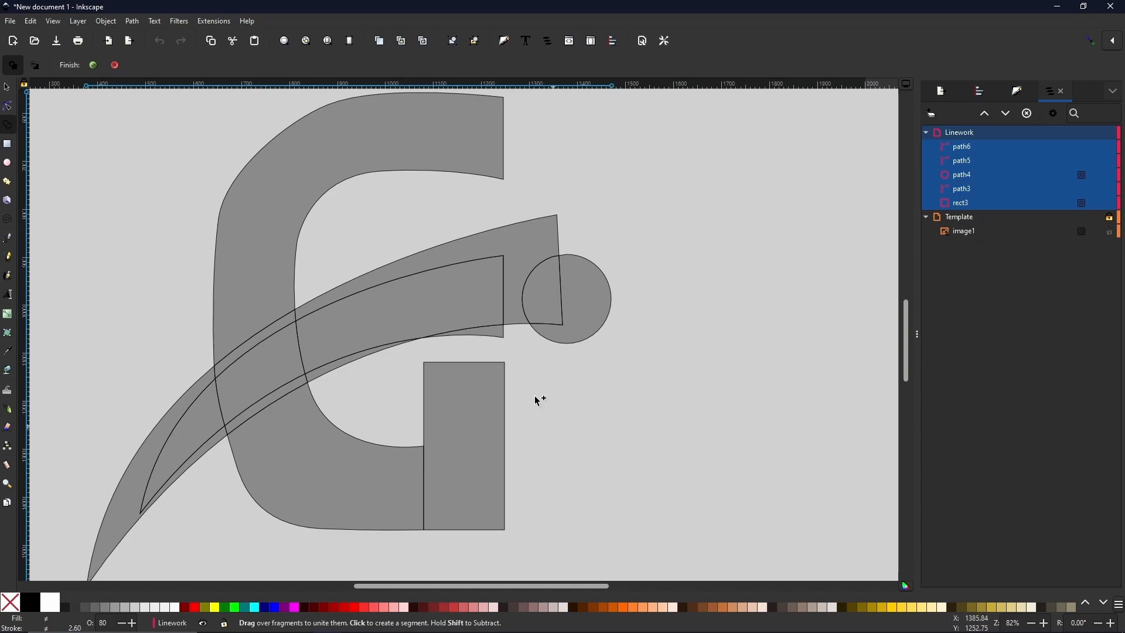
{"action": "mouse_move", "coordinate": [535, 262]}
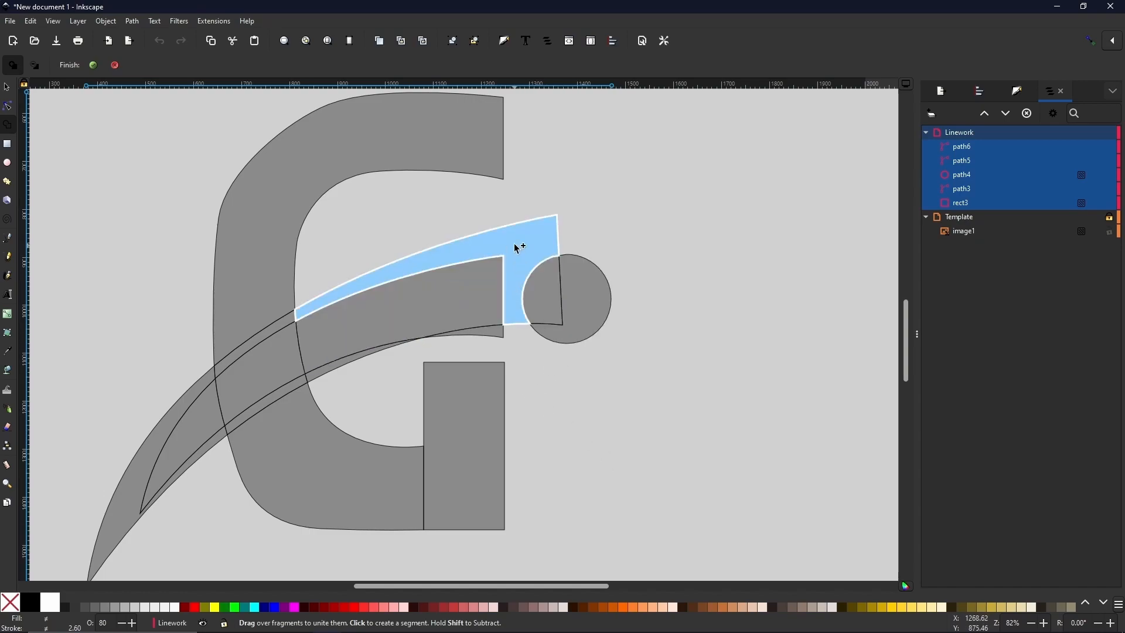
{"action": "mouse_move", "coordinate": [515, 229]}
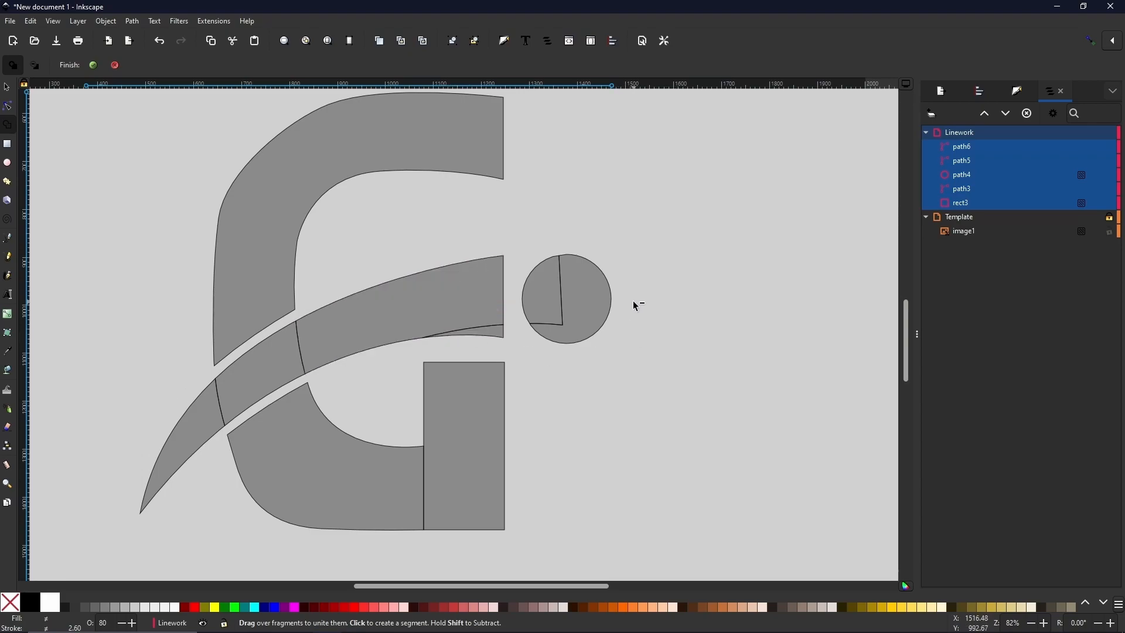
Step: In Shape Builder, keep the dot, the swoosh's middle section and the G's top arm as pieces
{"action": "left_click", "coordinate": [482, 299]}
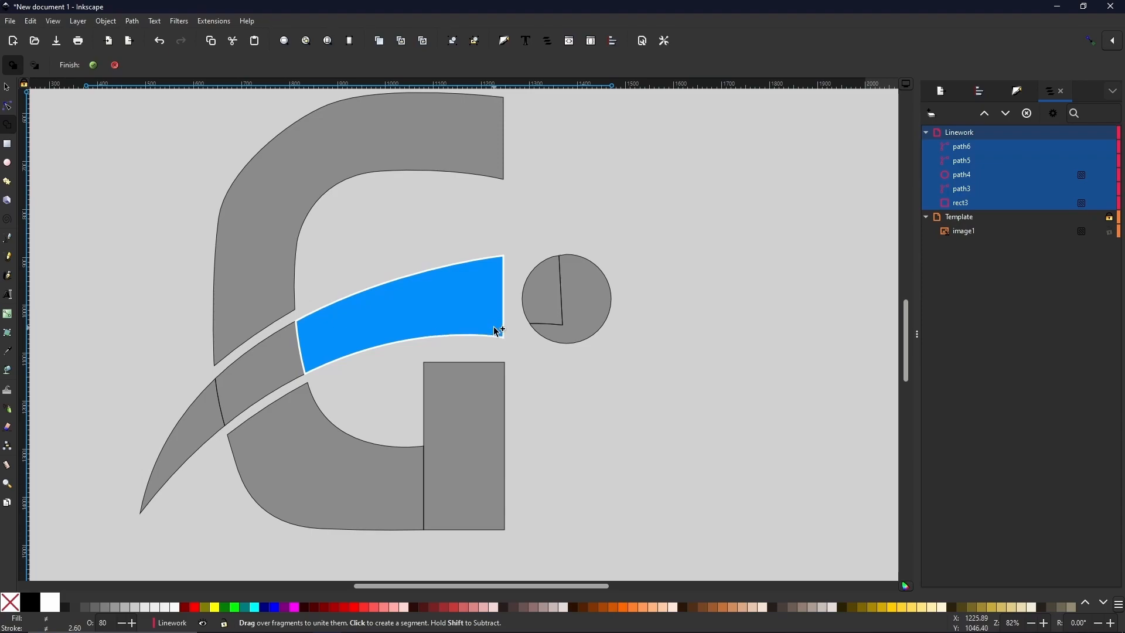
{"action": "left_click", "coordinate": [566, 299]}
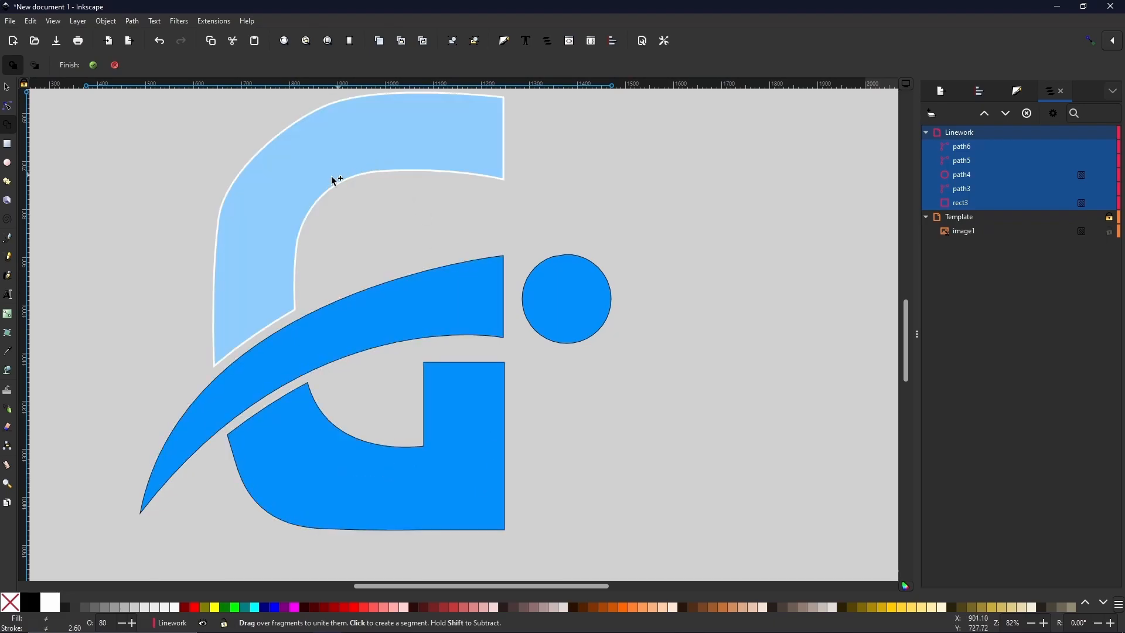
{"action": "left_click", "coordinate": [330, 186]}
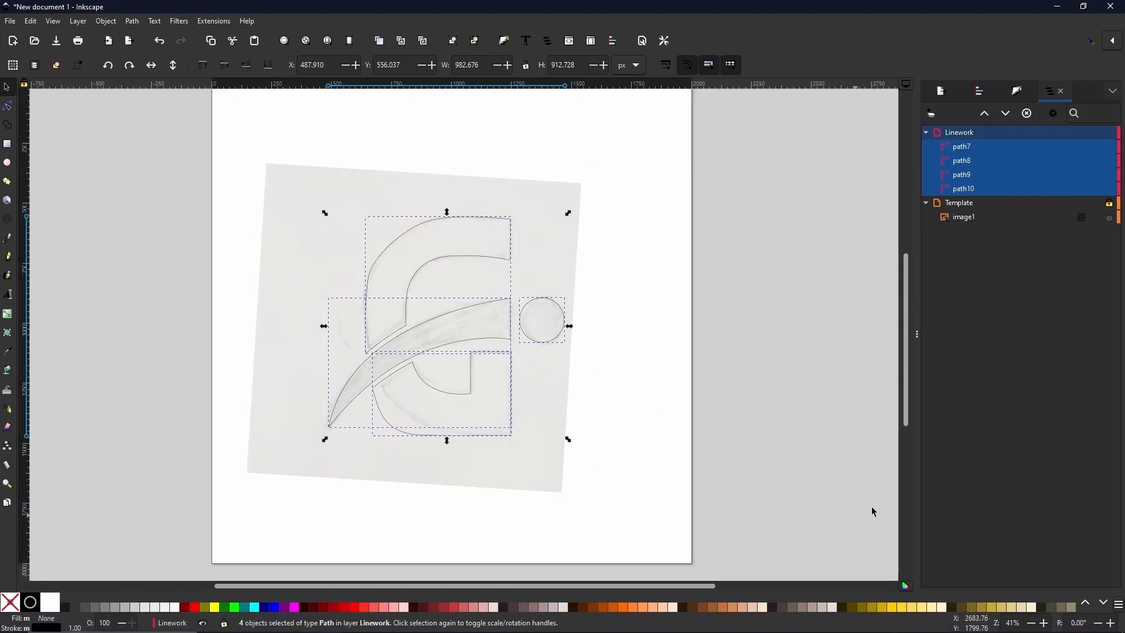
{"action": "mouse_move", "coordinate": [632, 407]}
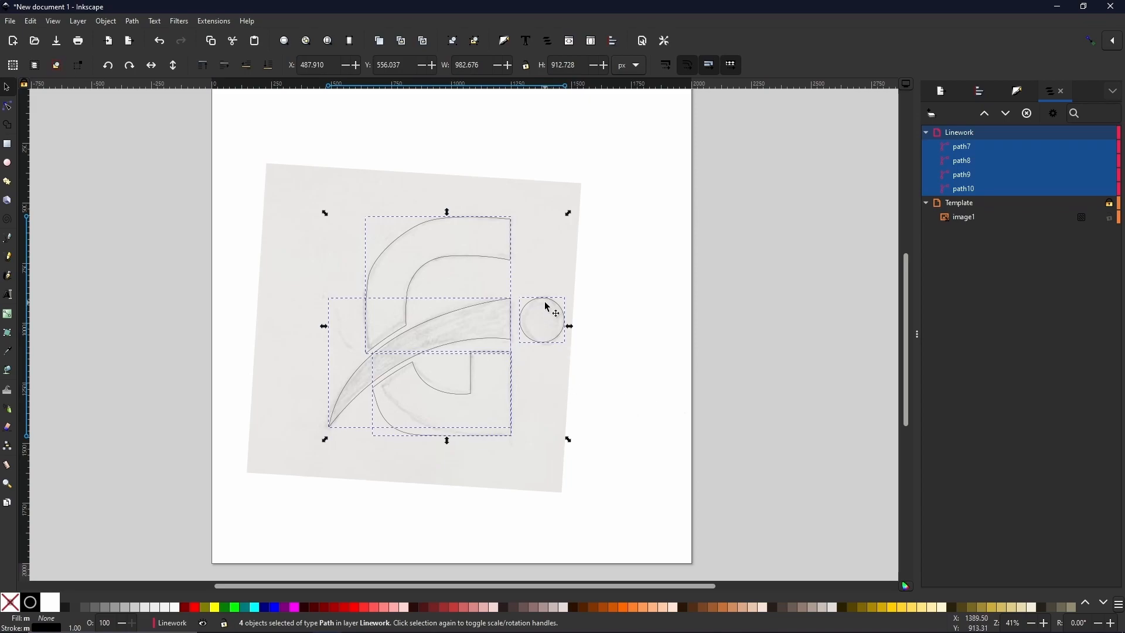
{"action": "mouse_move", "coordinate": [351, 393]}
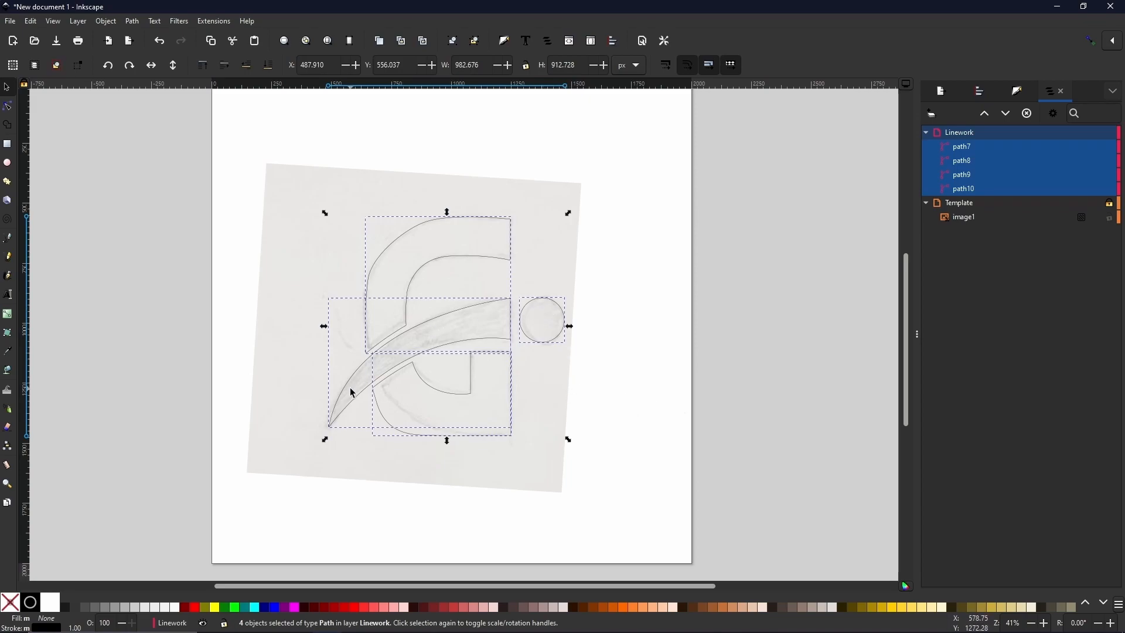
{"action": "mouse_move", "coordinate": [506, 357]}
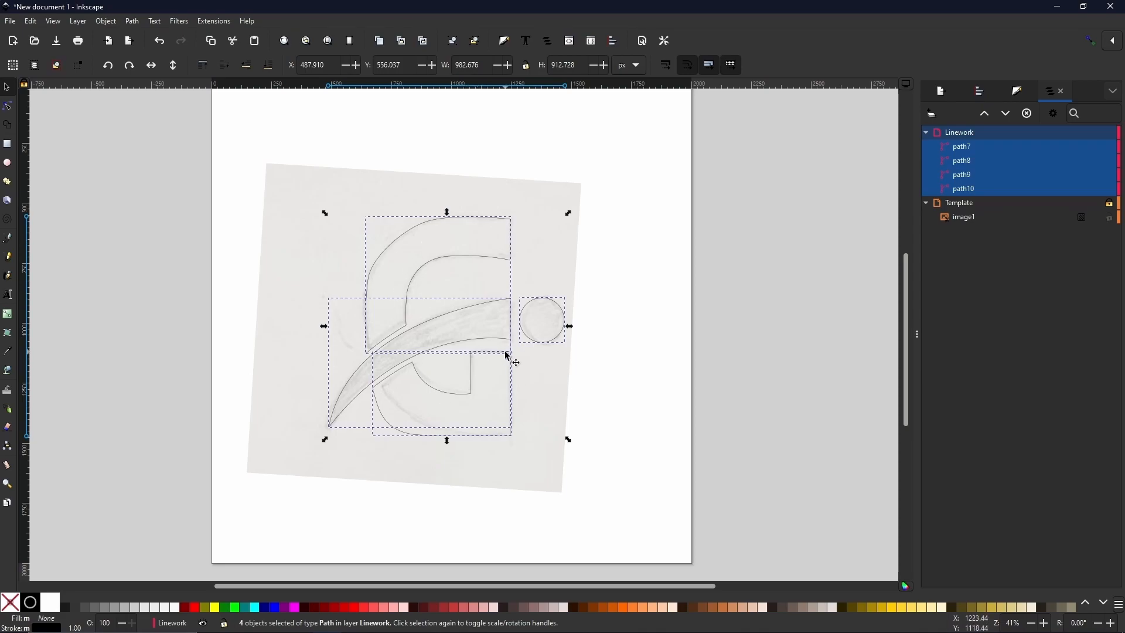
{"action": "mouse_move", "coordinate": [491, 267]}
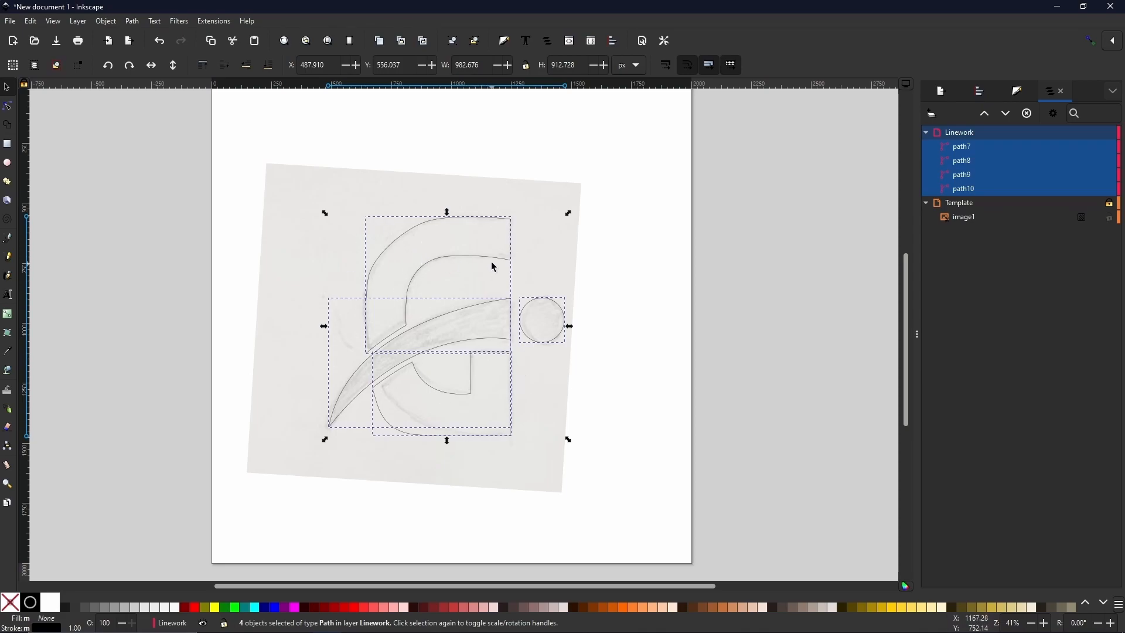
{"action": "mouse_move", "coordinate": [541, 324]}
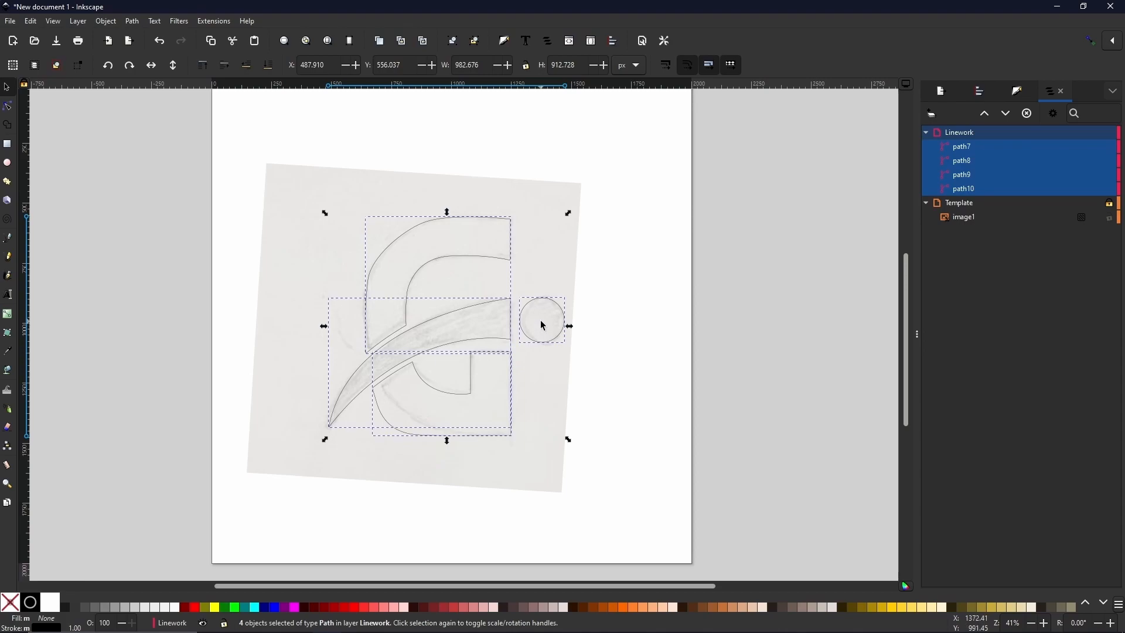
{"action": "mouse_move", "coordinate": [567, 332]}
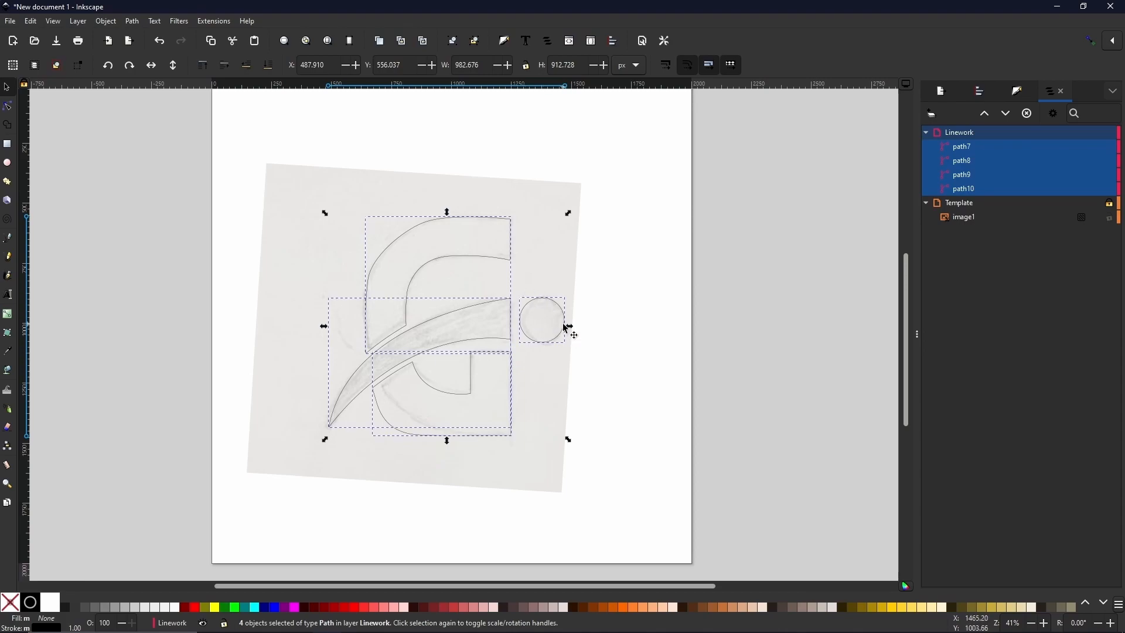
{"action": "mouse_move", "coordinate": [545, 325]}
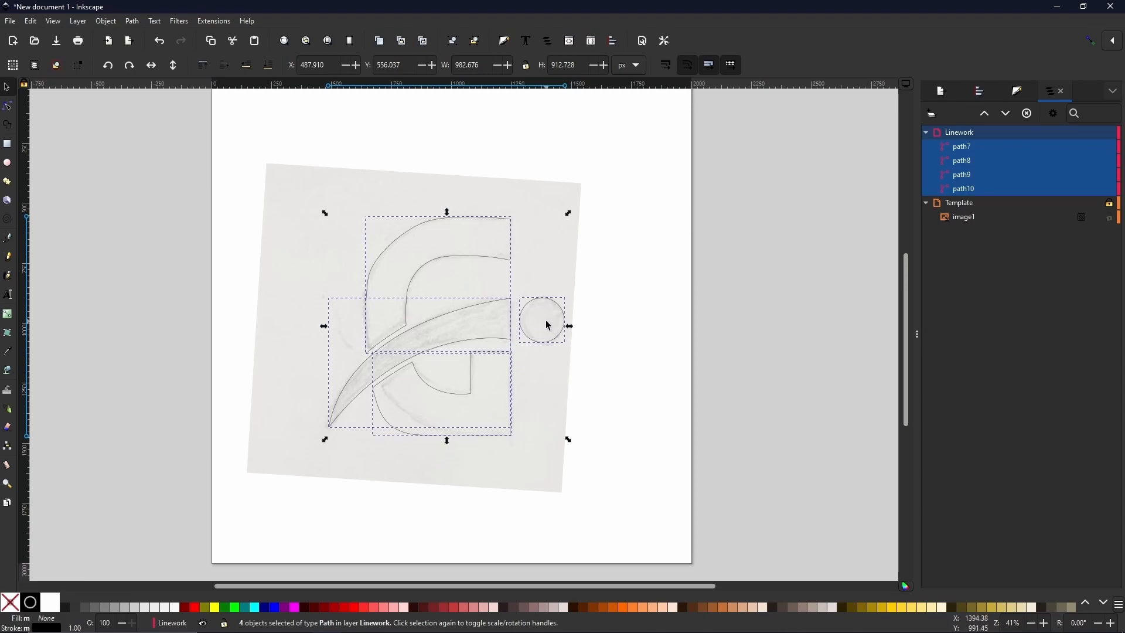
Step: Fill the dot and swoosh solid black, then pick the G outline to work on
{"action": "left_click", "coordinate": [541, 321]}
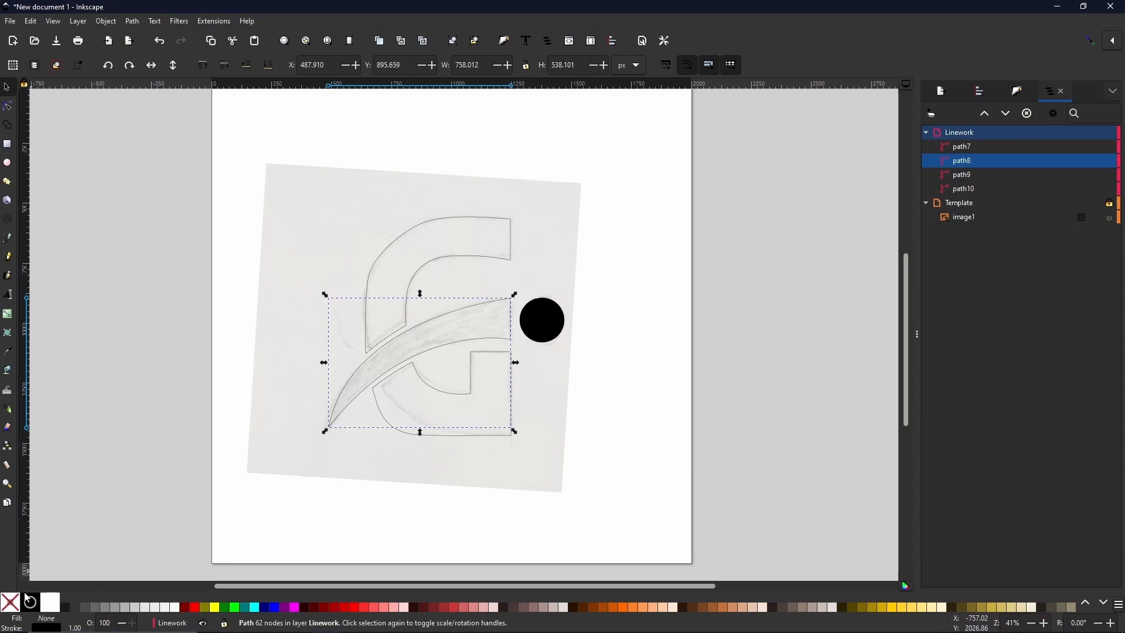
{"action": "left_click", "coordinate": [10, 608]}
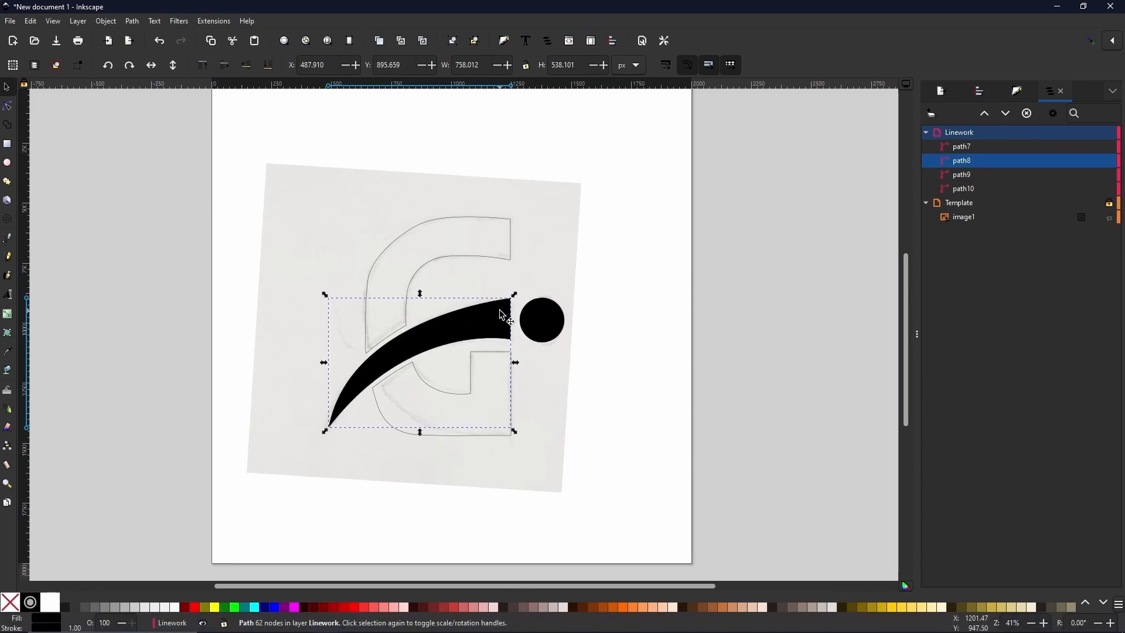
{"action": "mouse_move", "coordinate": [510, 324]}
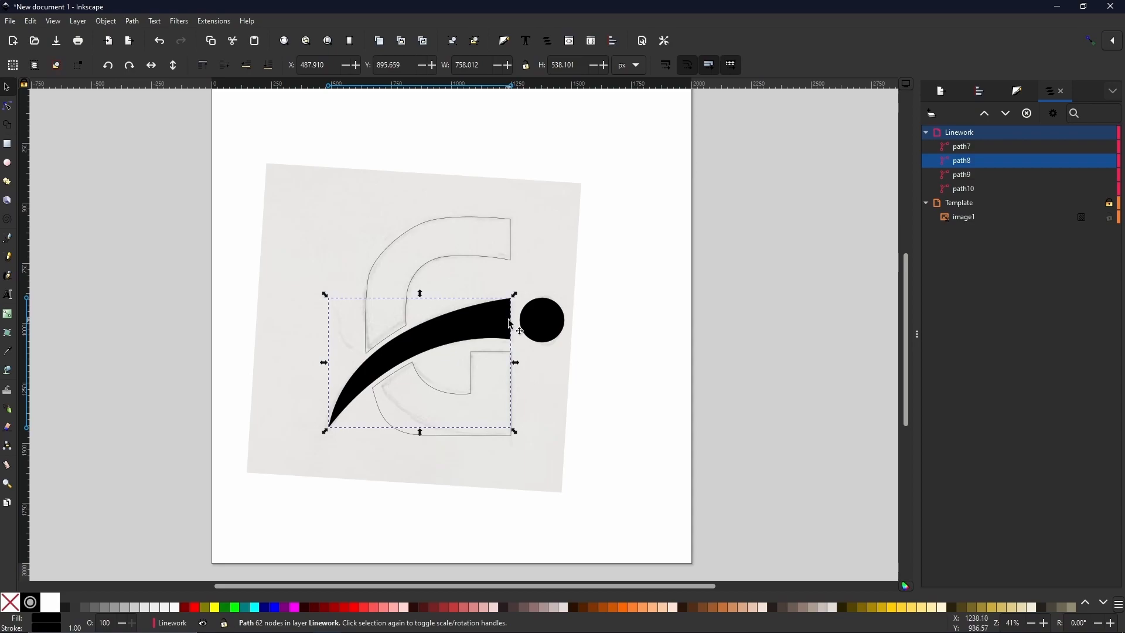
{"action": "mouse_move", "coordinate": [479, 287]}
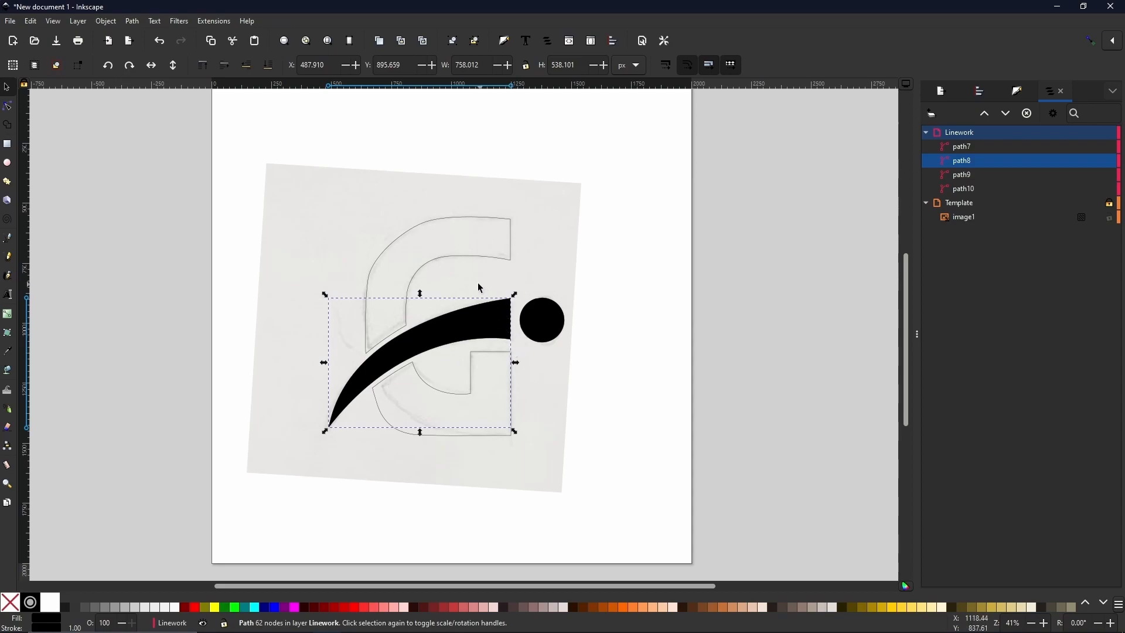
{"action": "left_click", "coordinate": [963, 189]}
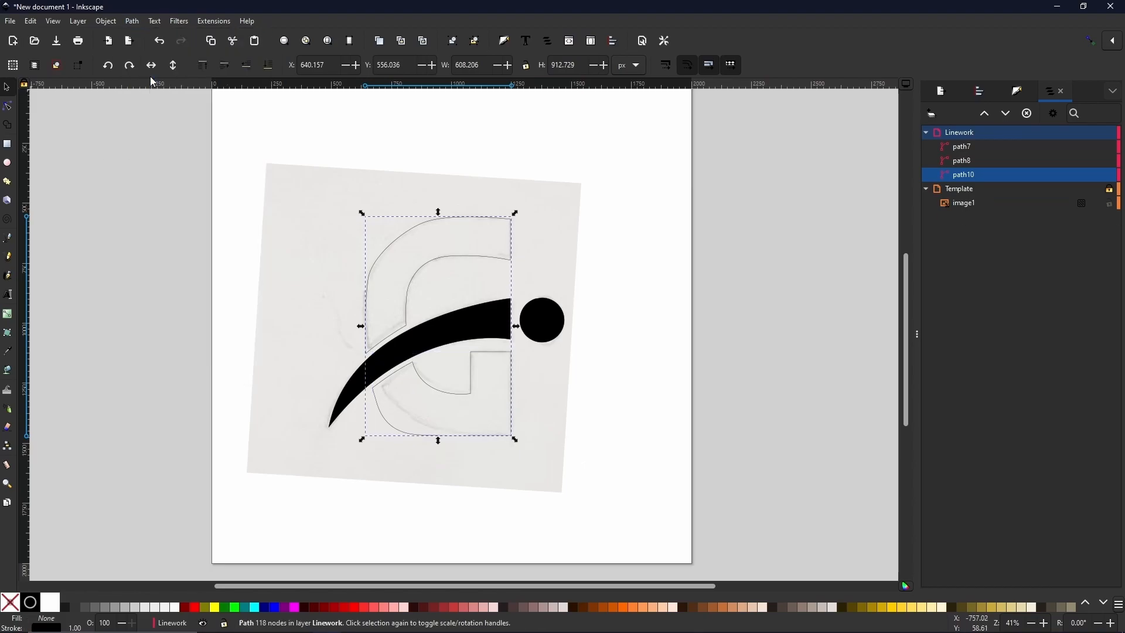
{"action": "mouse_move", "coordinate": [414, 339]}
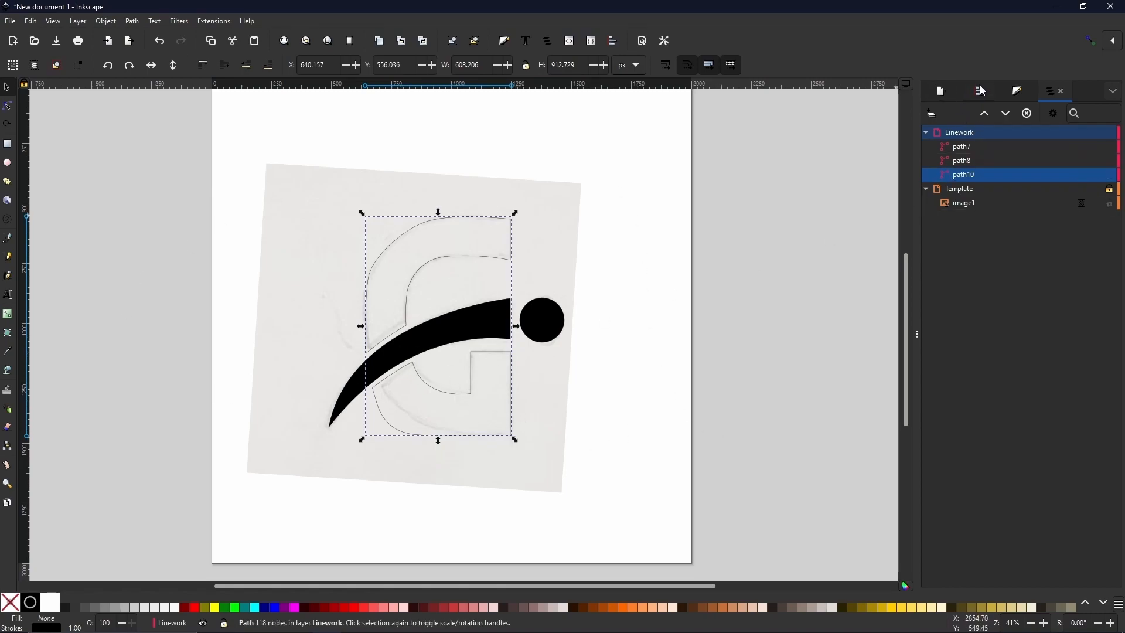
Step: Give the G path a linear gradient fill from the Fill and Stroke panel
{"action": "left_click", "coordinate": [1016, 91]}
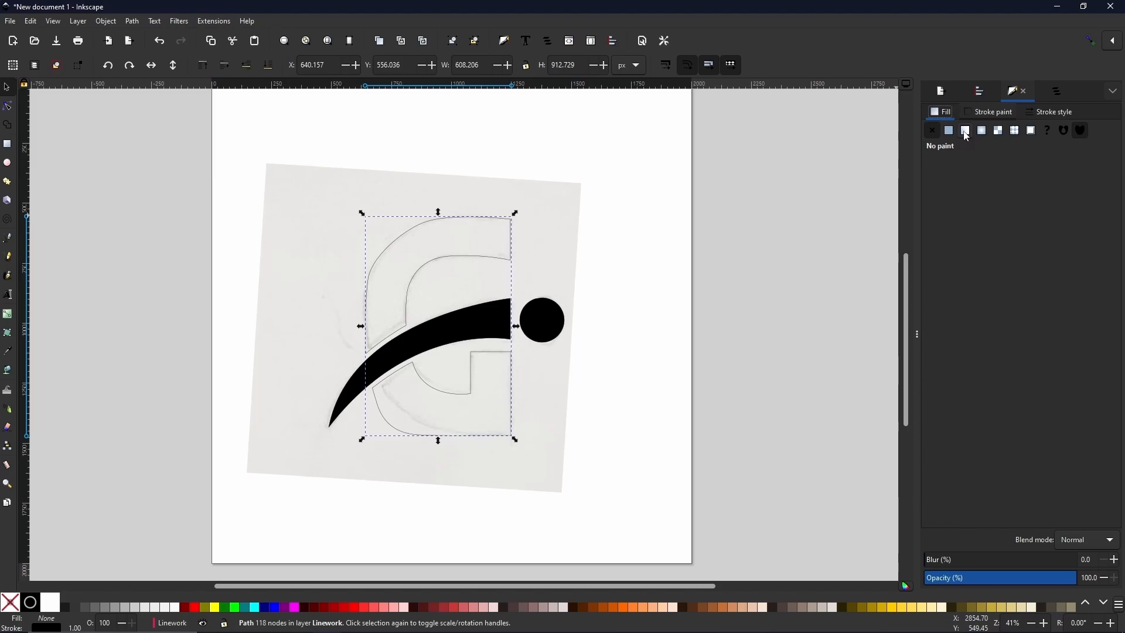
{"action": "left_click", "coordinate": [964, 130]}
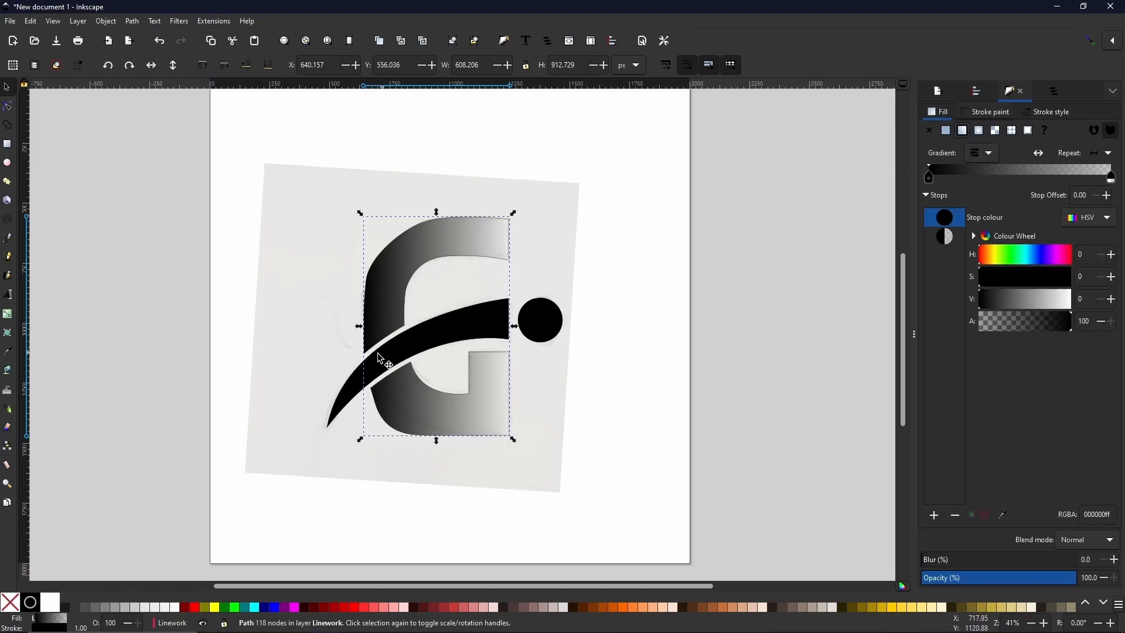
{"action": "mouse_move", "coordinate": [468, 239]}
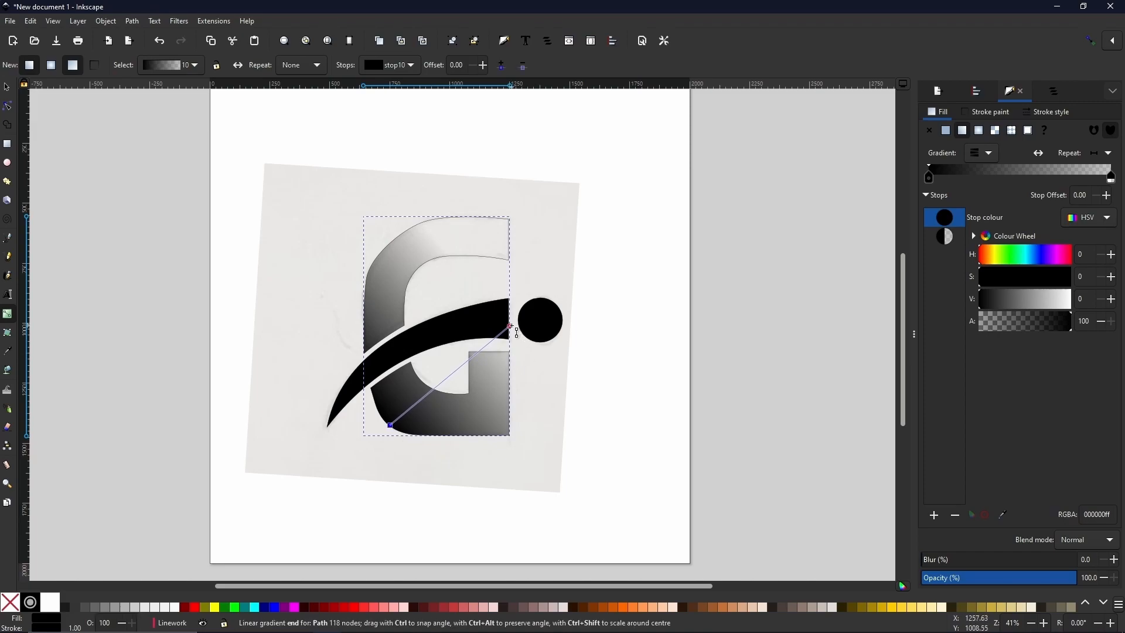
Step: Angle the gradient diagonally, set its end stop to vivid cyan and select the start stop for blue
{"action": "left_click_drag", "start_coordinate": [510, 328], "coordinate": [509, 238]}
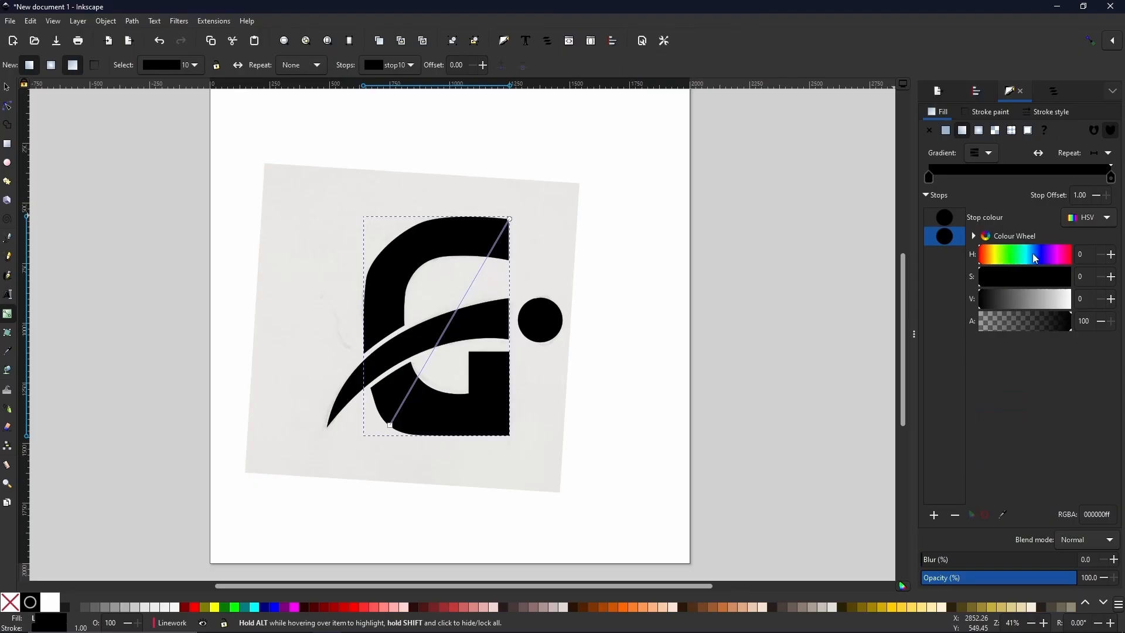
{"action": "left_click", "coordinate": [1024, 254]}
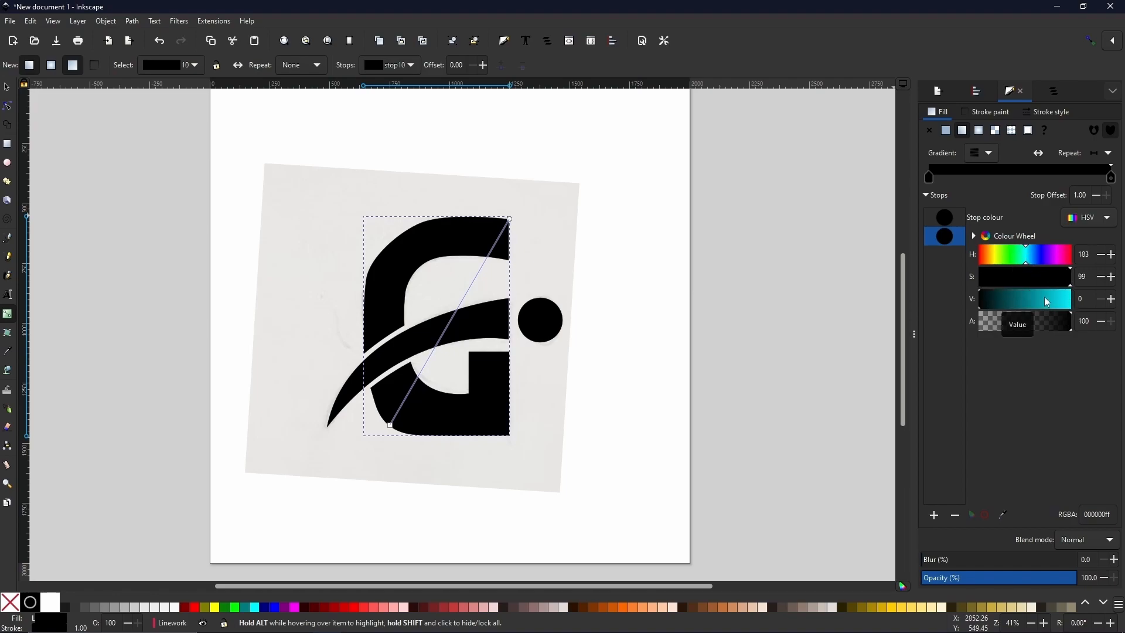
{"action": "left_click_drag", "start_coordinate": [983, 302], "coordinate": [1068, 302]}
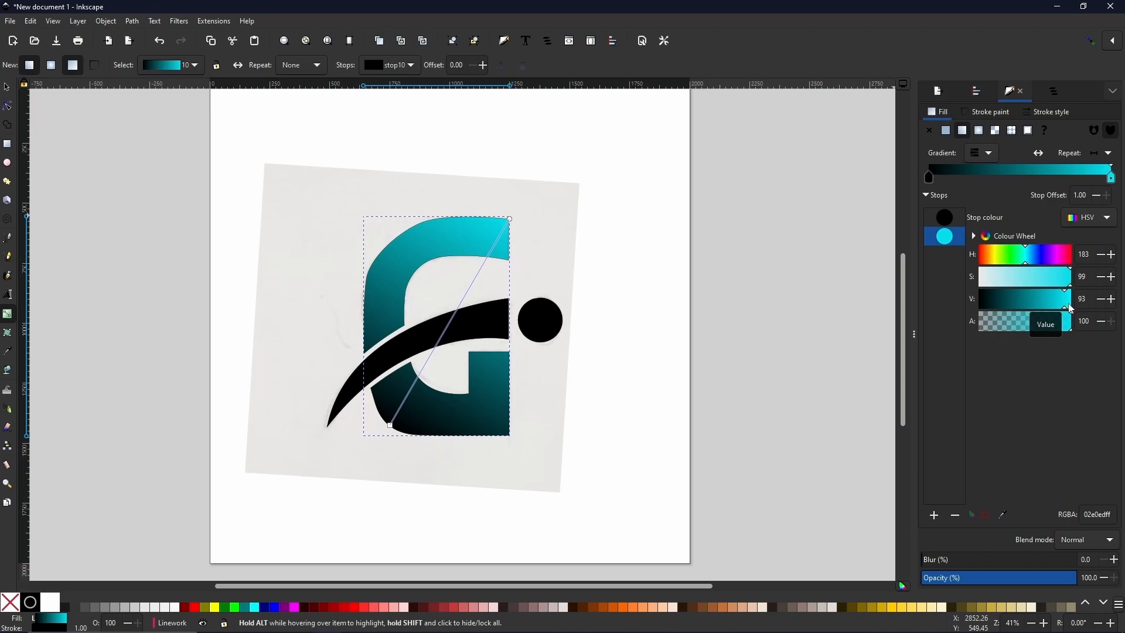
{"action": "left_click", "coordinate": [943, 221]}
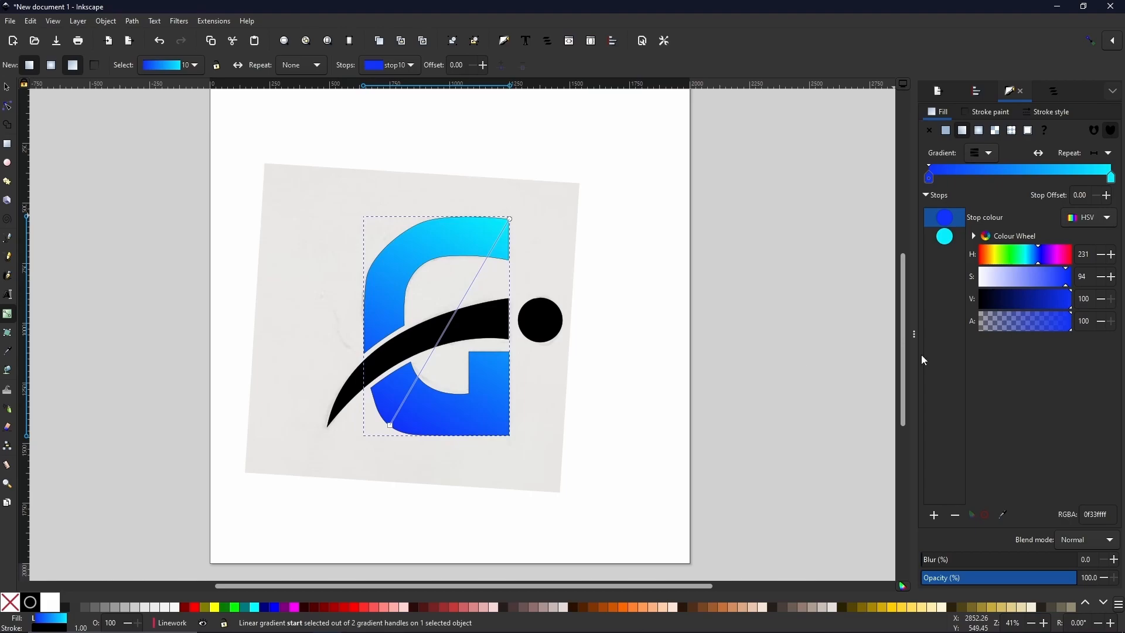
{"action": "mouse_move", "coordinate": [589, 353]}
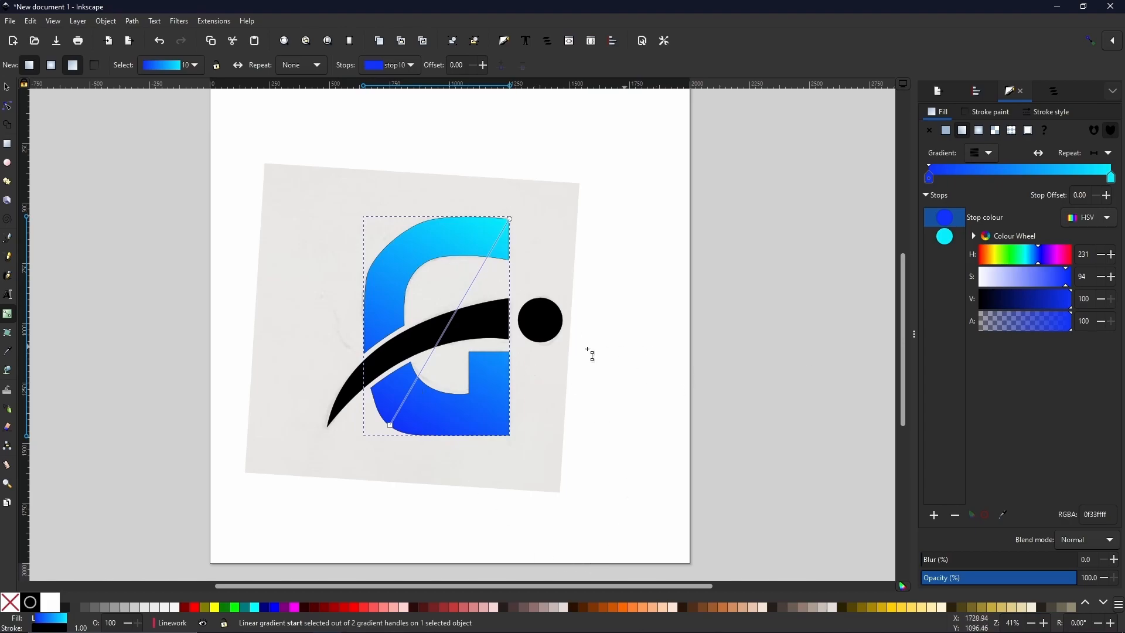
{"action": "mouse_move", "coordinate": [423, 260]}
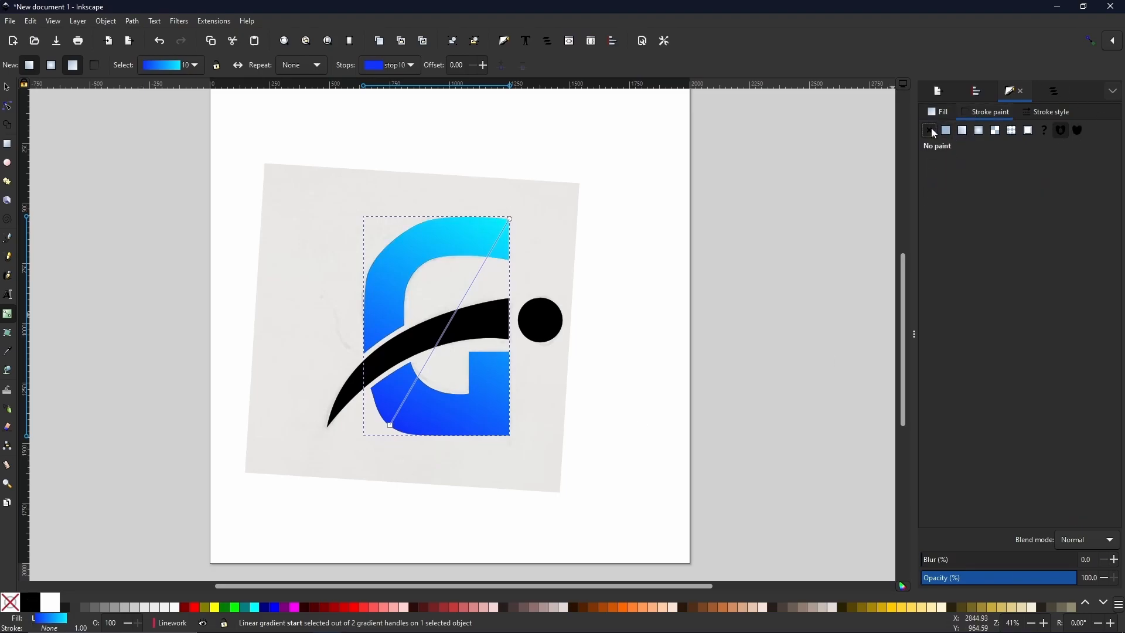
{"action": "mouse_move", "coordinate": [548, 328]}
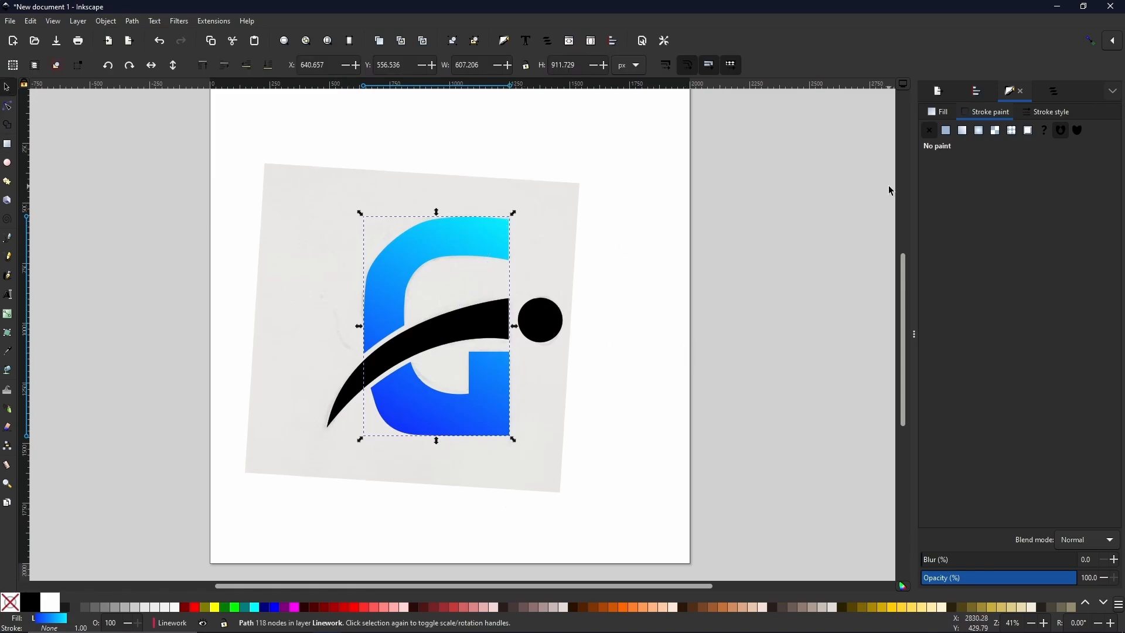
Step: Hide the Template layer and deselect so the finished logo stands alone on the page
{"action": "left_click", "coordinate": [1053, 92]}
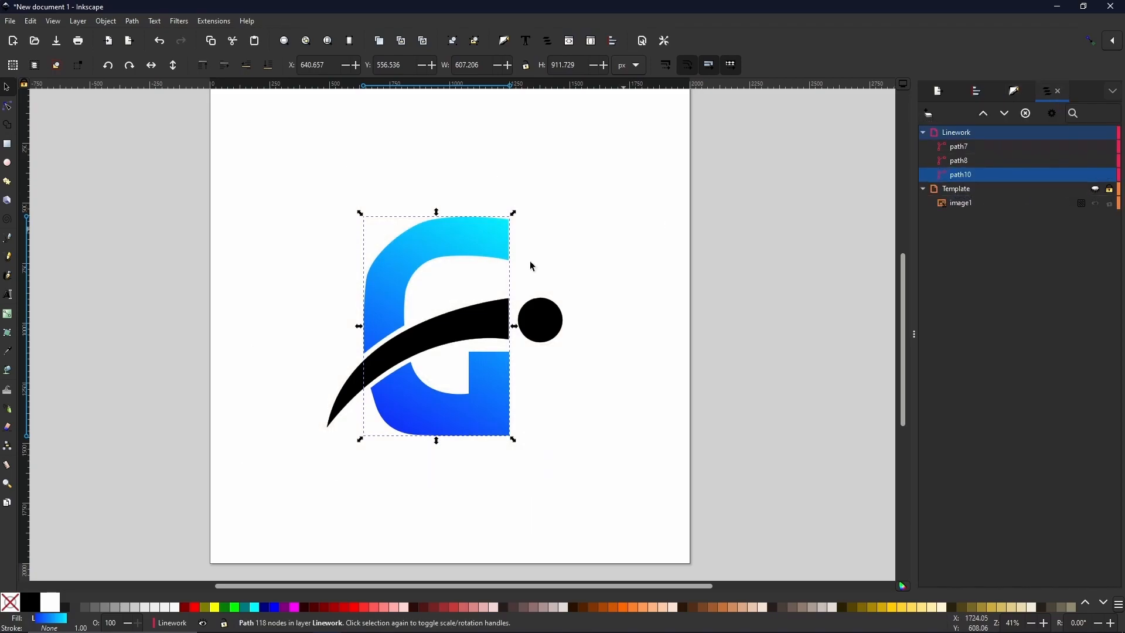
{"action": "left_click", "coordinate": [594, 454]}
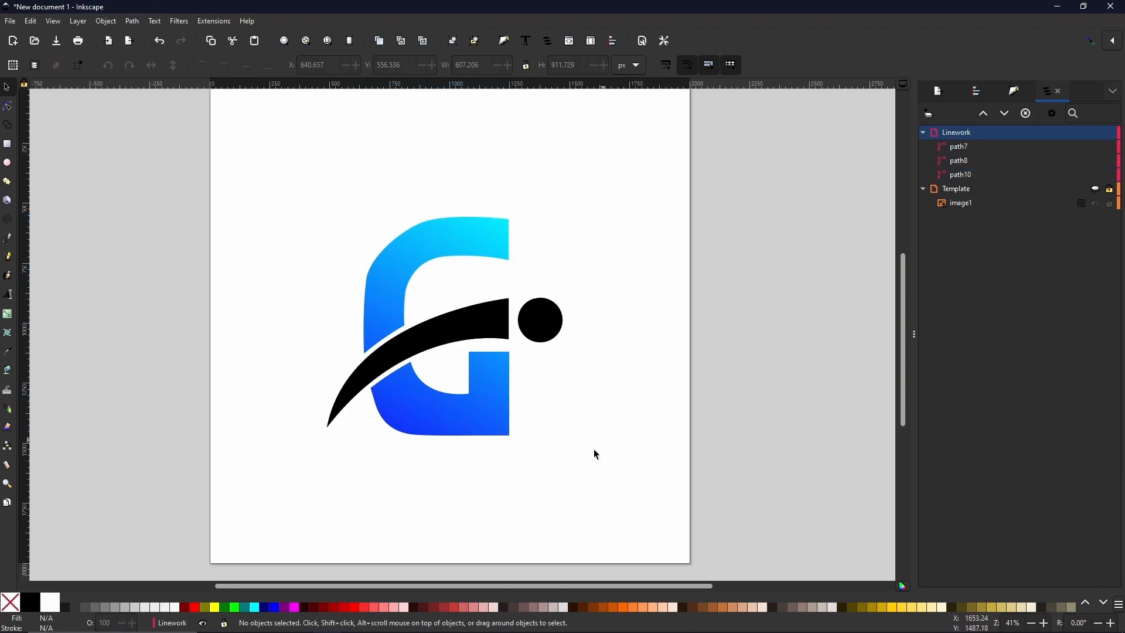
{"action": "mouse_move", "coordinate": [608, 402]}
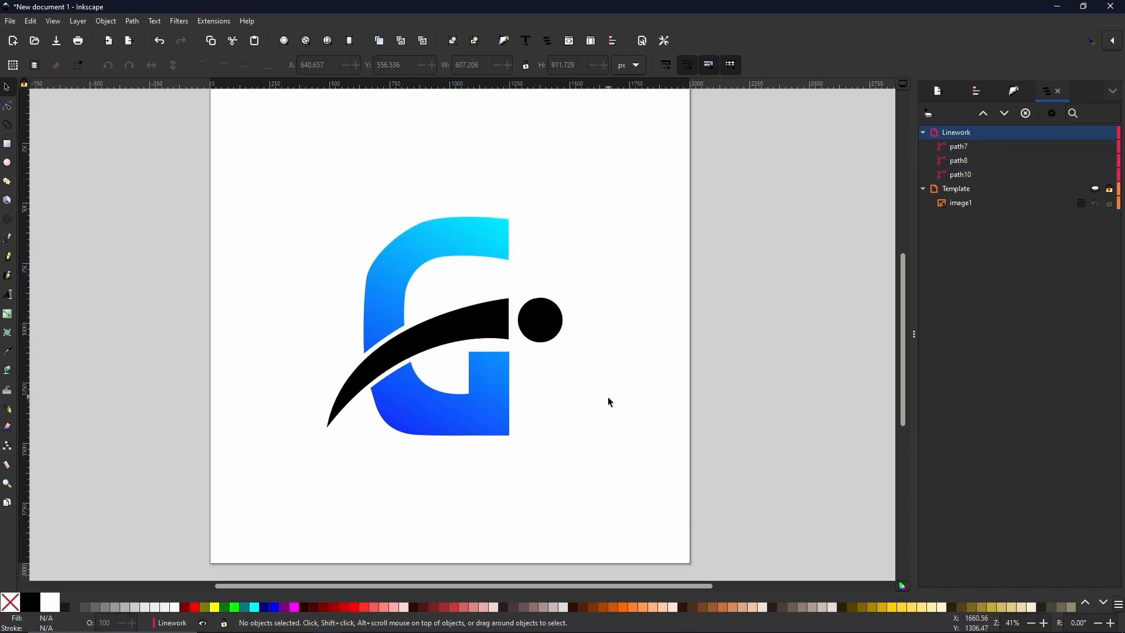
{"action": "mouse_move", "coordinate": [574, 396]}
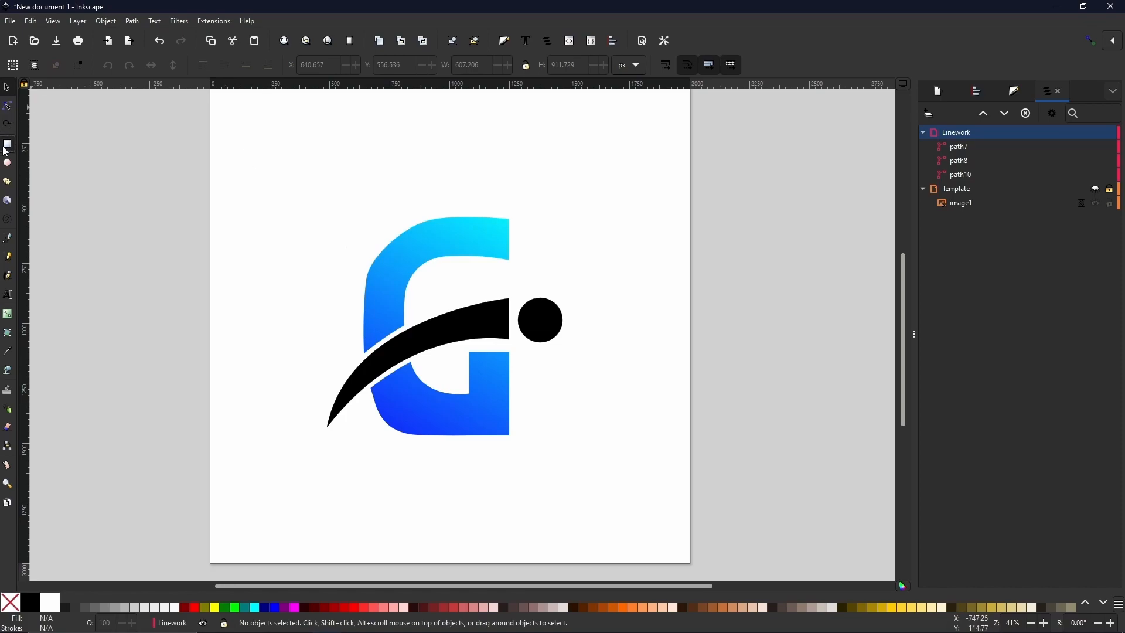
{"action": "mouse_move", "coordinate": [264, 191]}
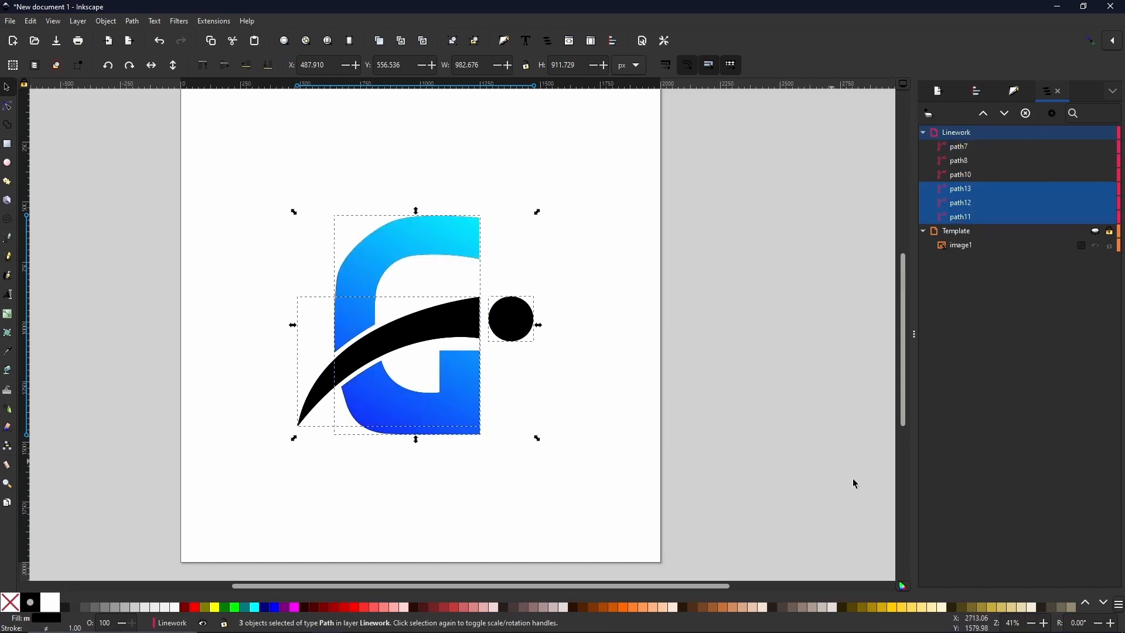
Step: Set the duplicated paths' blur ~23% and opacity 60% in Fill and Stroke, then preview them
{"action": "left_click", "coordinate": [974, 90]}
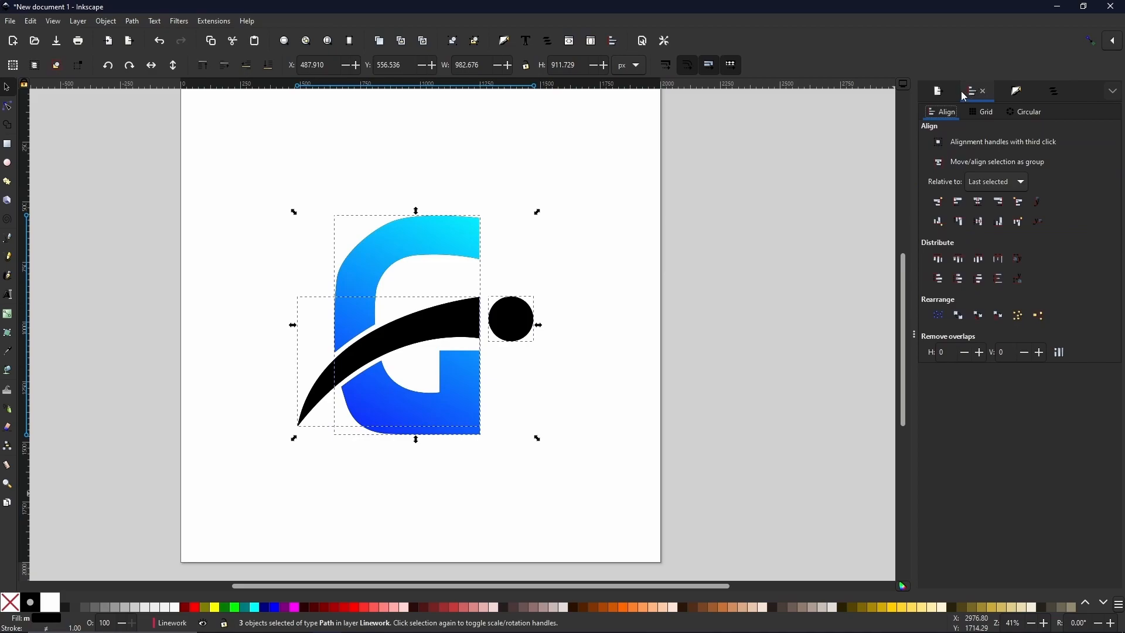
{"action": "left_click", "coordinate": [1015, 91]}
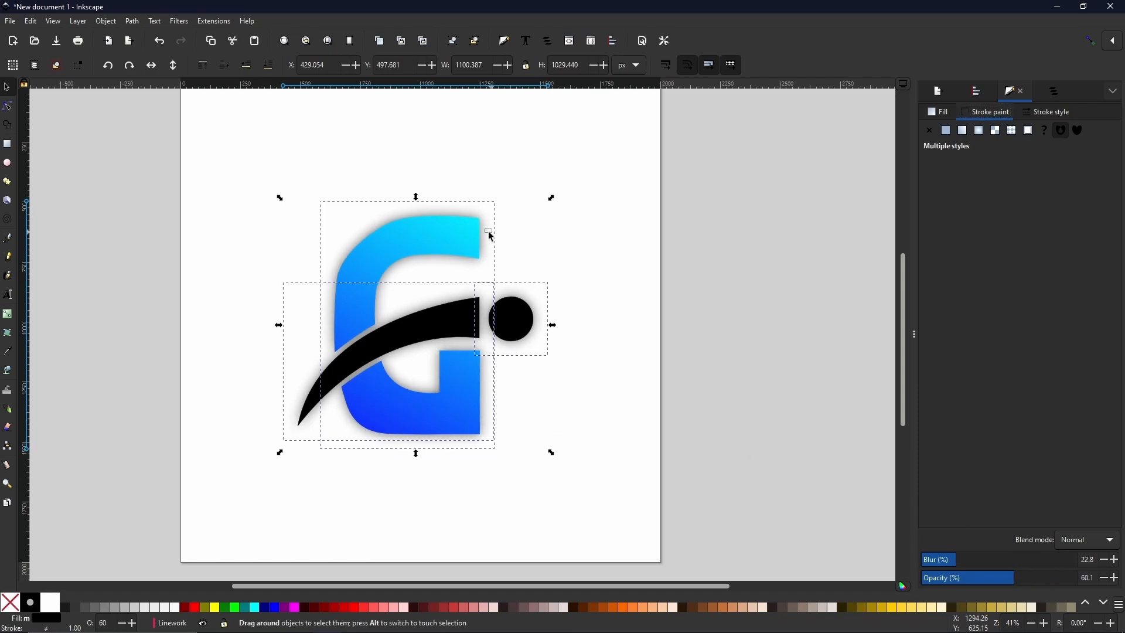
{"action": "left_click", "coordinate": [436, 353]}
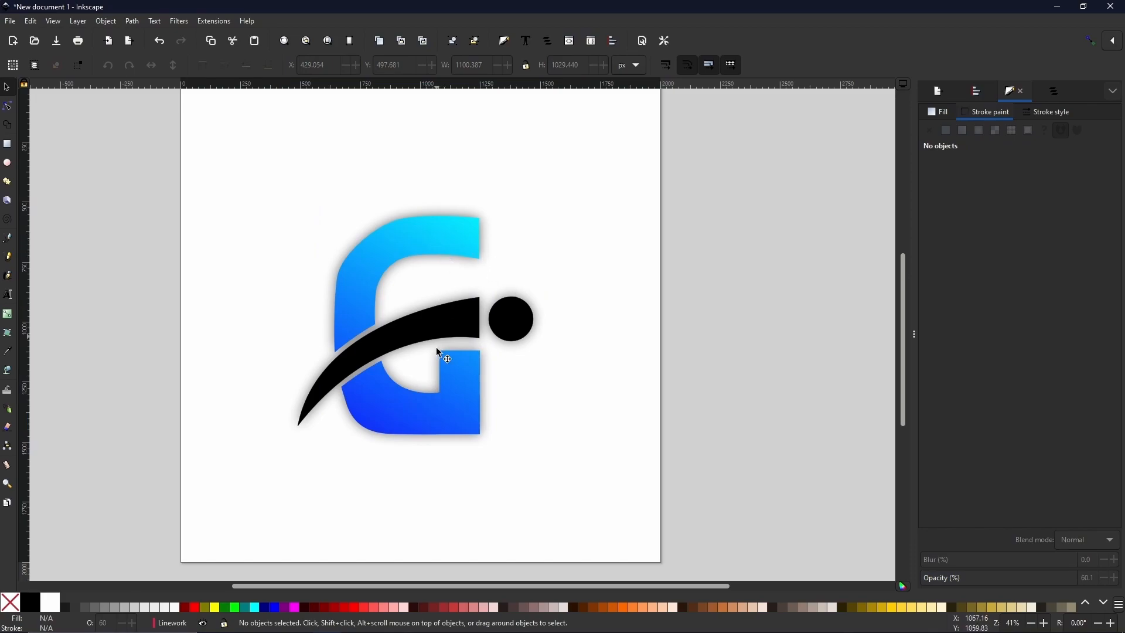
Step: Shift the sharp logo pieces up and left so the blurred shadow sits to the lower right
{"action": "left_click", "coordinate": [510, 318]}
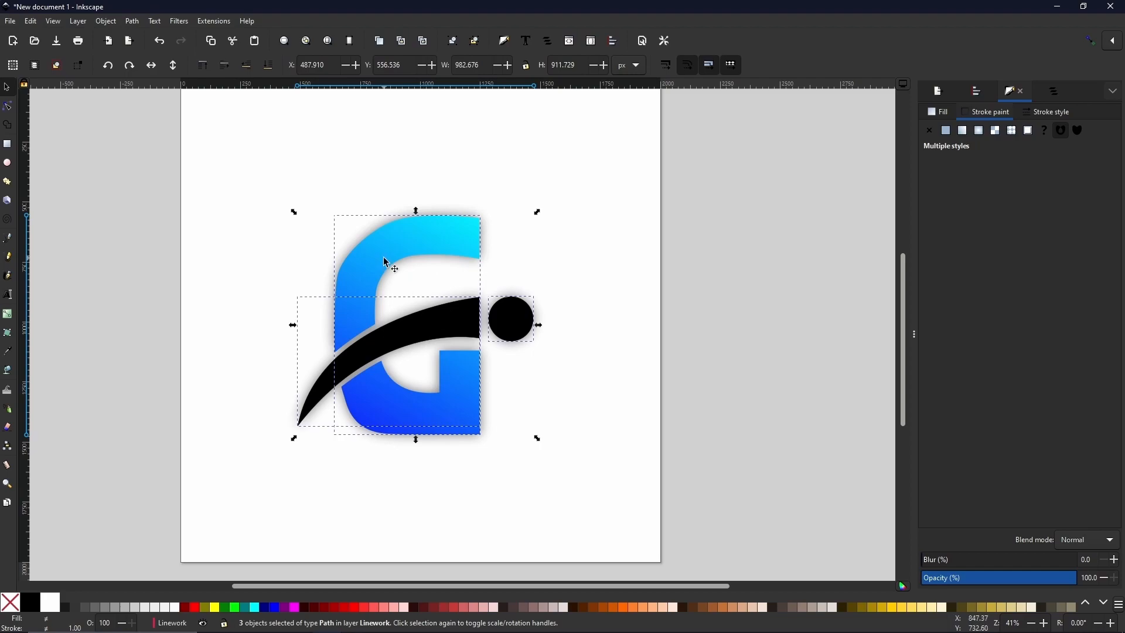
{"action": "left_click_drag", "start_coordinate": [393, 258], "coordinate": [387, 249]}
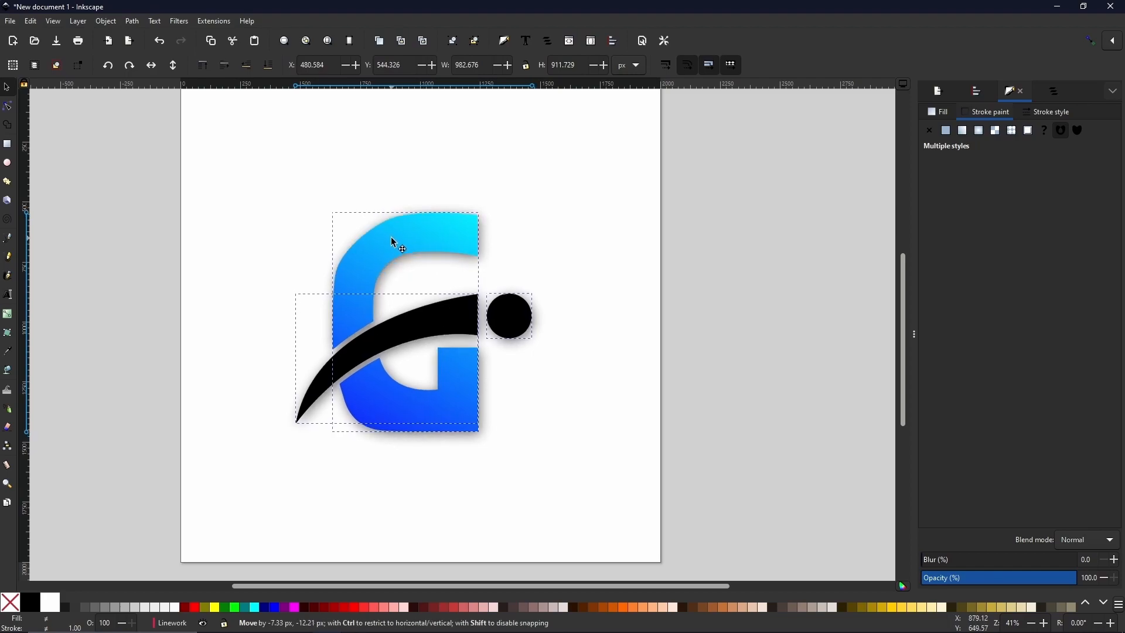
{"action": "left_click_drag", "start_coordinate": [401, 247], "coordinate": [394, 228]}
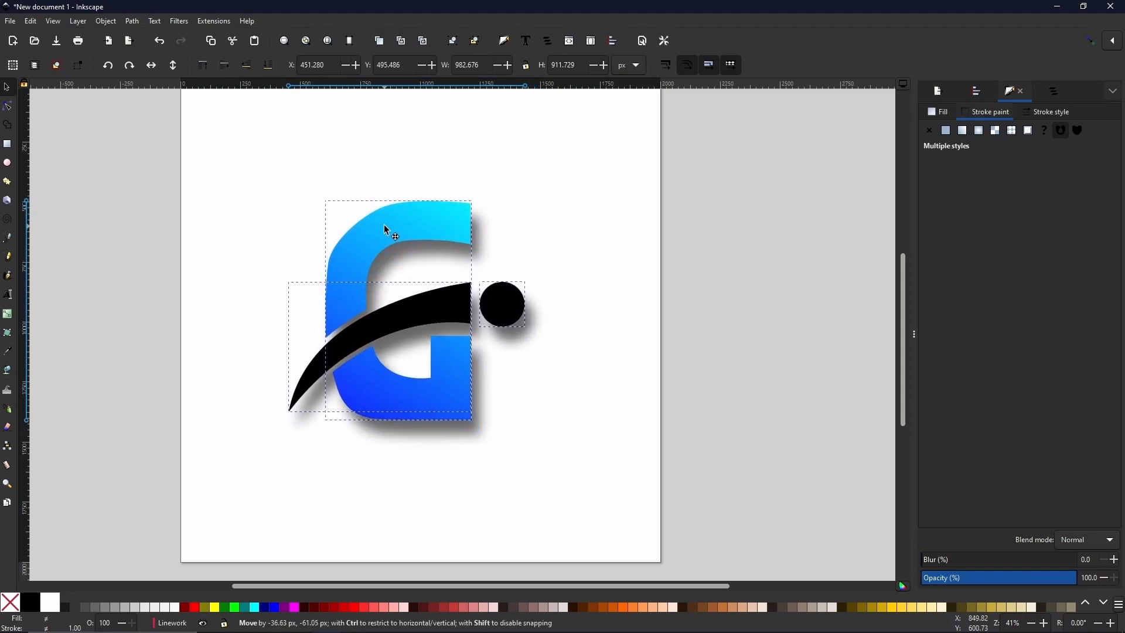
{"action": "left_click_drag", "start_coordinate": [394, 229], "coordinate": [389, 223]}
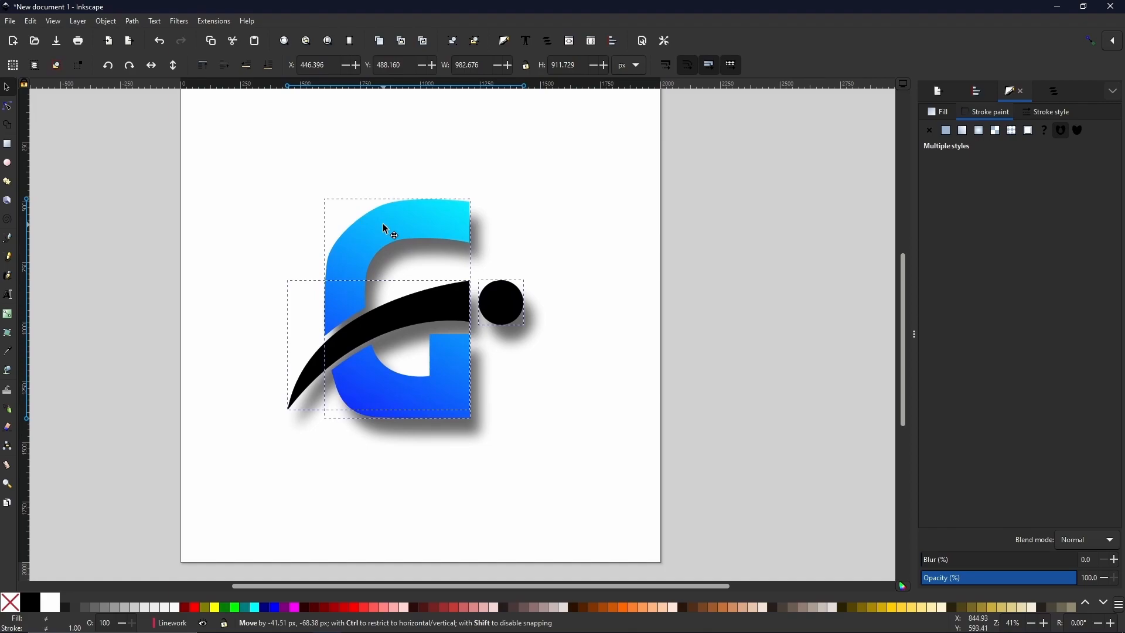
{"action": "left_click", "coordinate": [503, 422]}
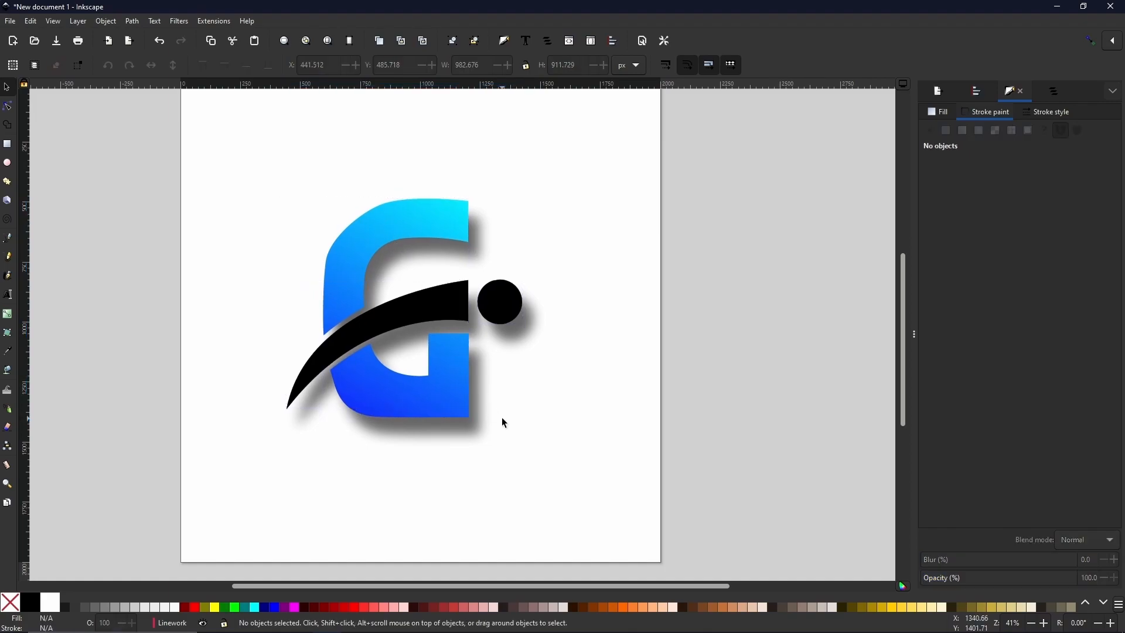